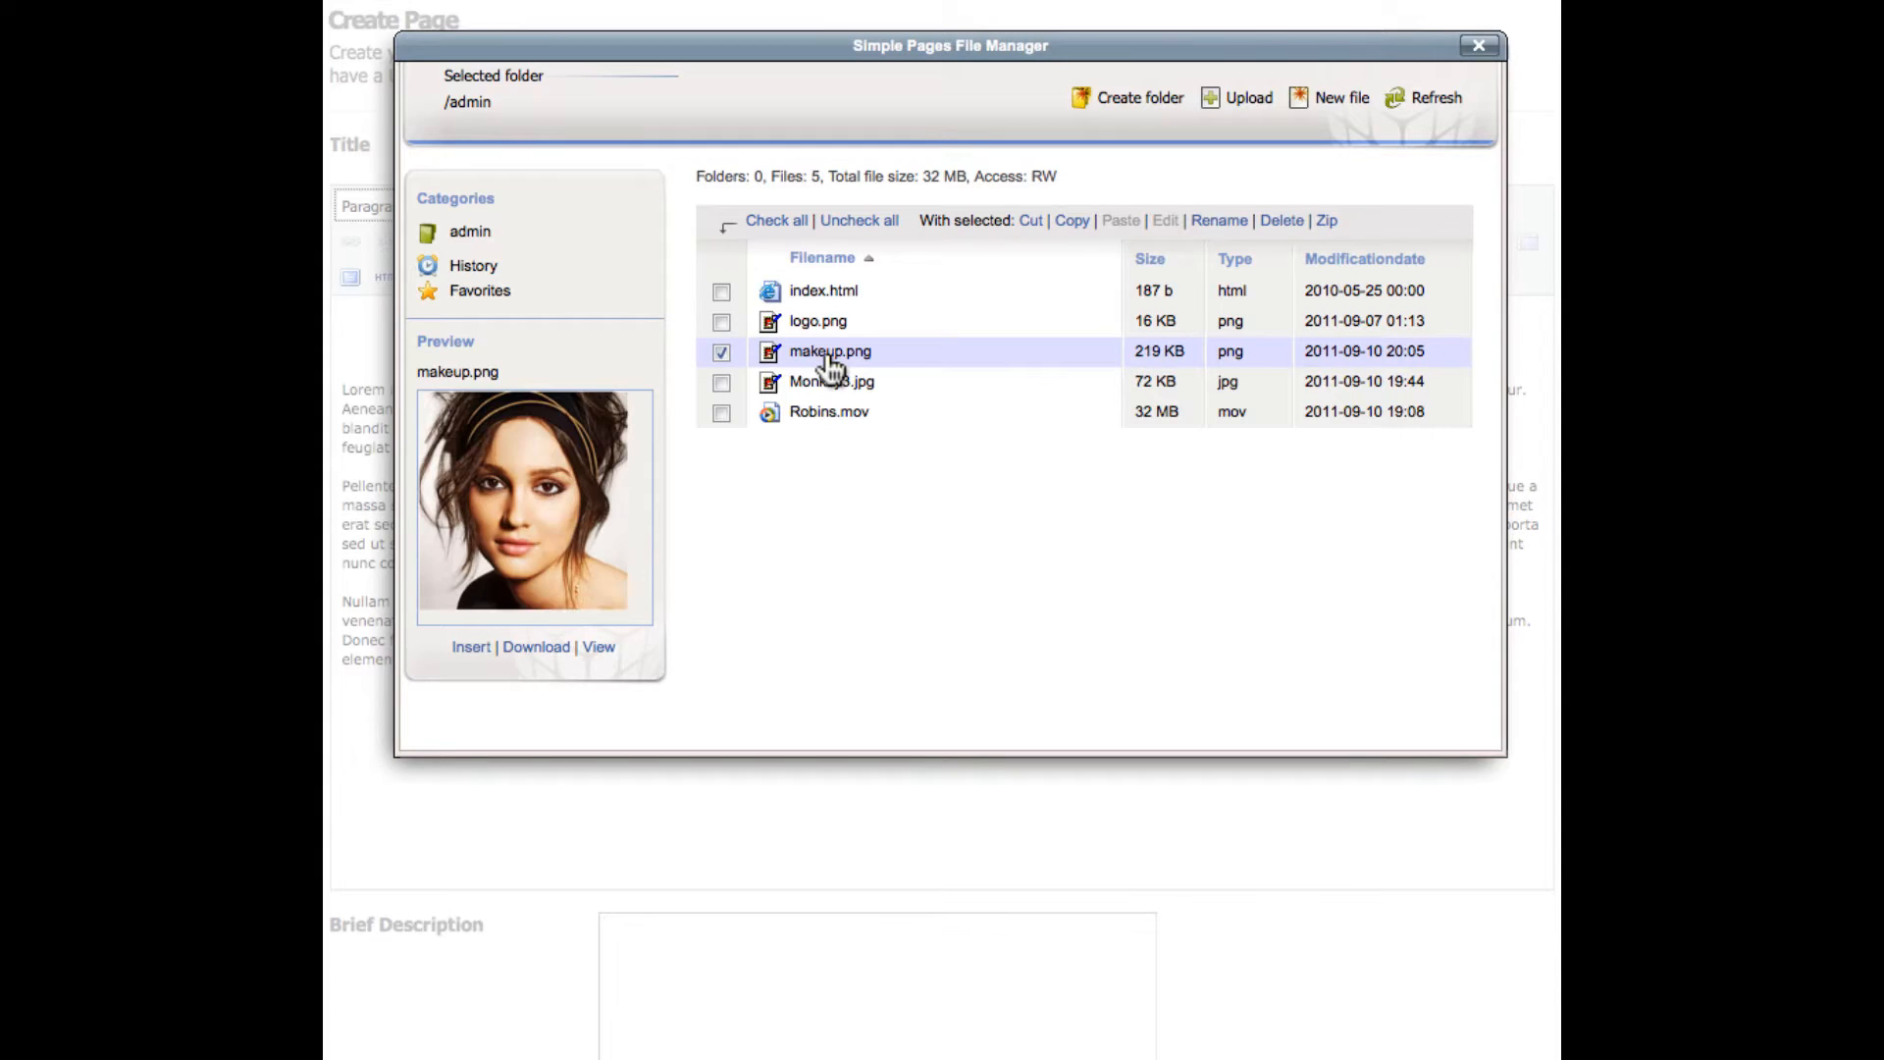
mouse_move(1205, 243)
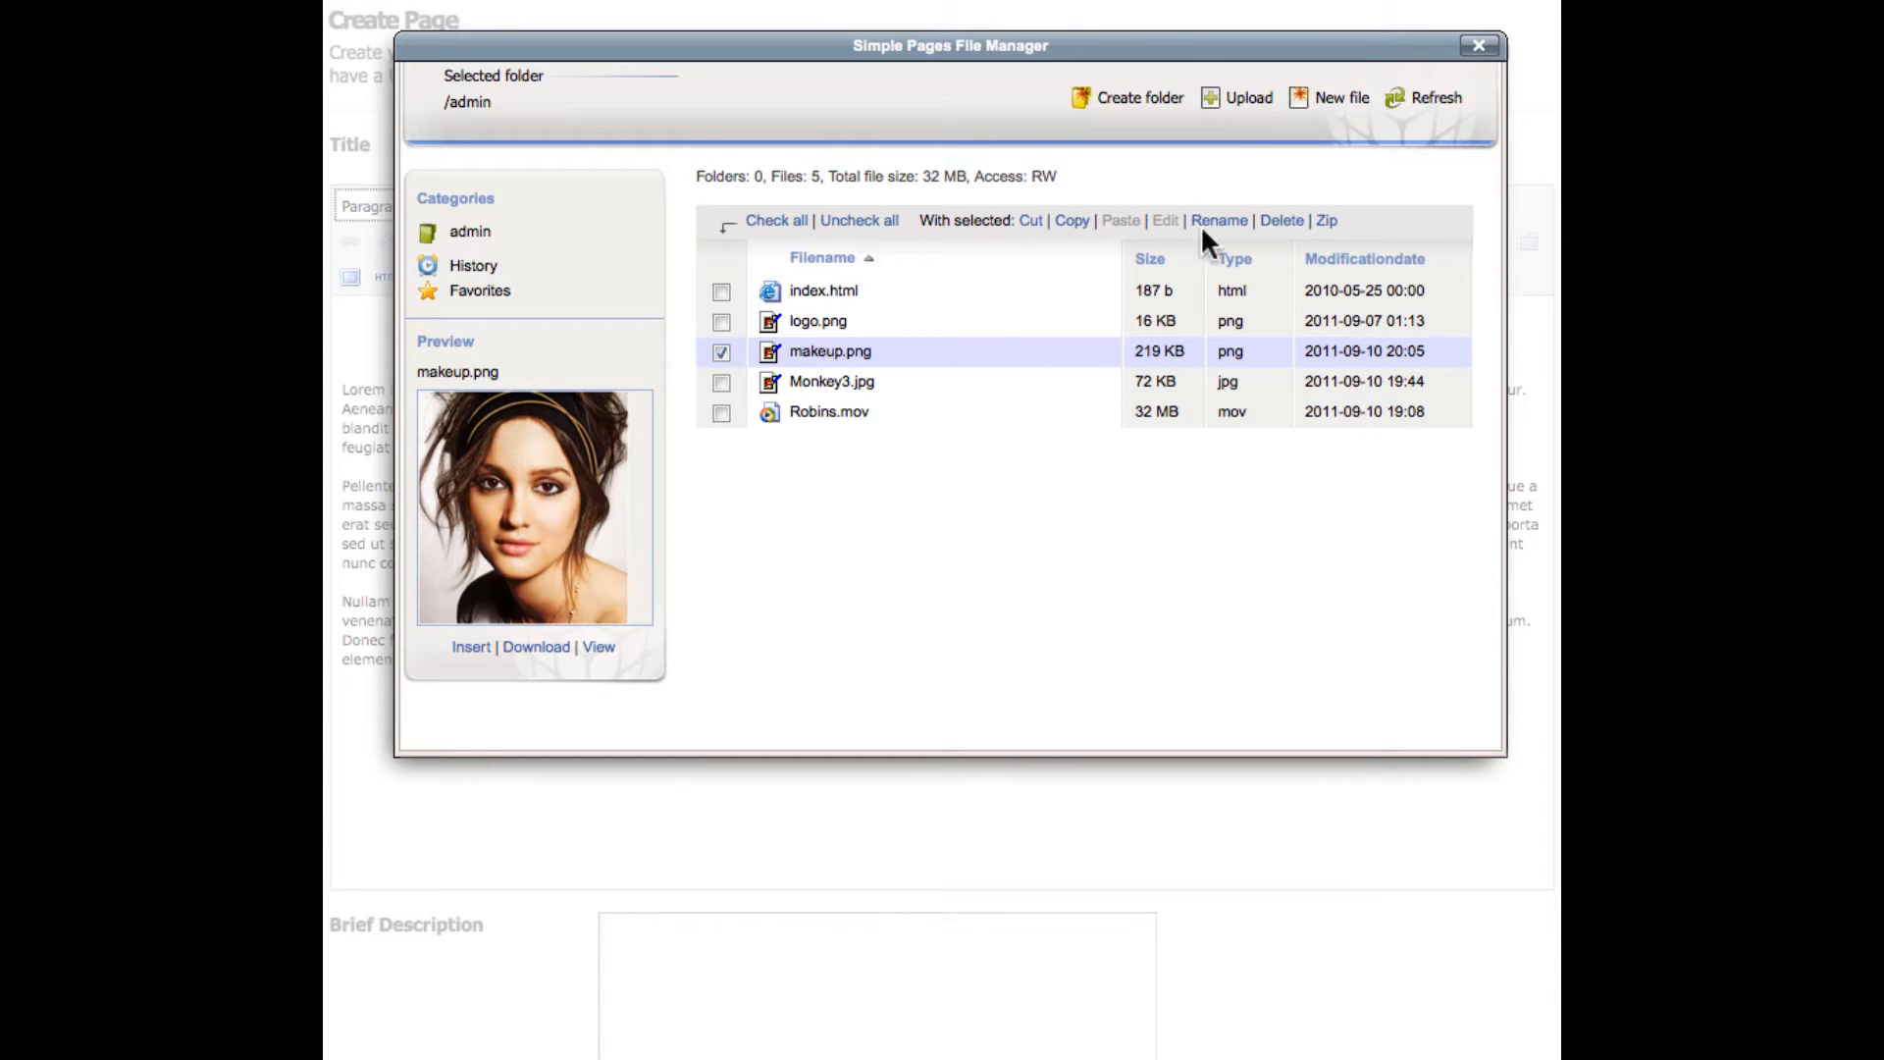
- Close the Simple Pages File Manager to return to the blank Create New Page form
click(1246, 99)
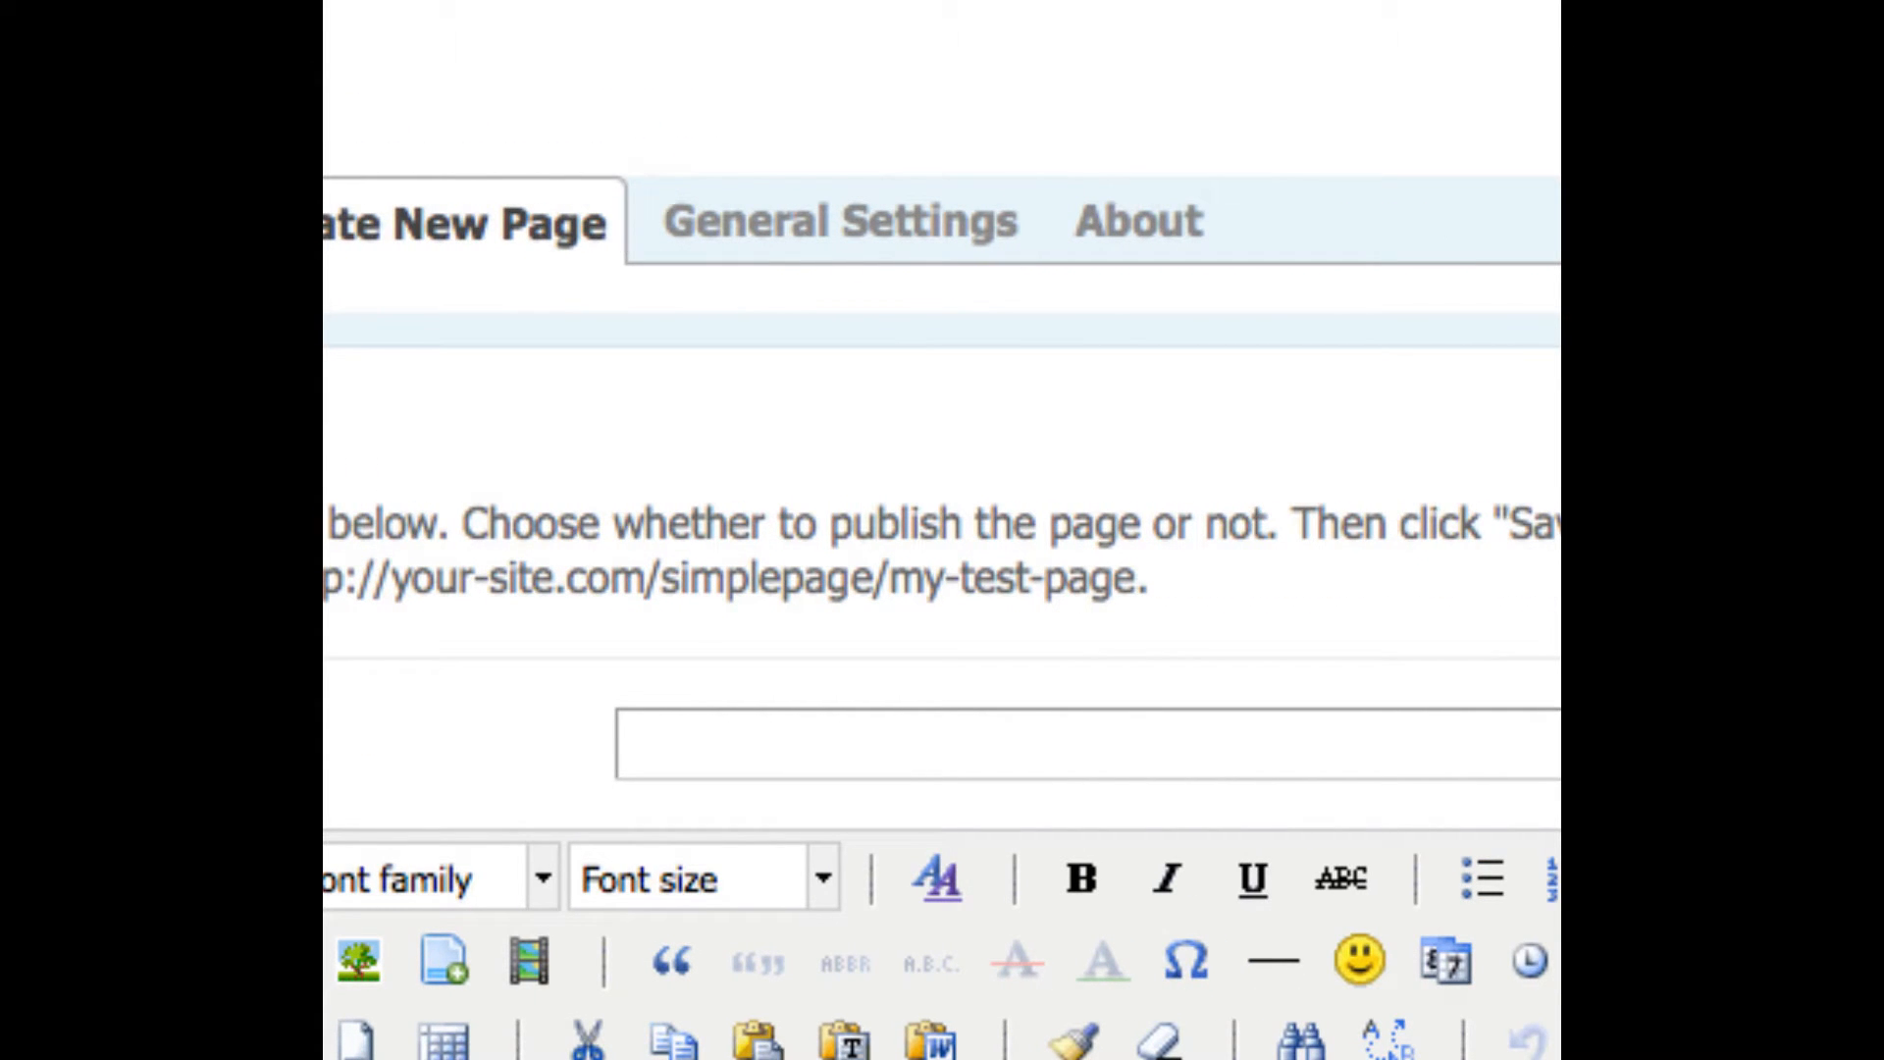
- Title the page 'Demonstration' and make its first line a centred Heading 1
click(1138, 220)
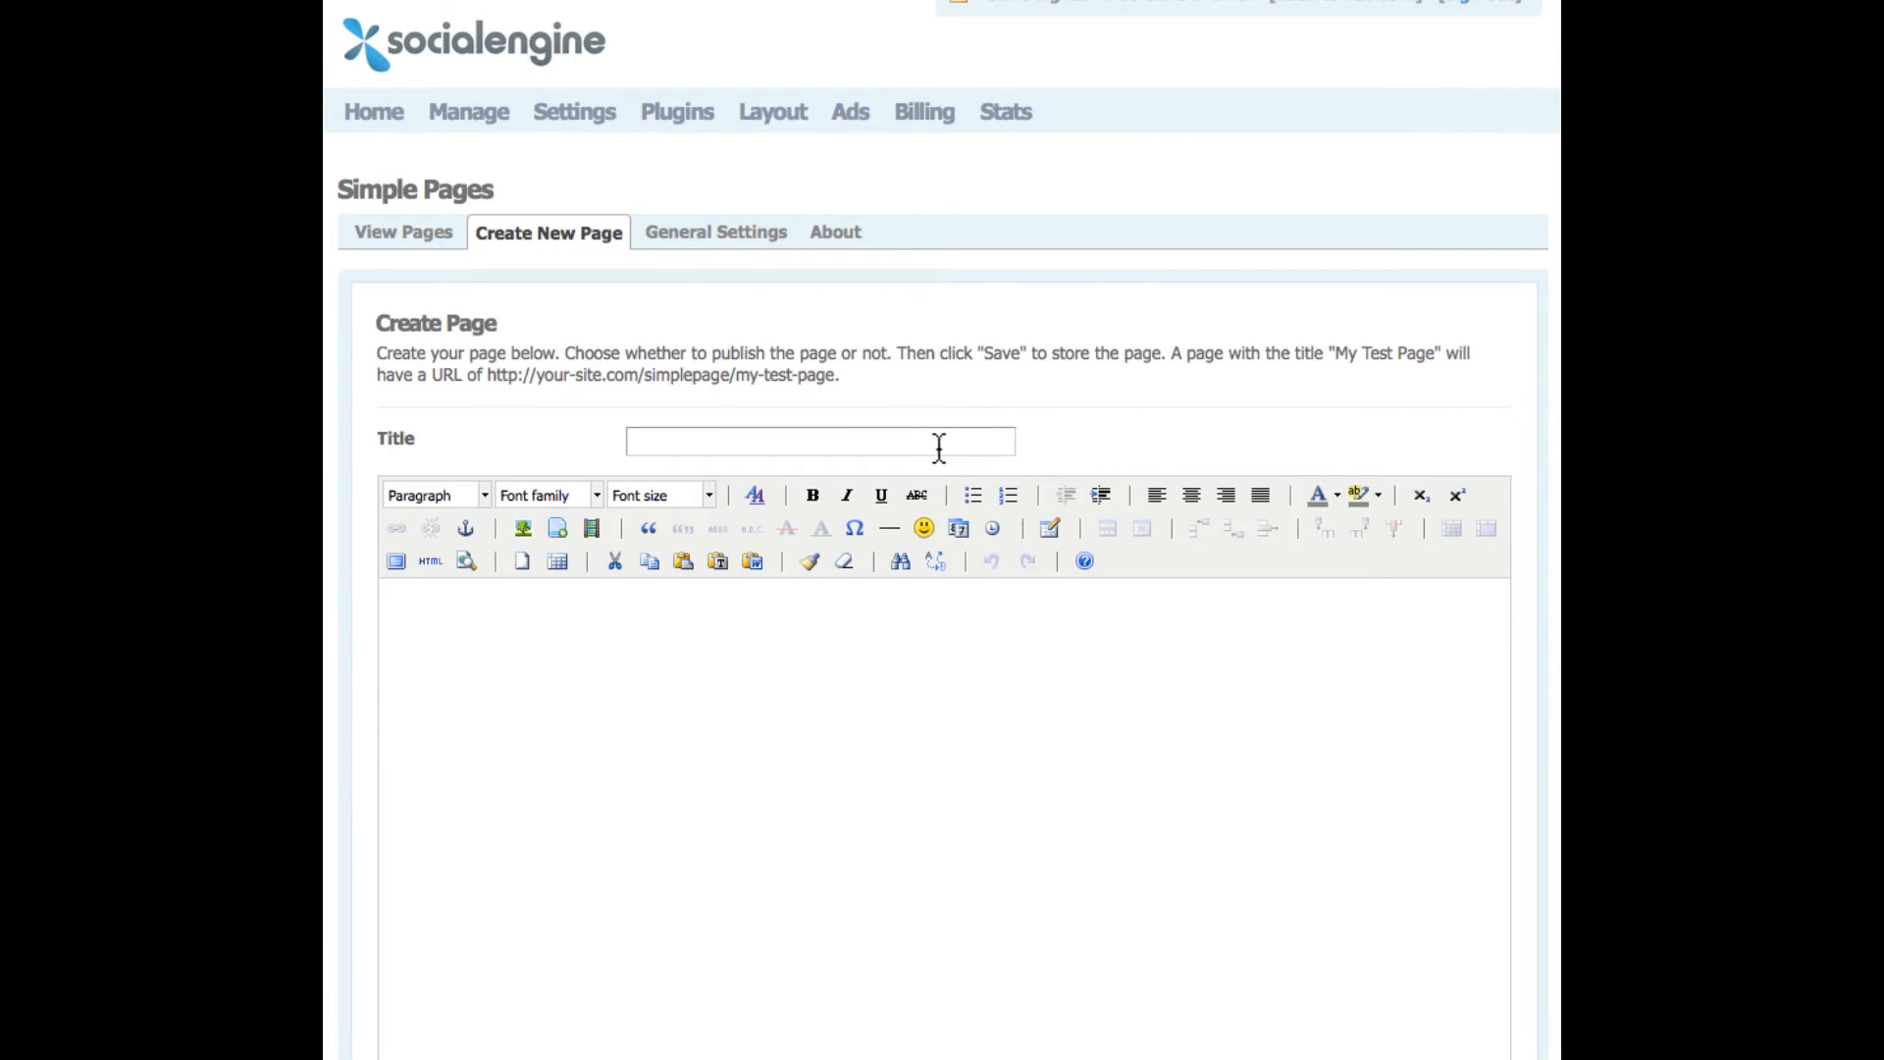
text(Demonstration)
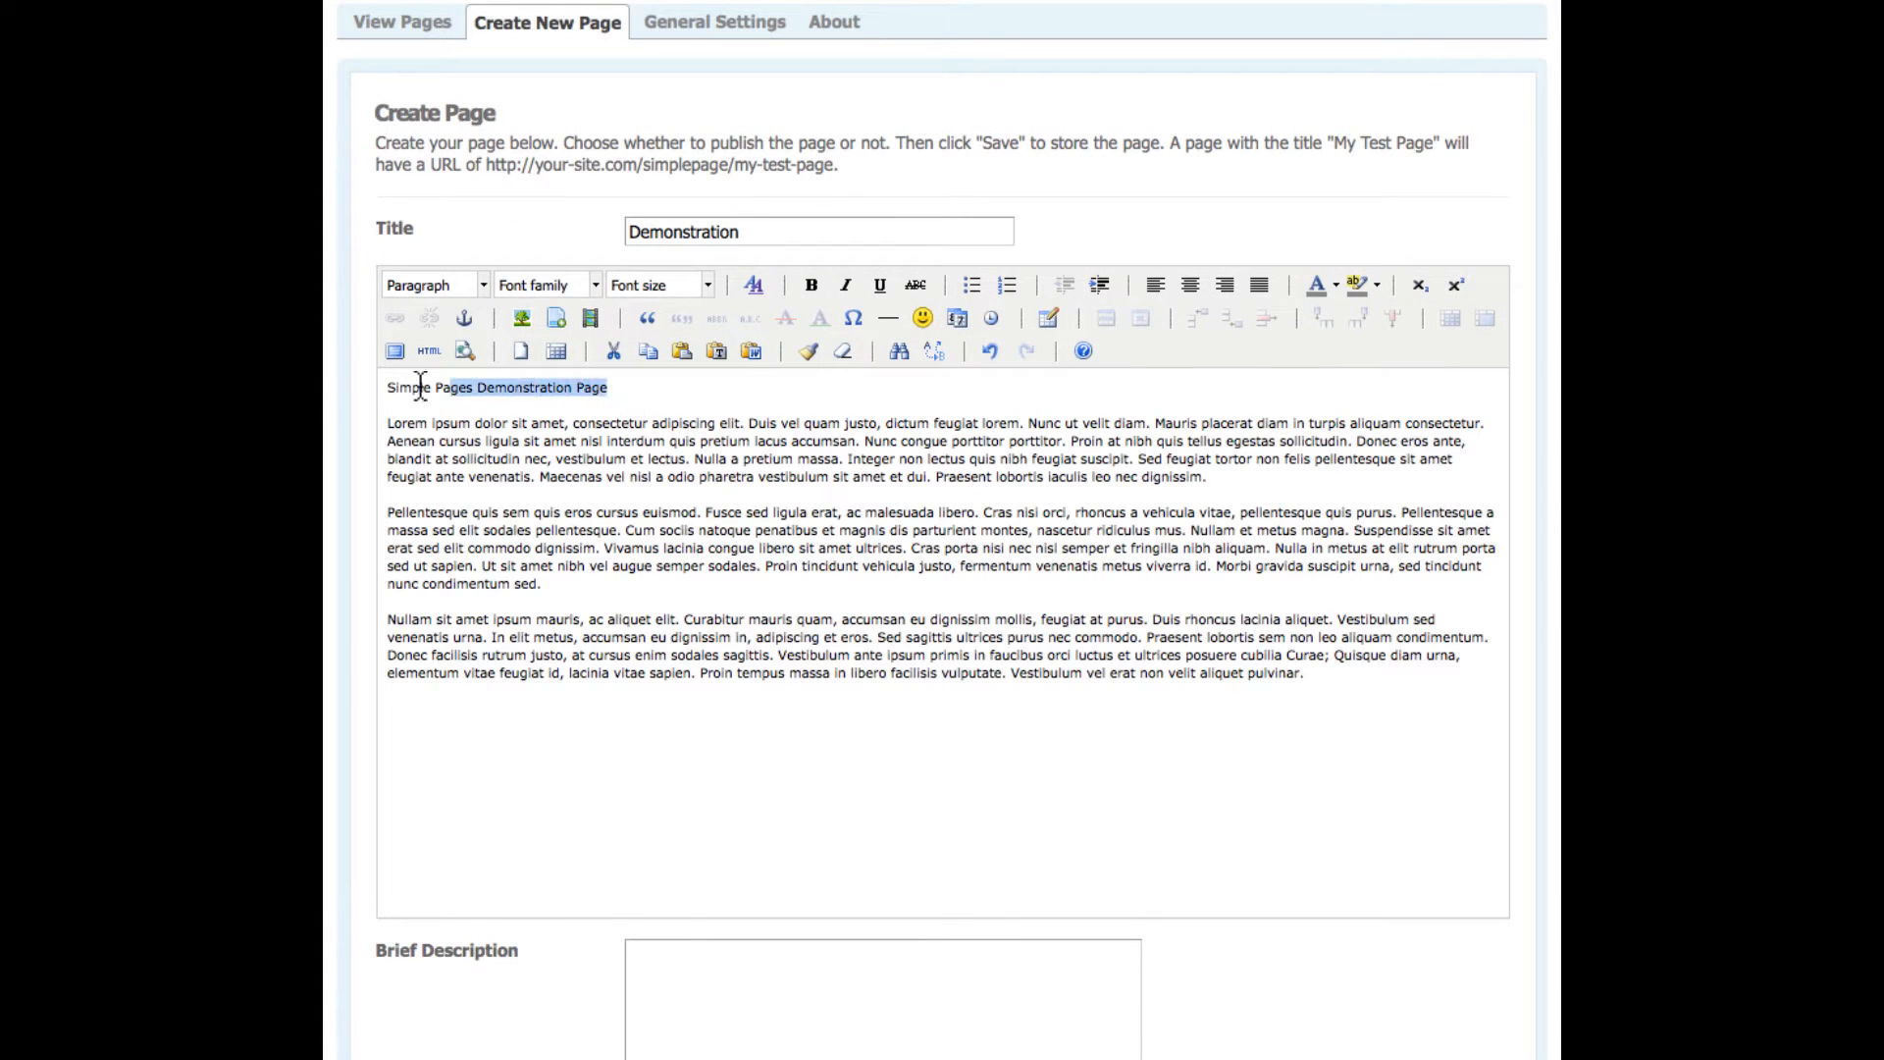
click(428, 285)
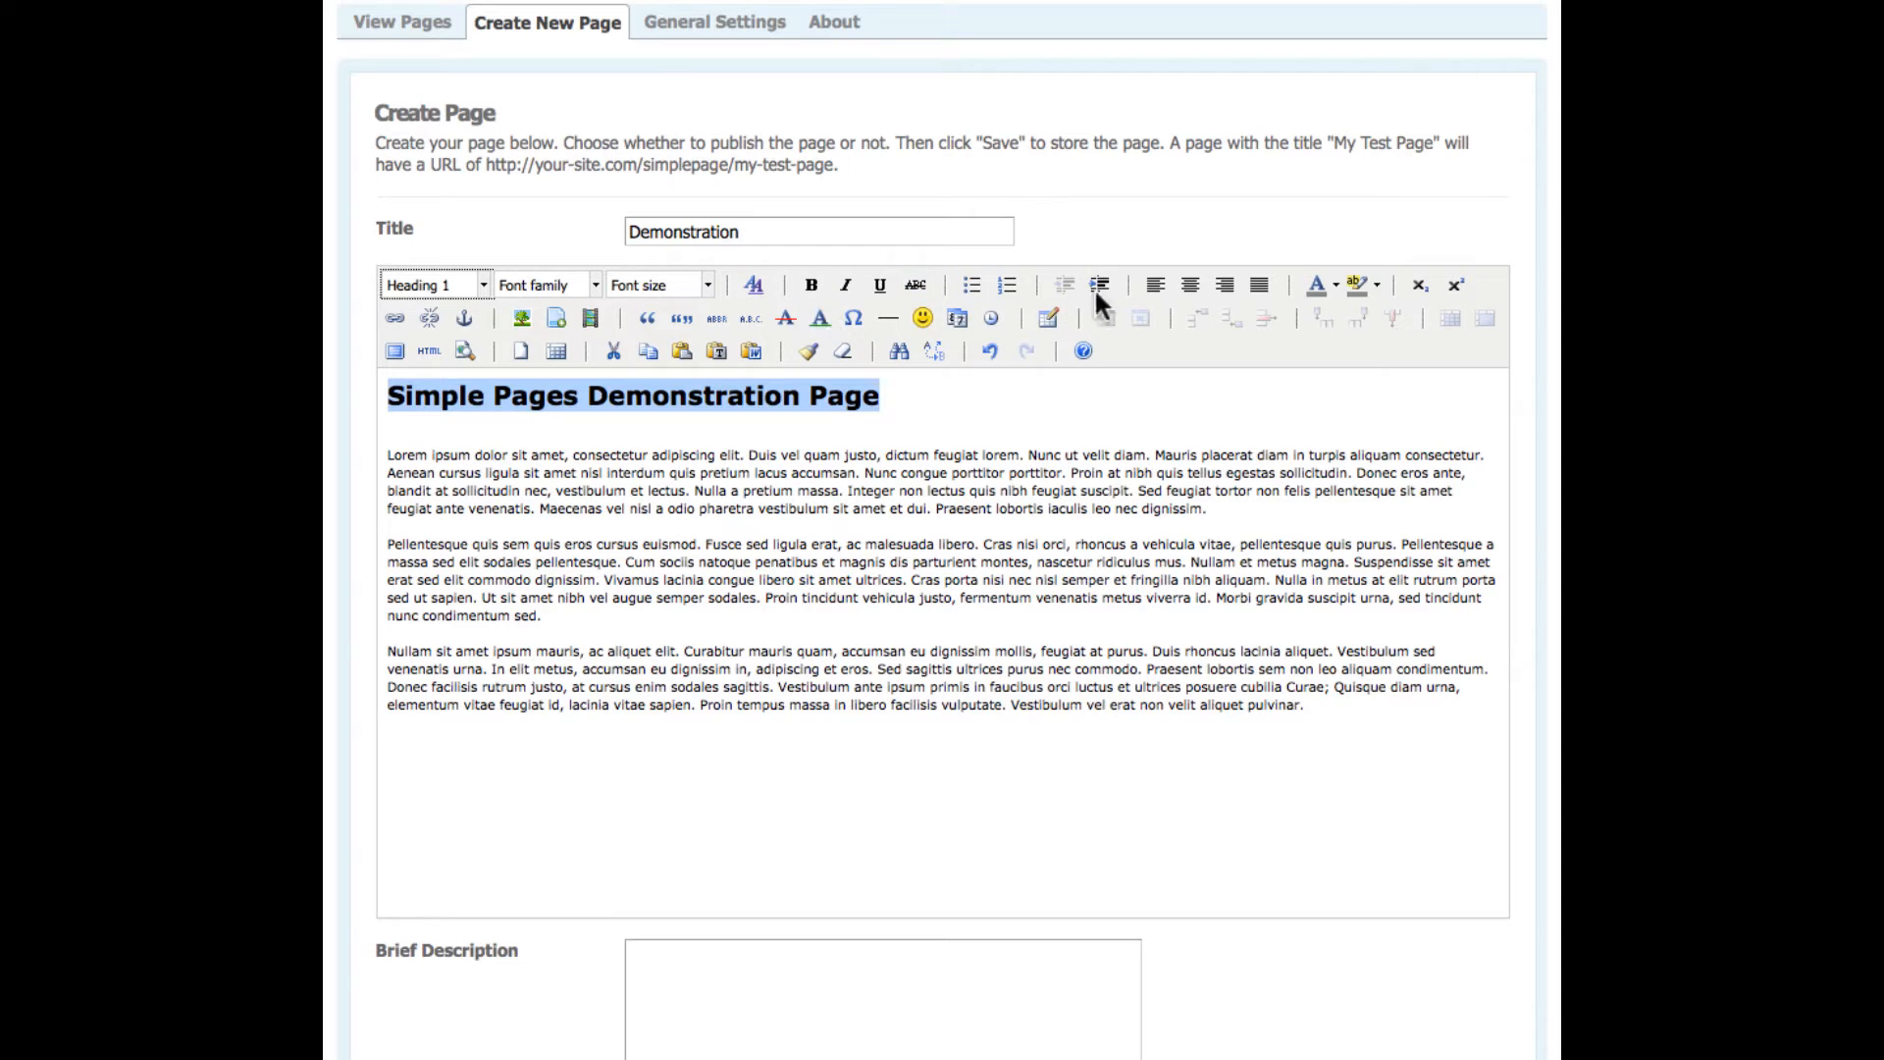
click(1189, 286)
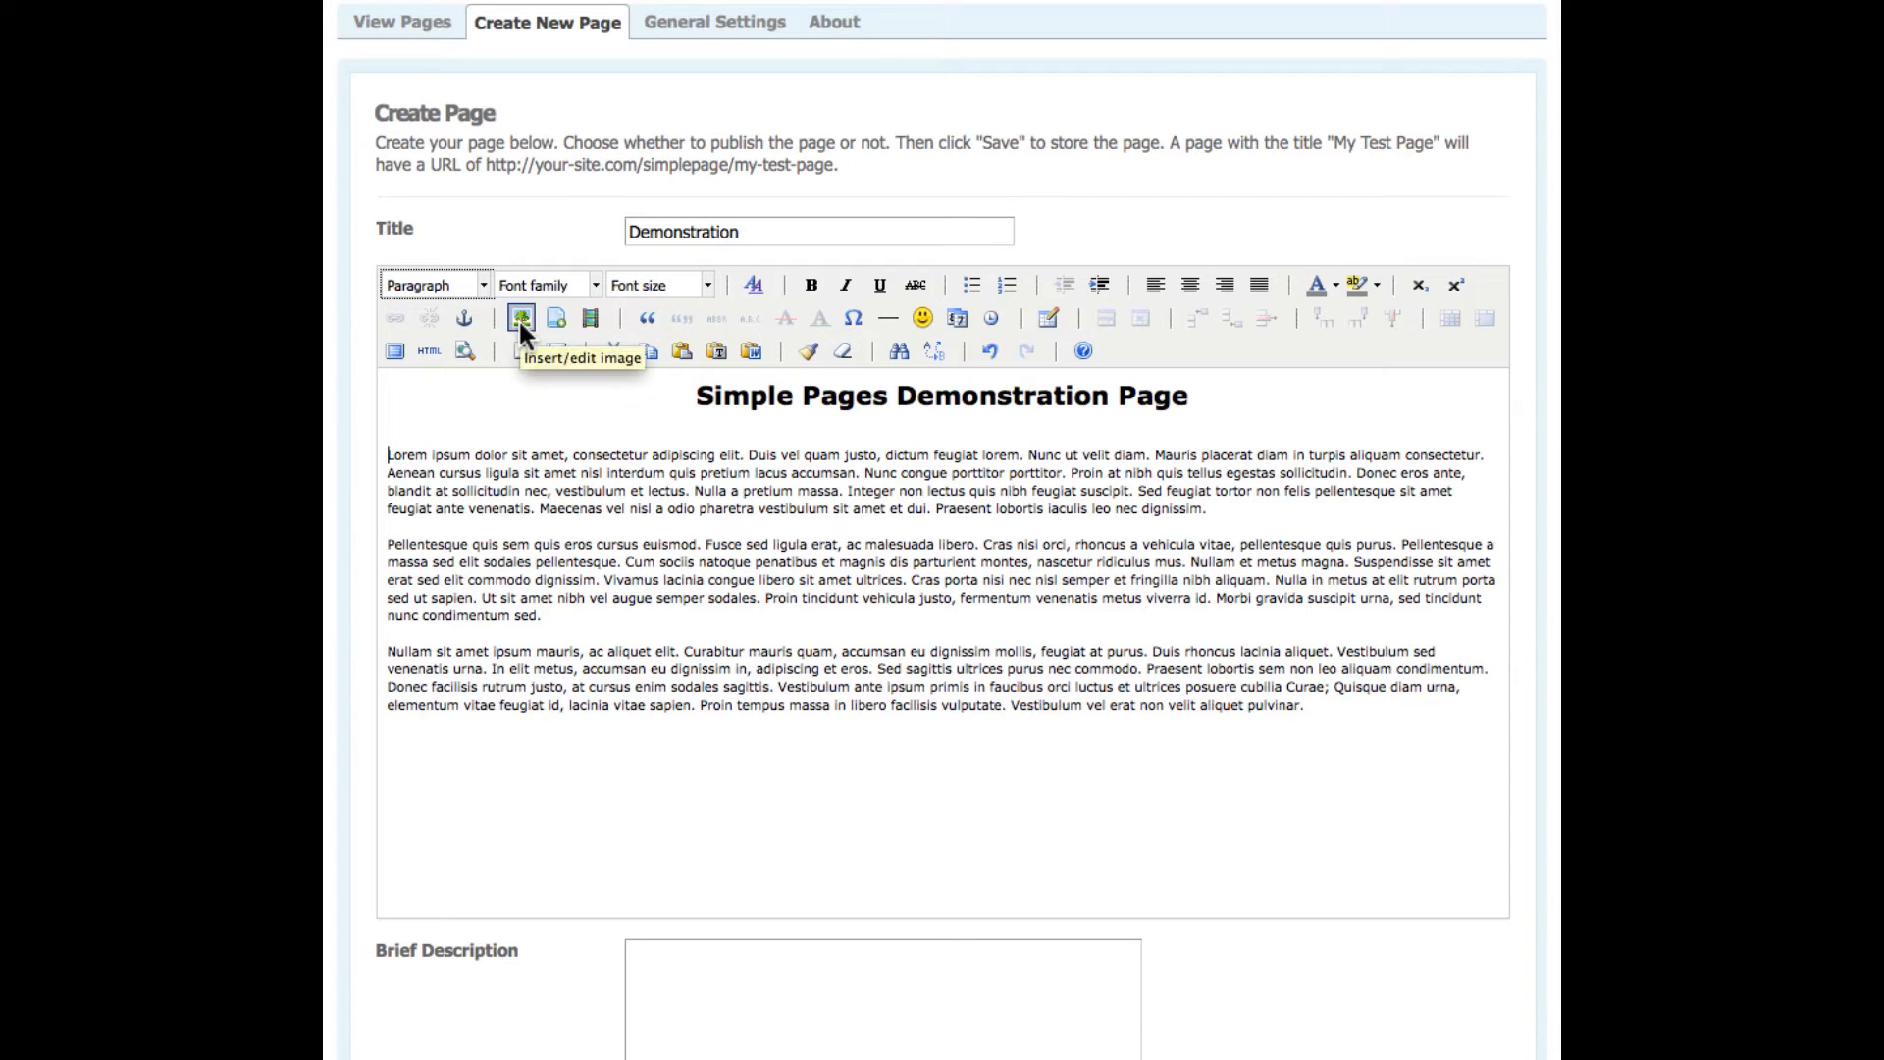
- Upload makeup.png, then birds.m4v, About_Stacks.pdf and DogvsDeer.flv, via the image file browser
click(521, 319)
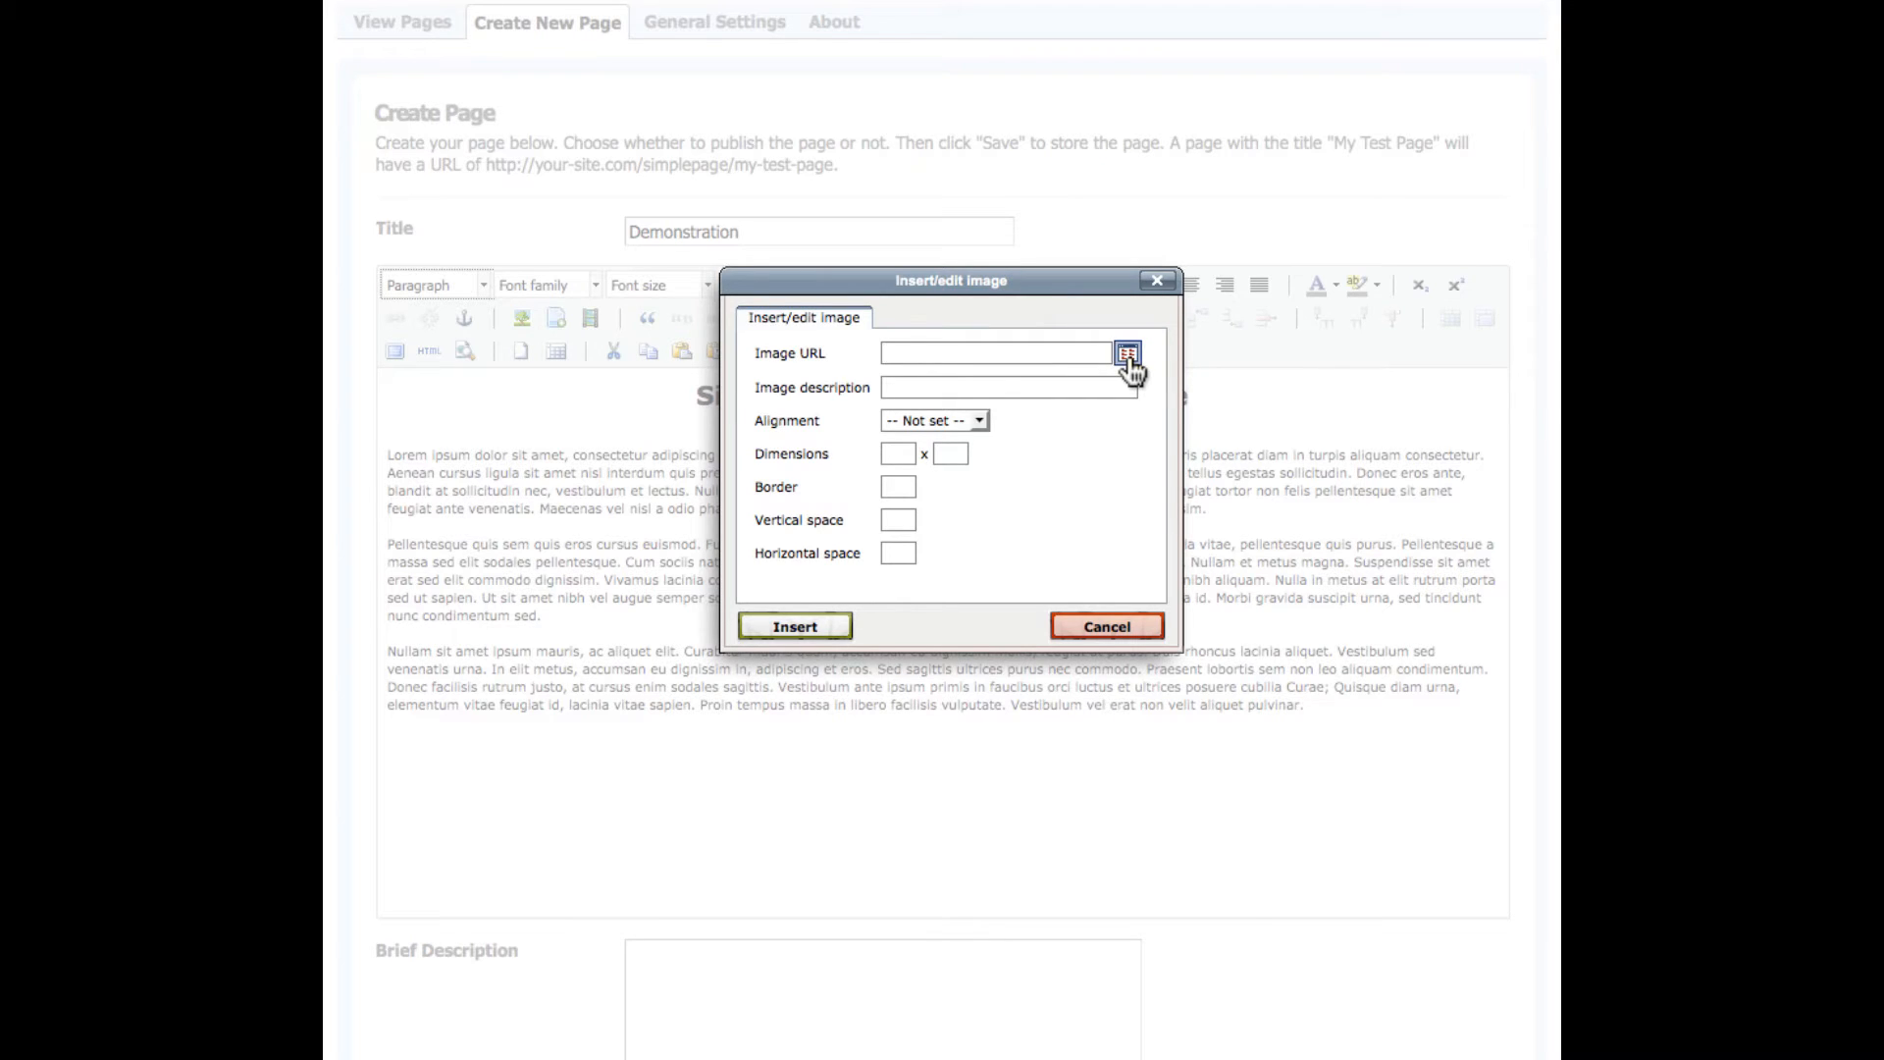
click(1131, 353)
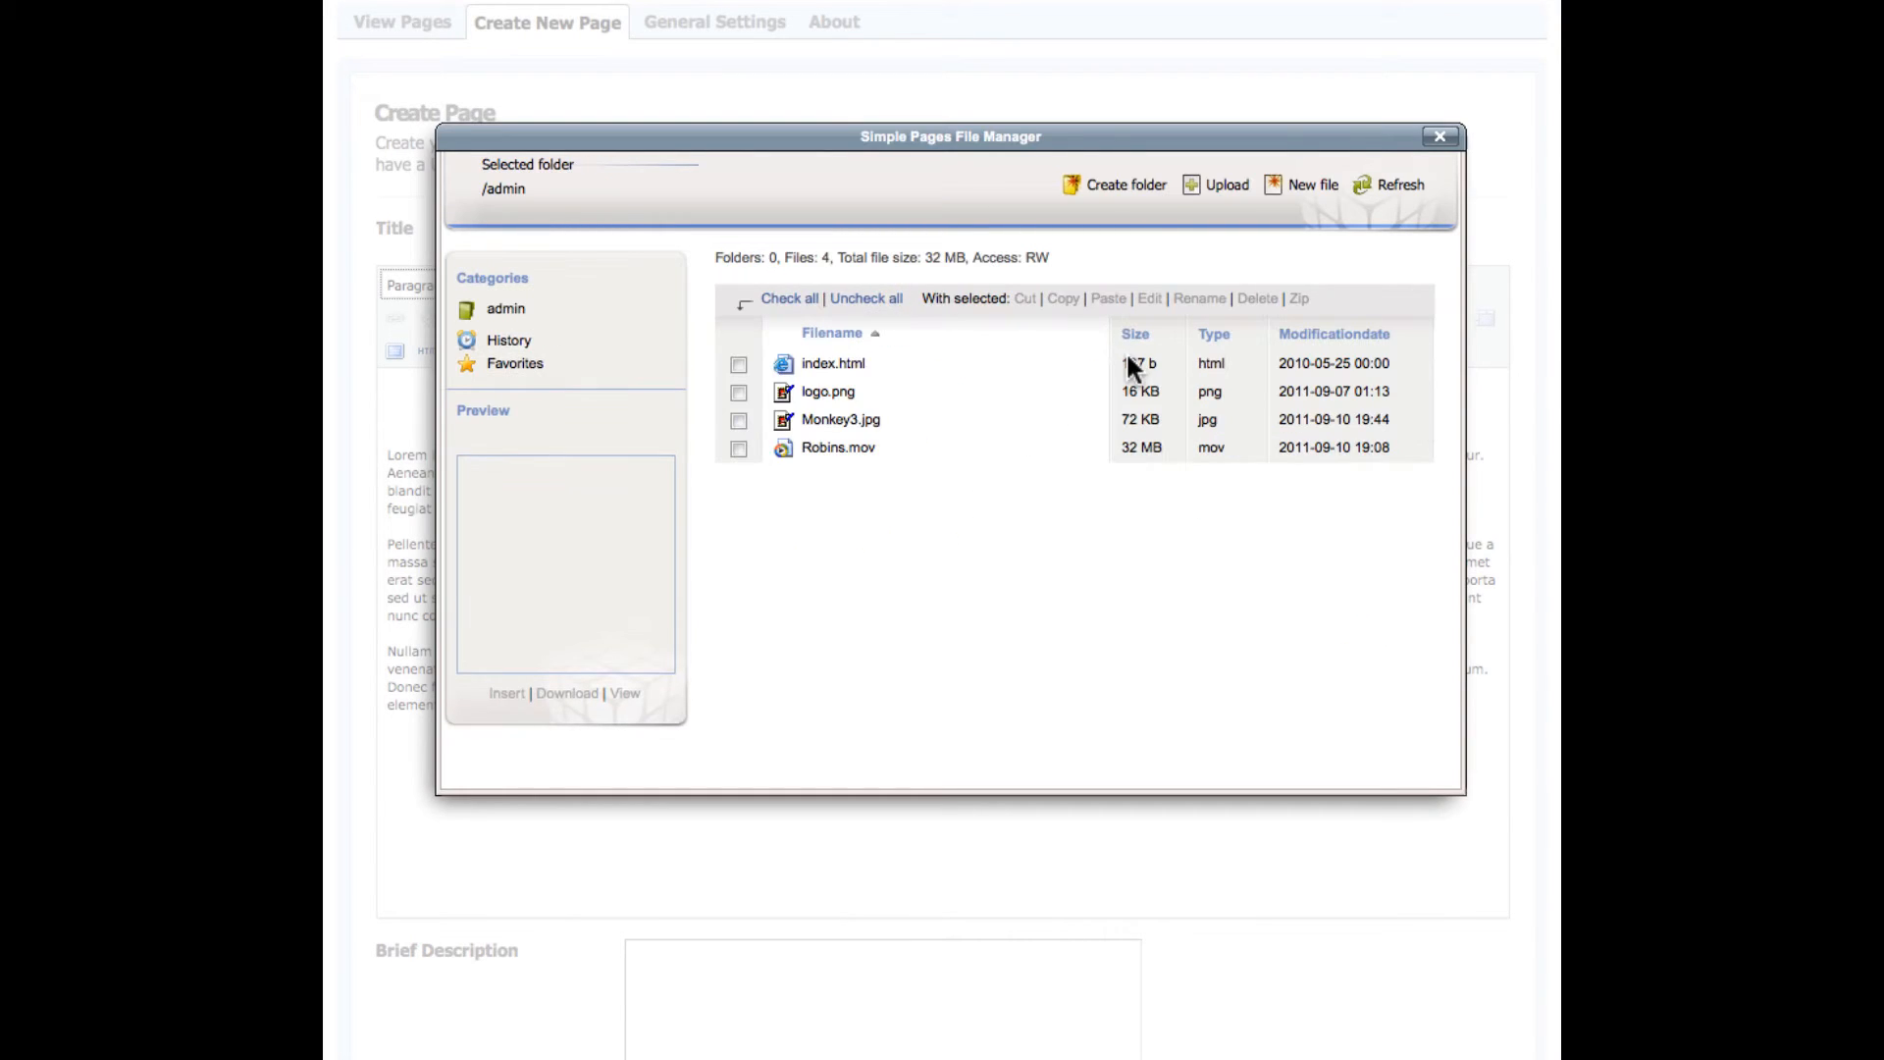
click(1225, 184)
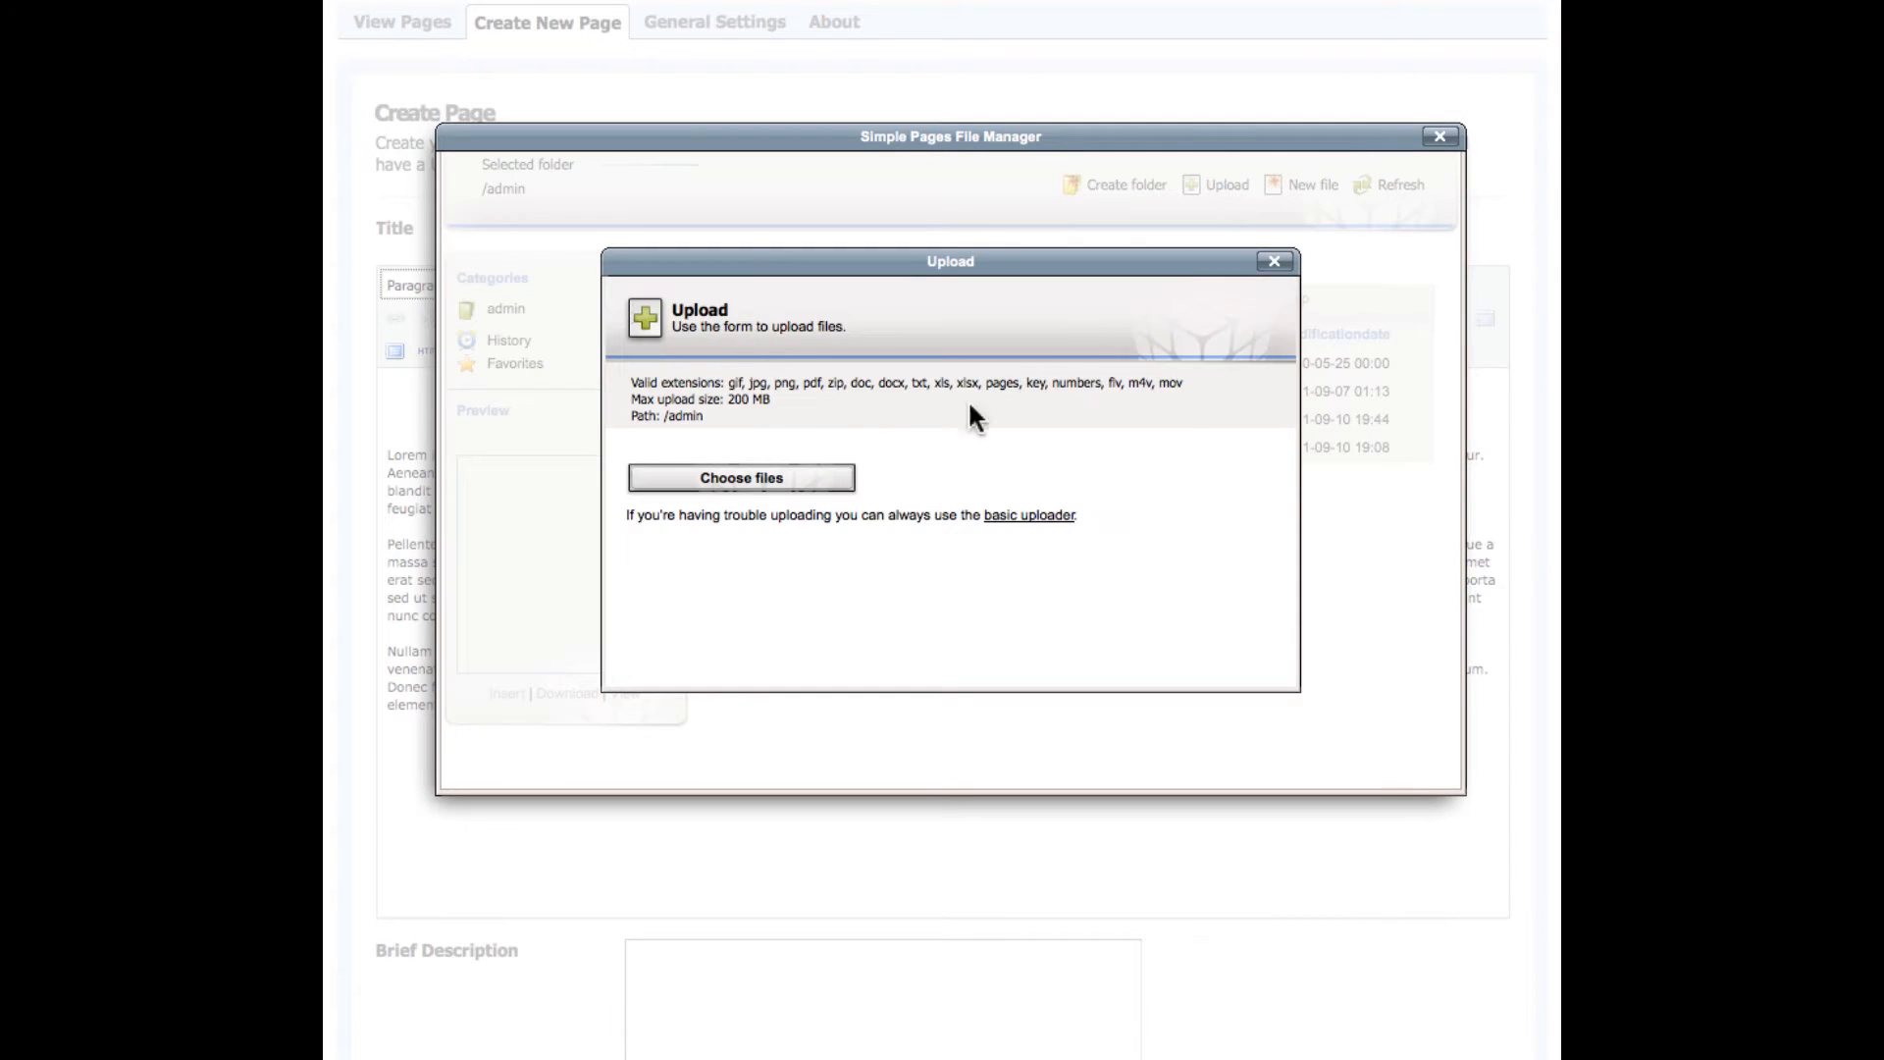
click(740, 478)
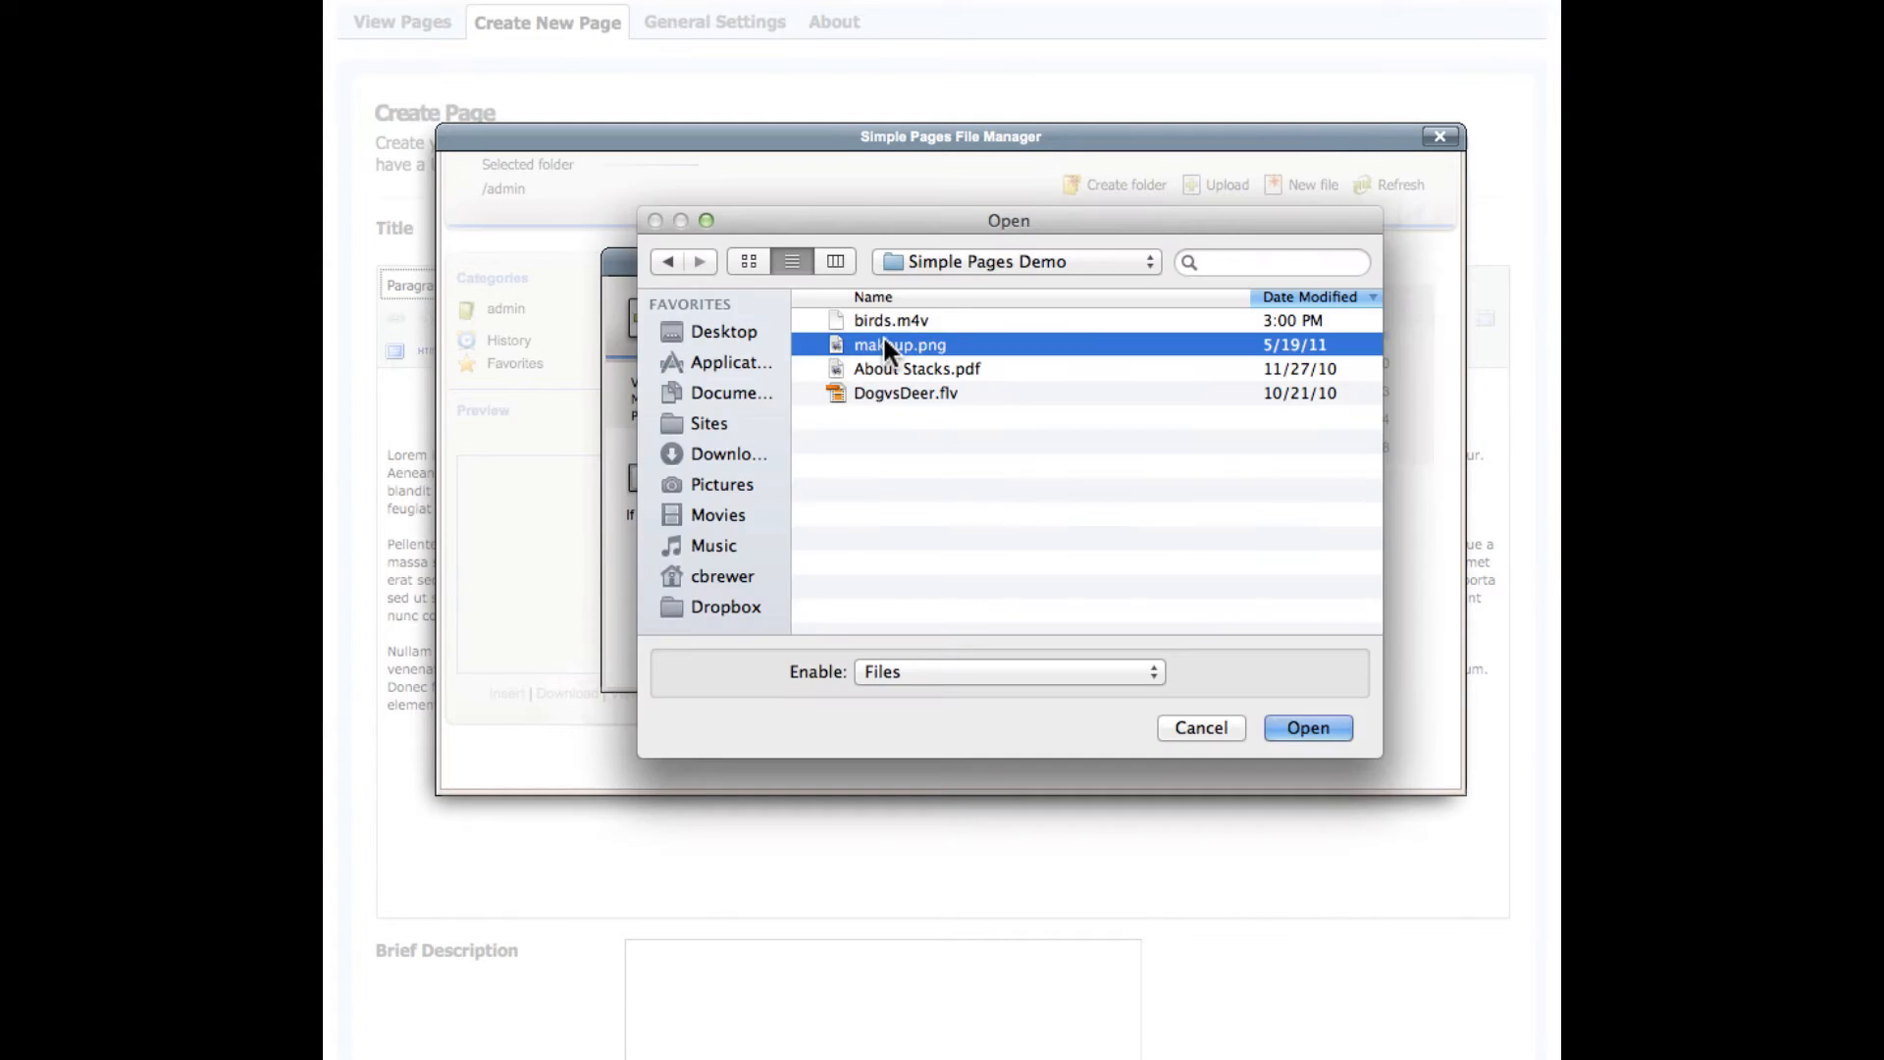
click(1307, 727)
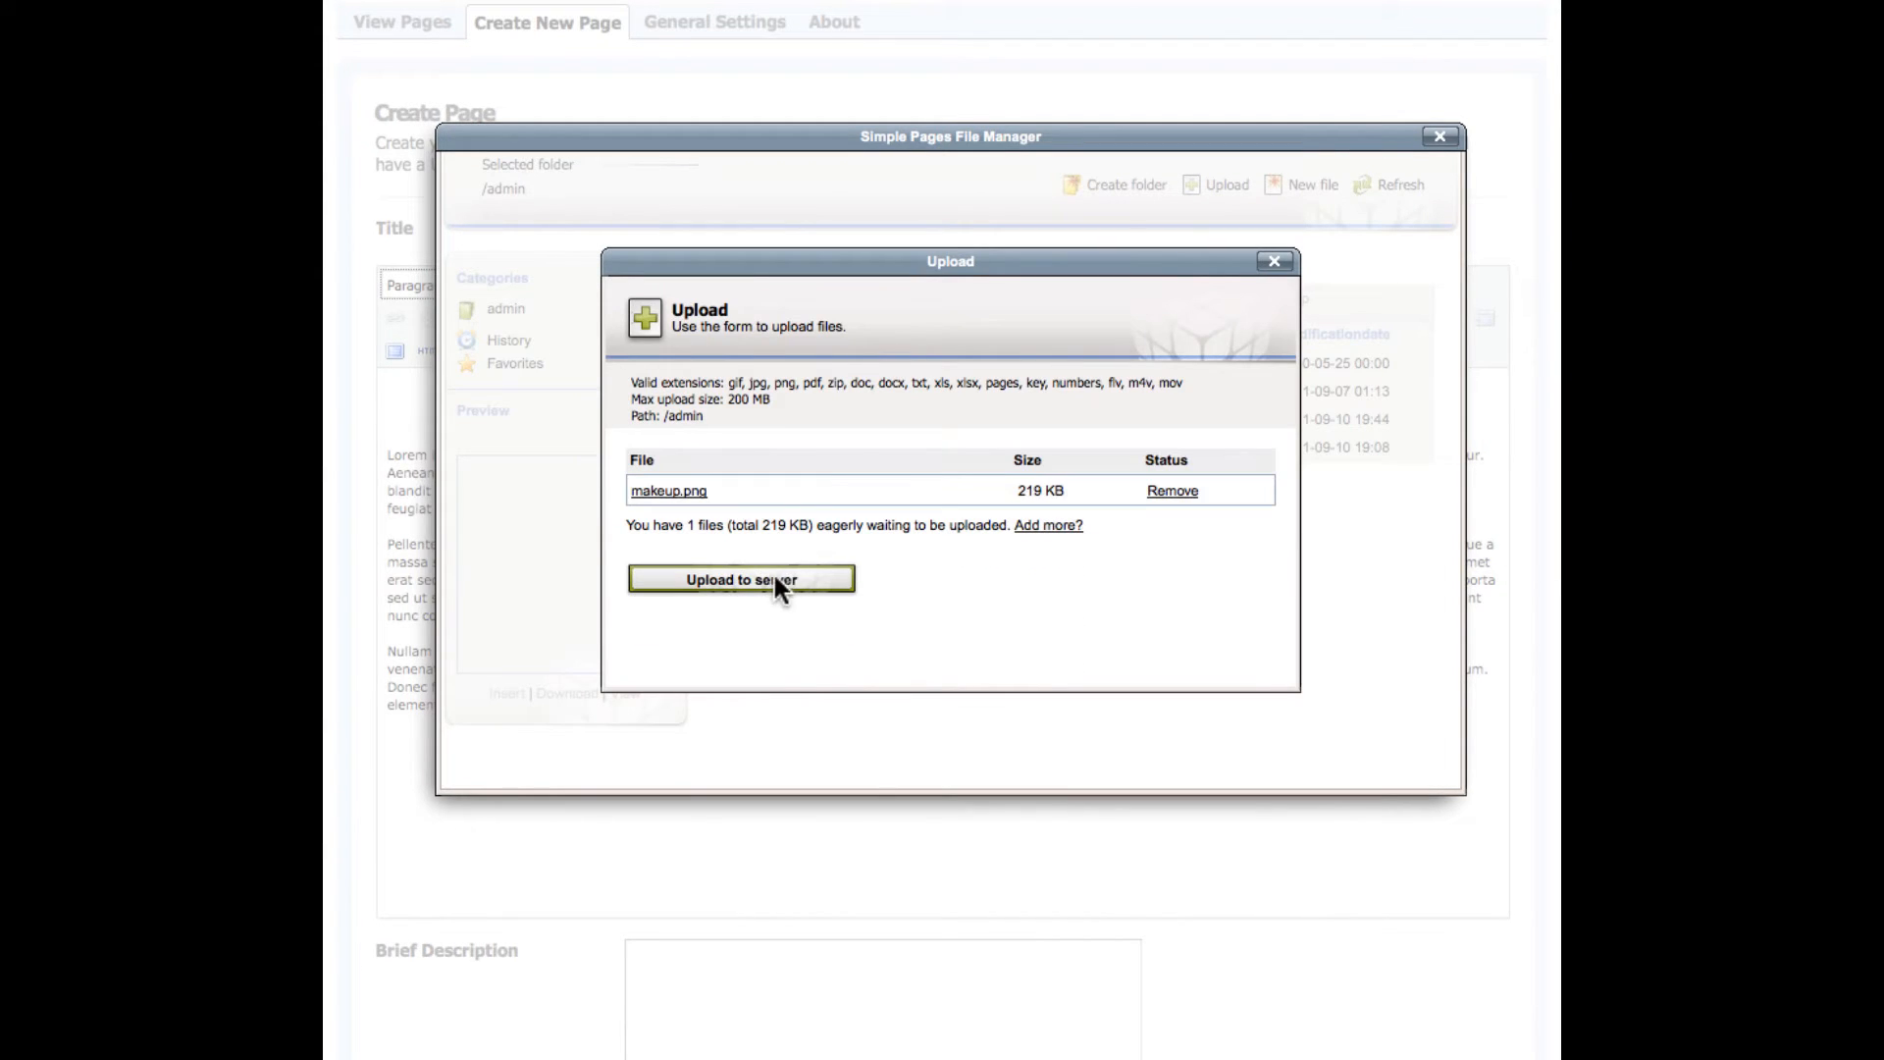
click(741, 579)
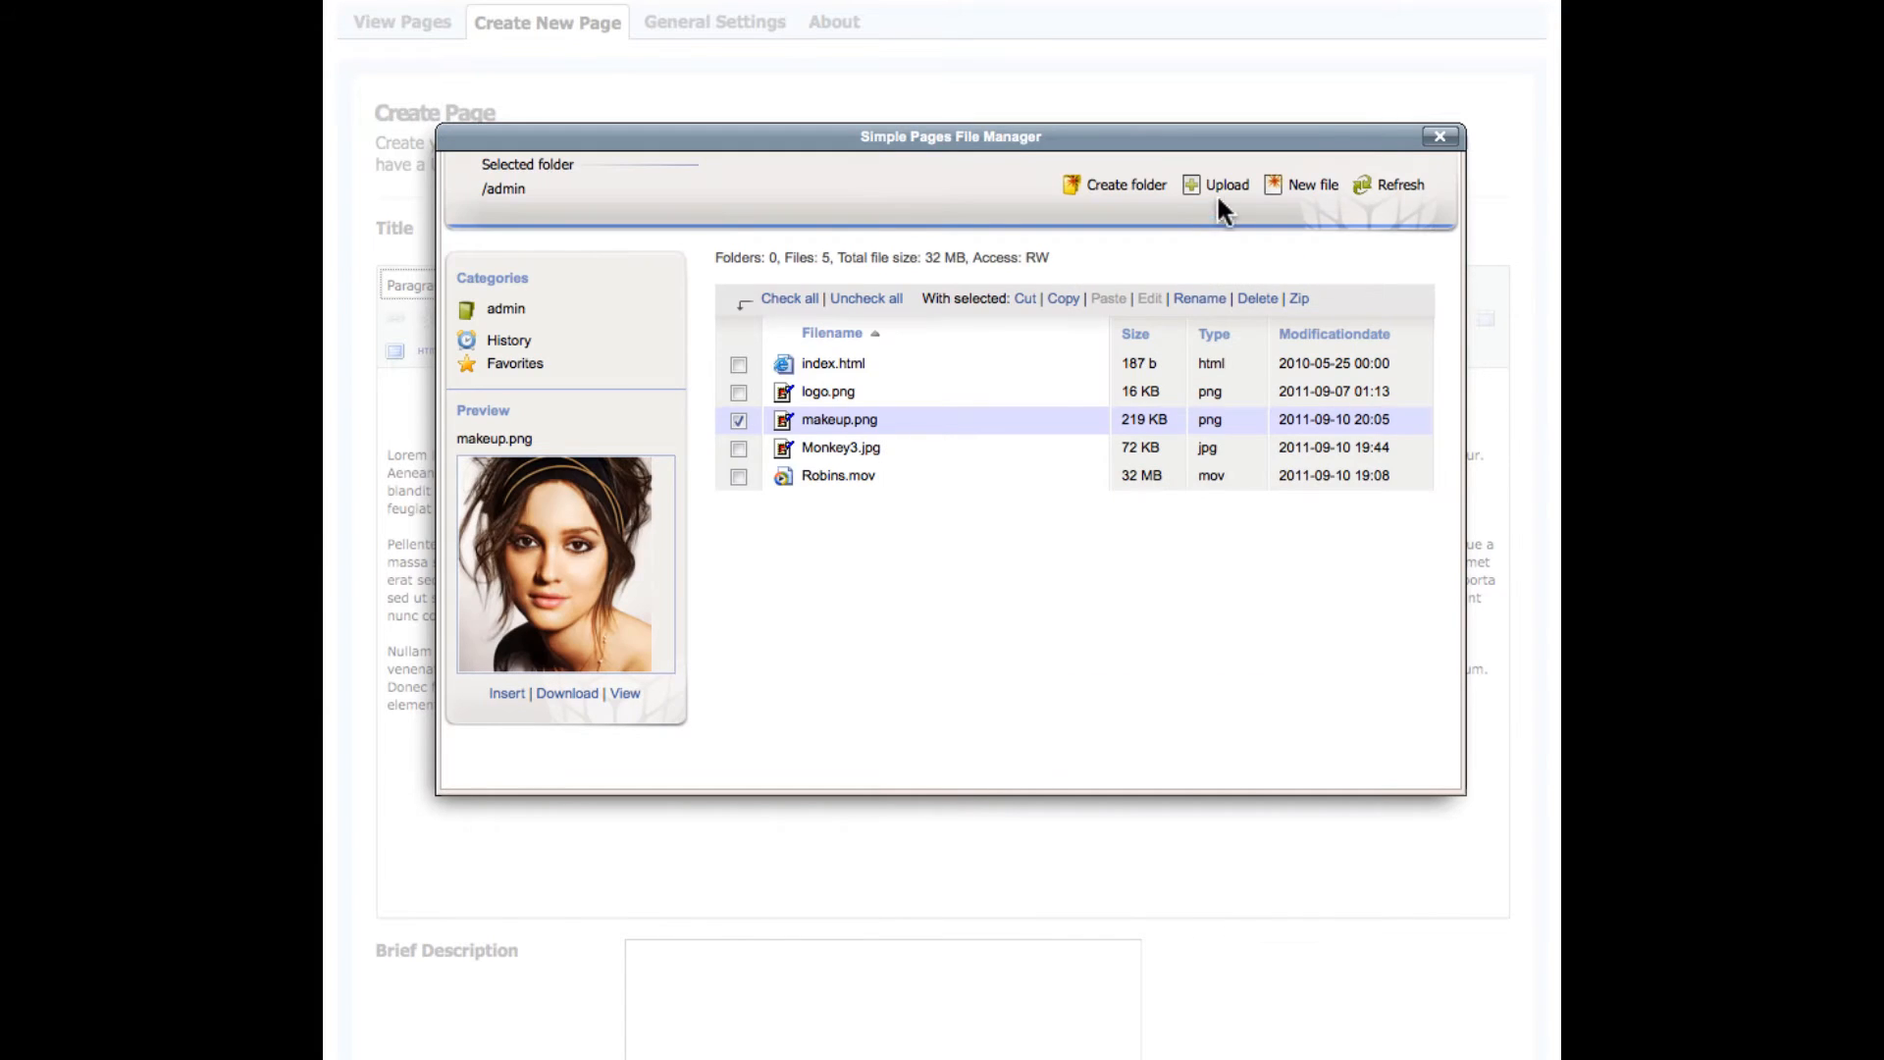
click(1225, 185)
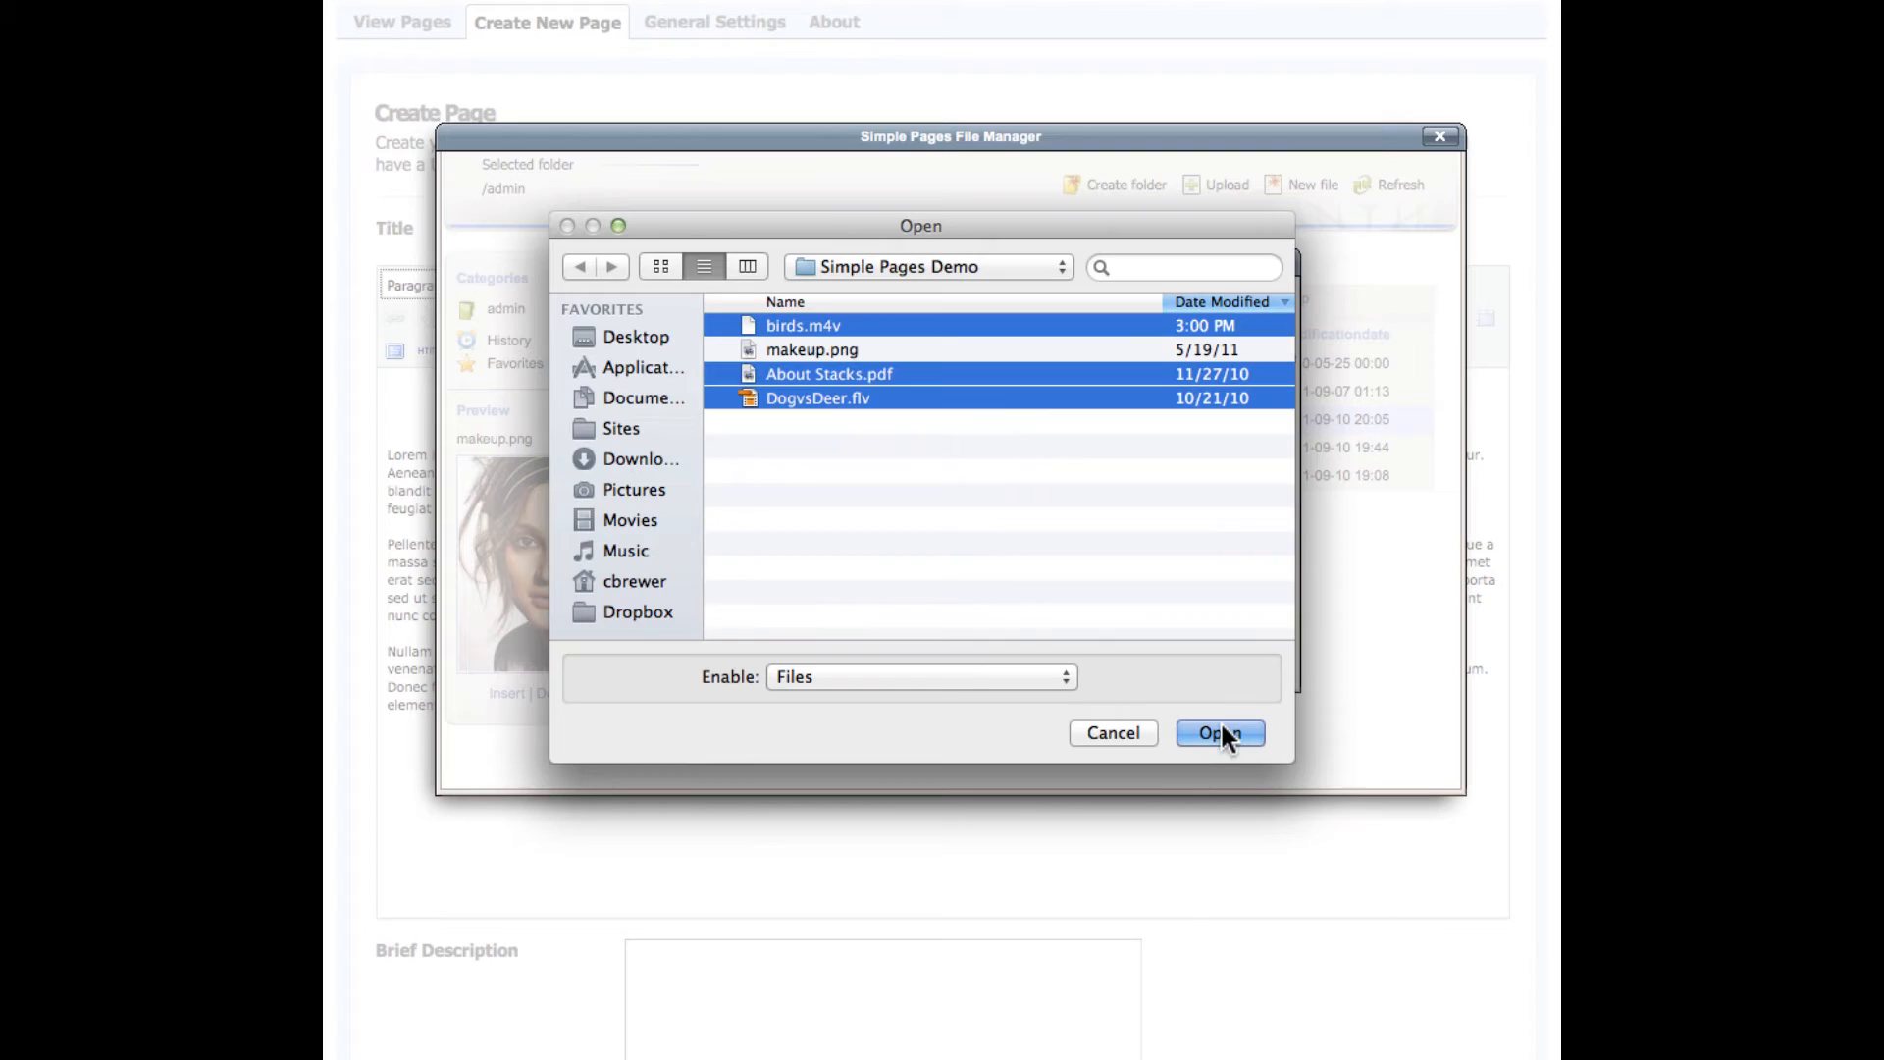
click(1220, 733)
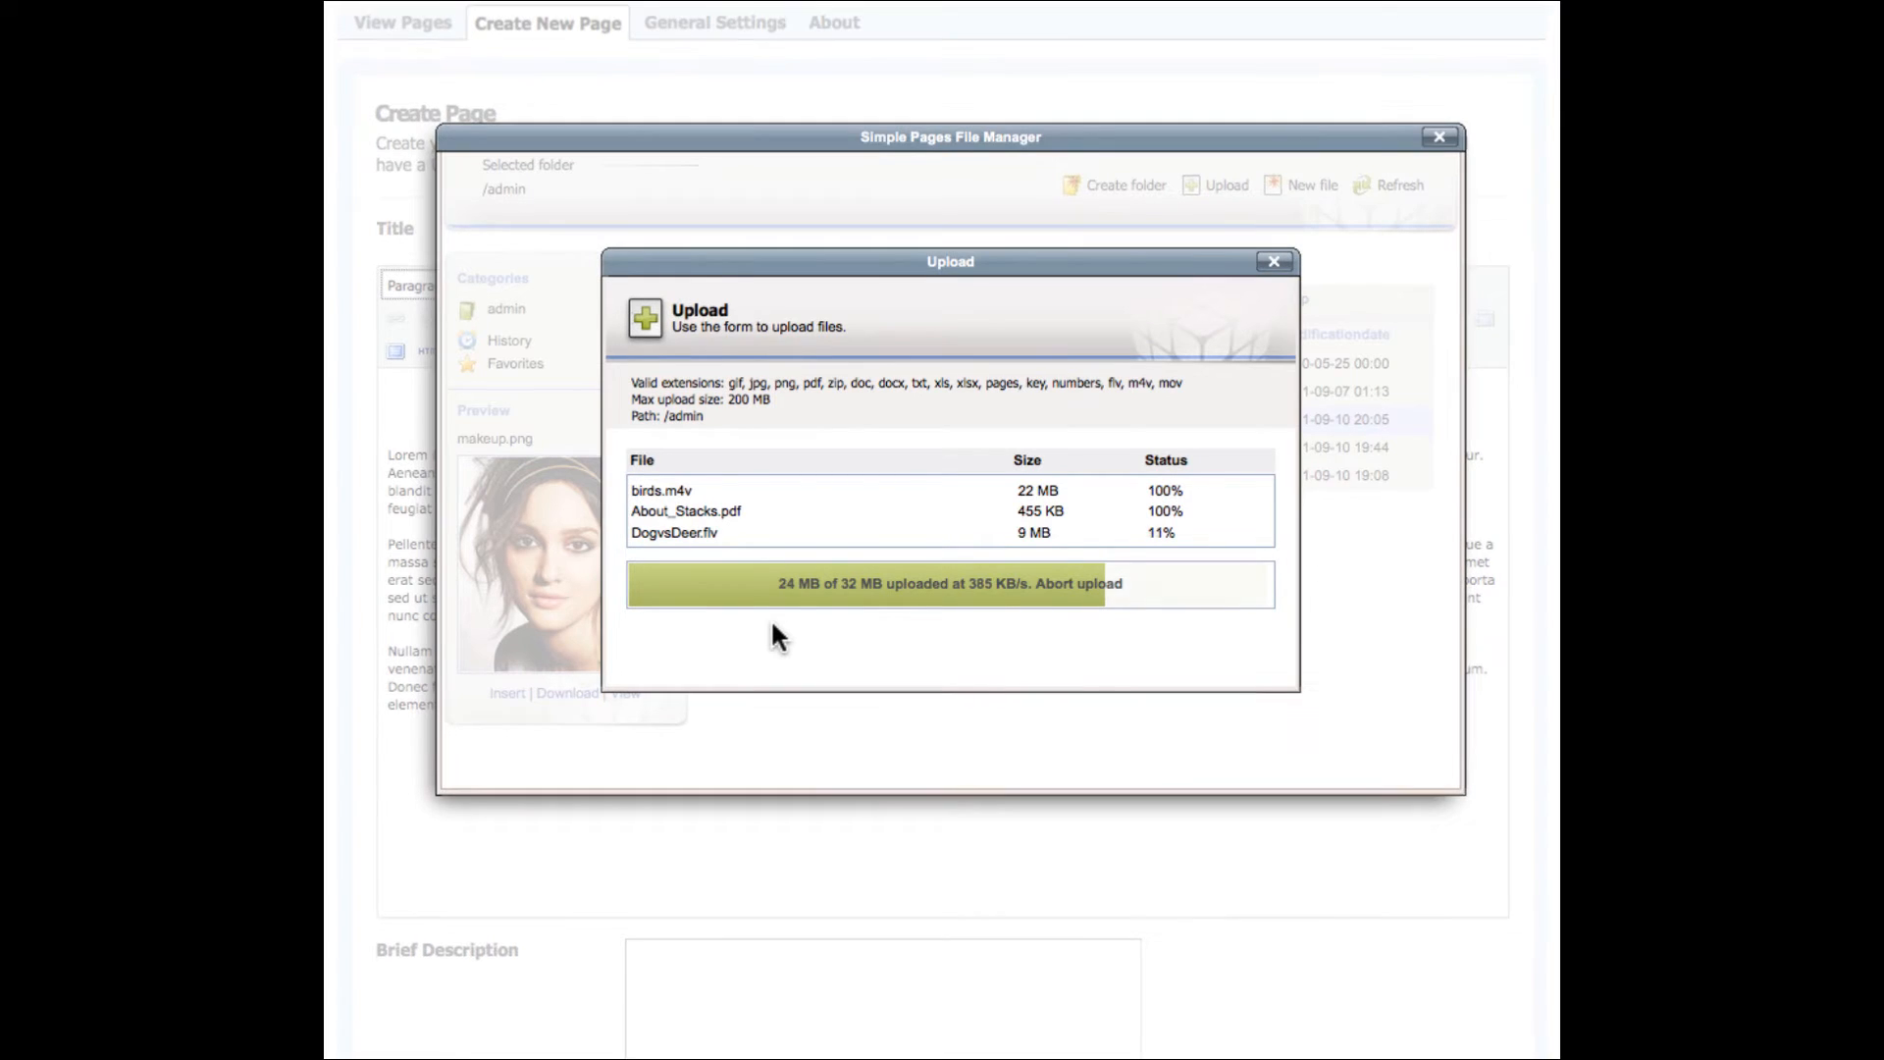
- Insert makeup.png into the page, right-aligned beside the body text
click(1273, 262)
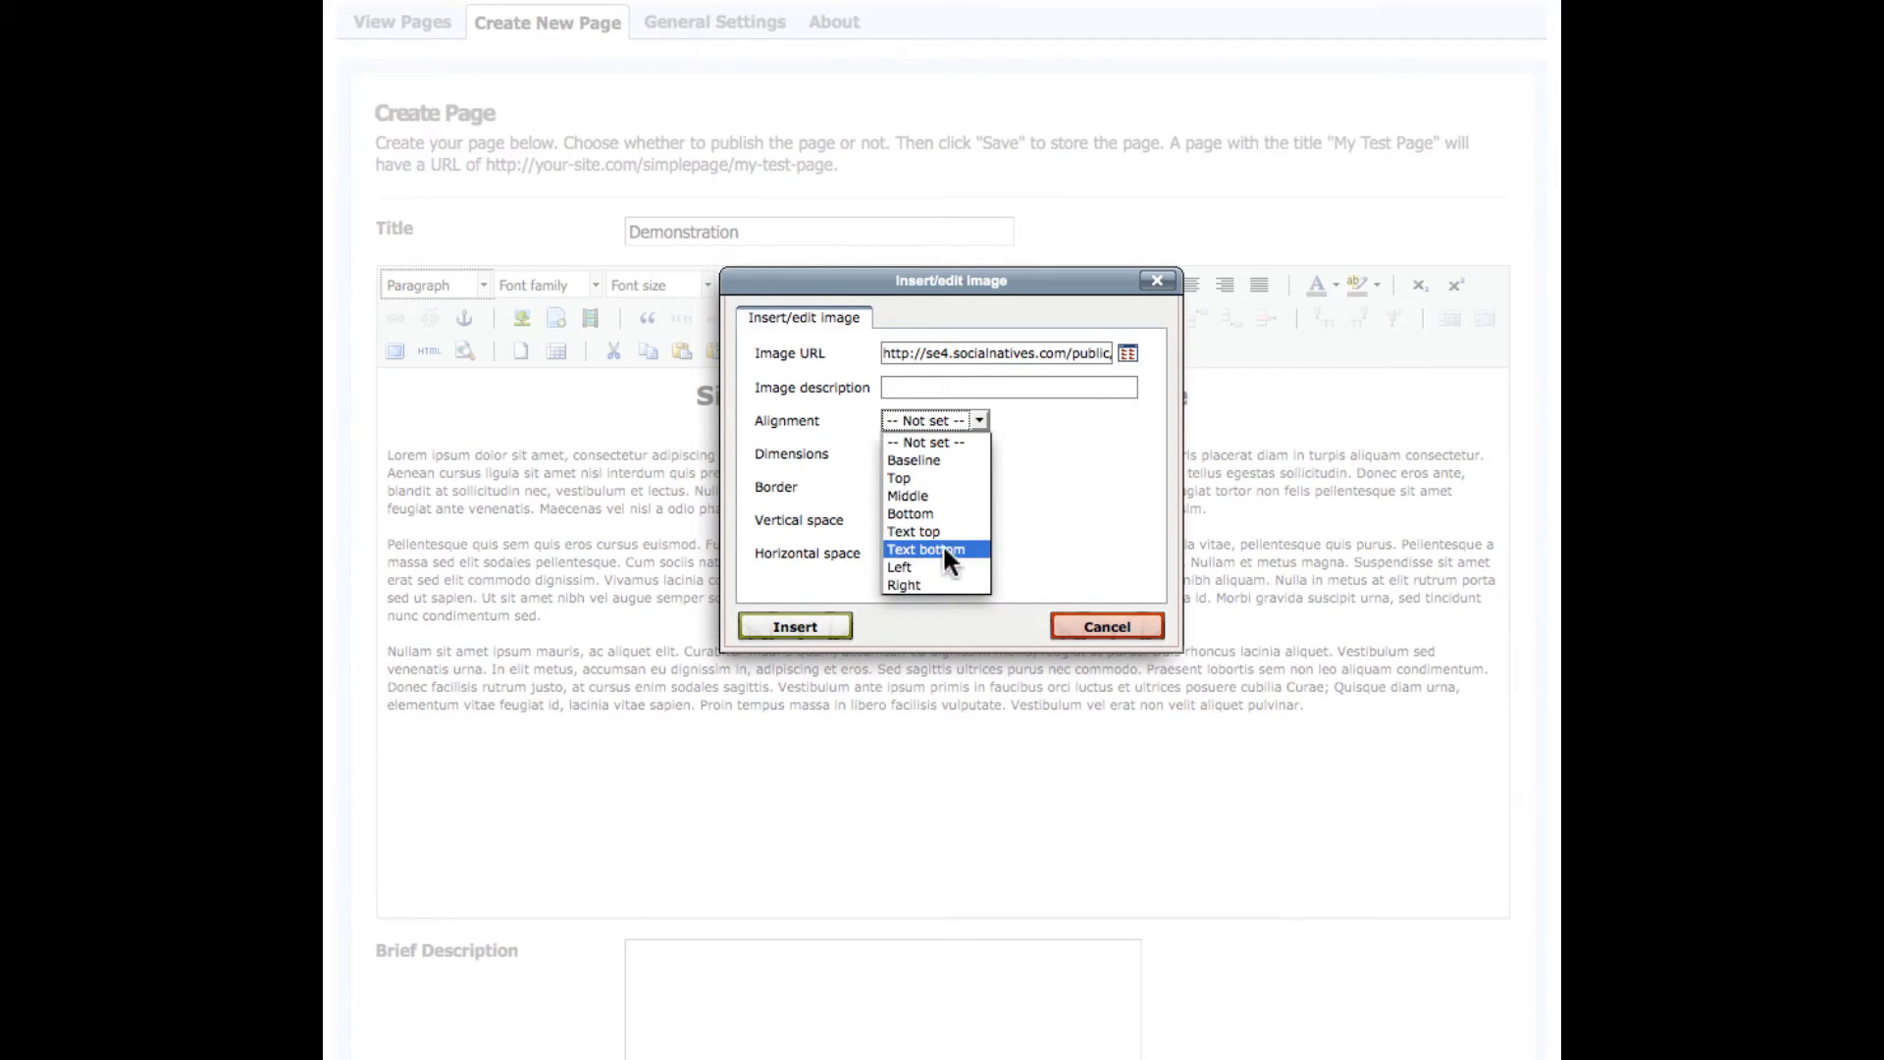
click(904, 585)
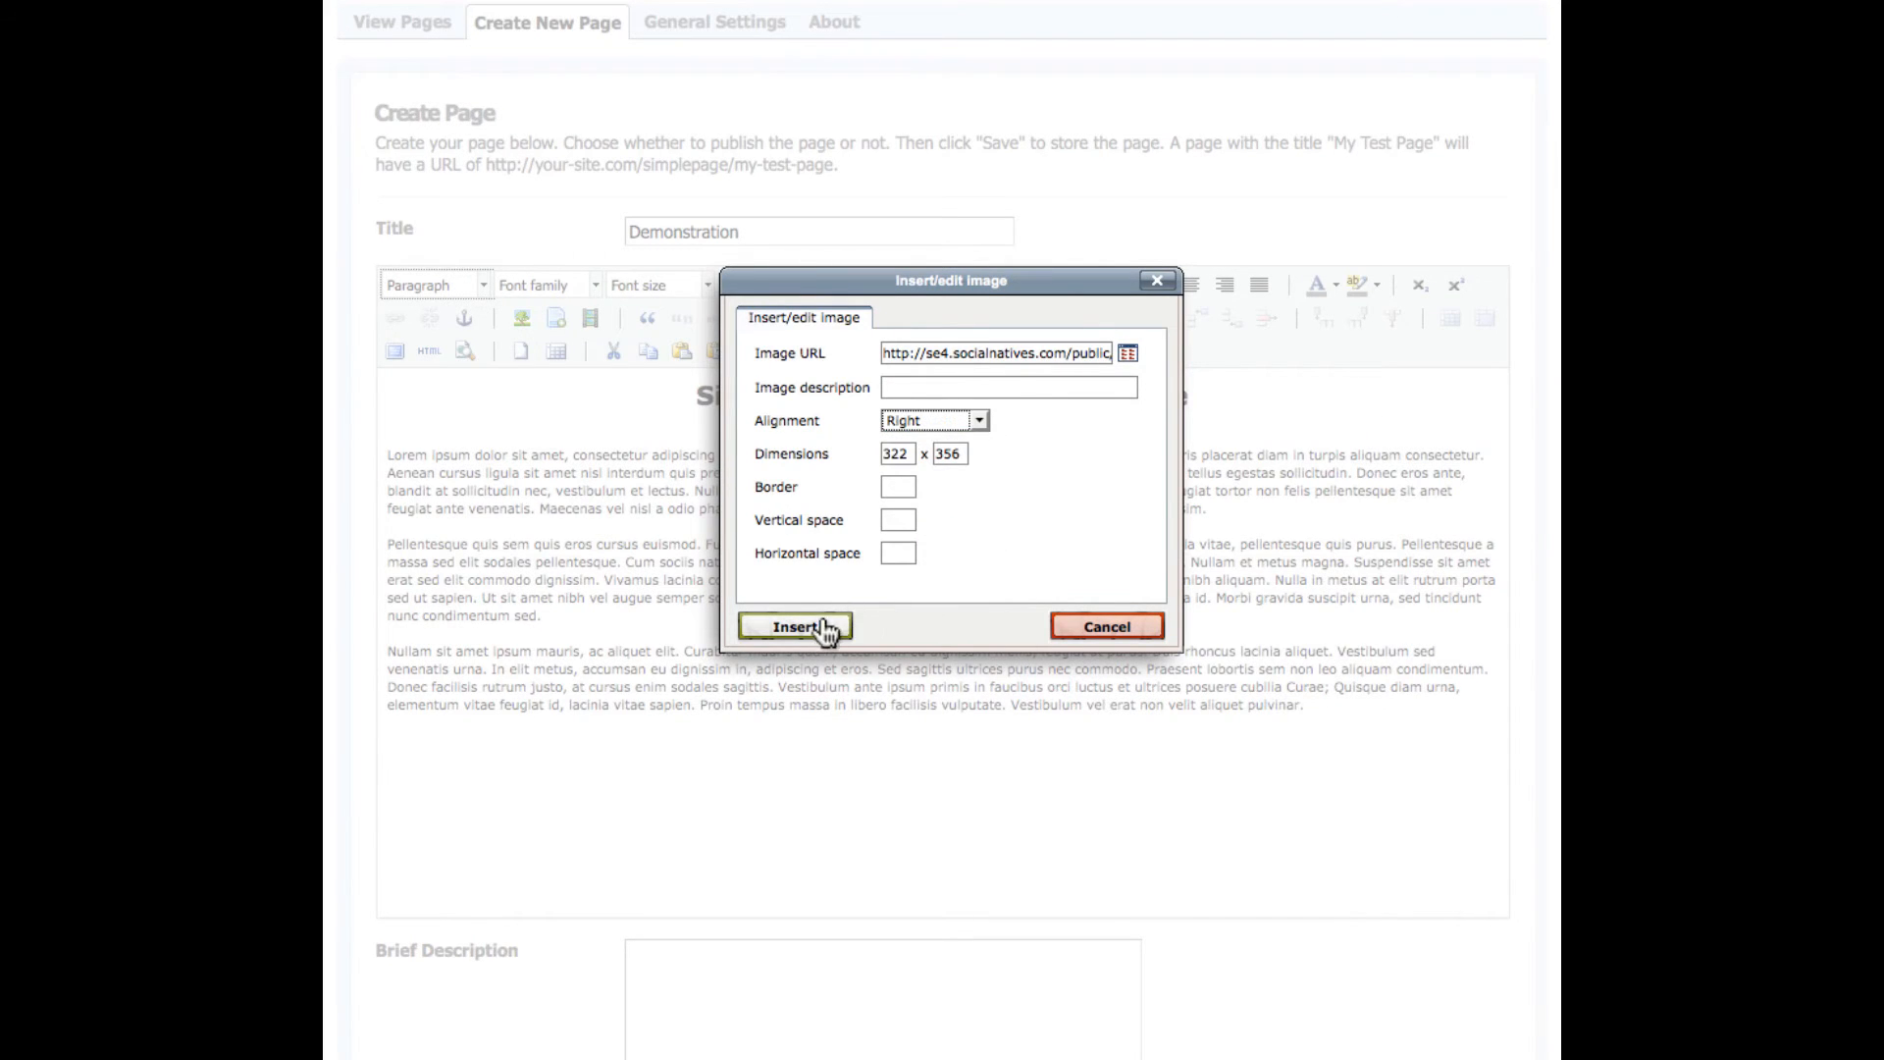
click(788, 627)
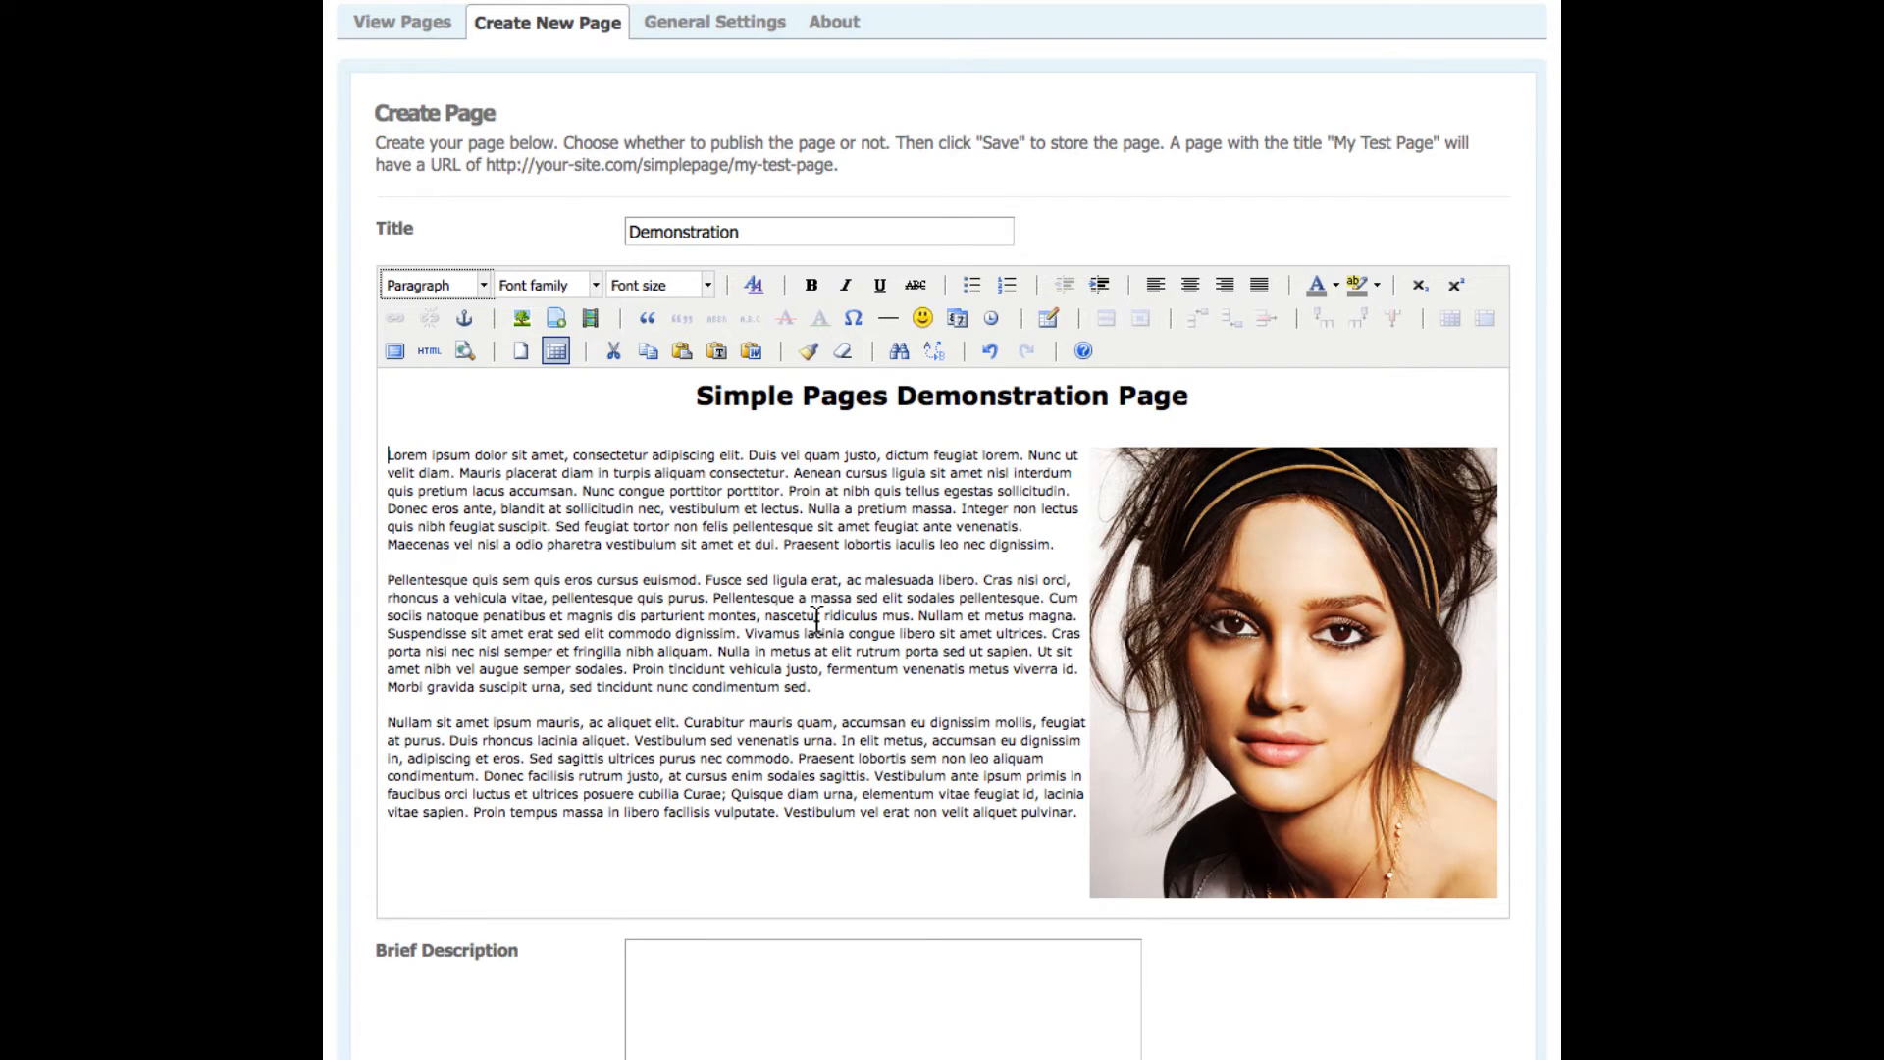
mouse_move(825, 600)
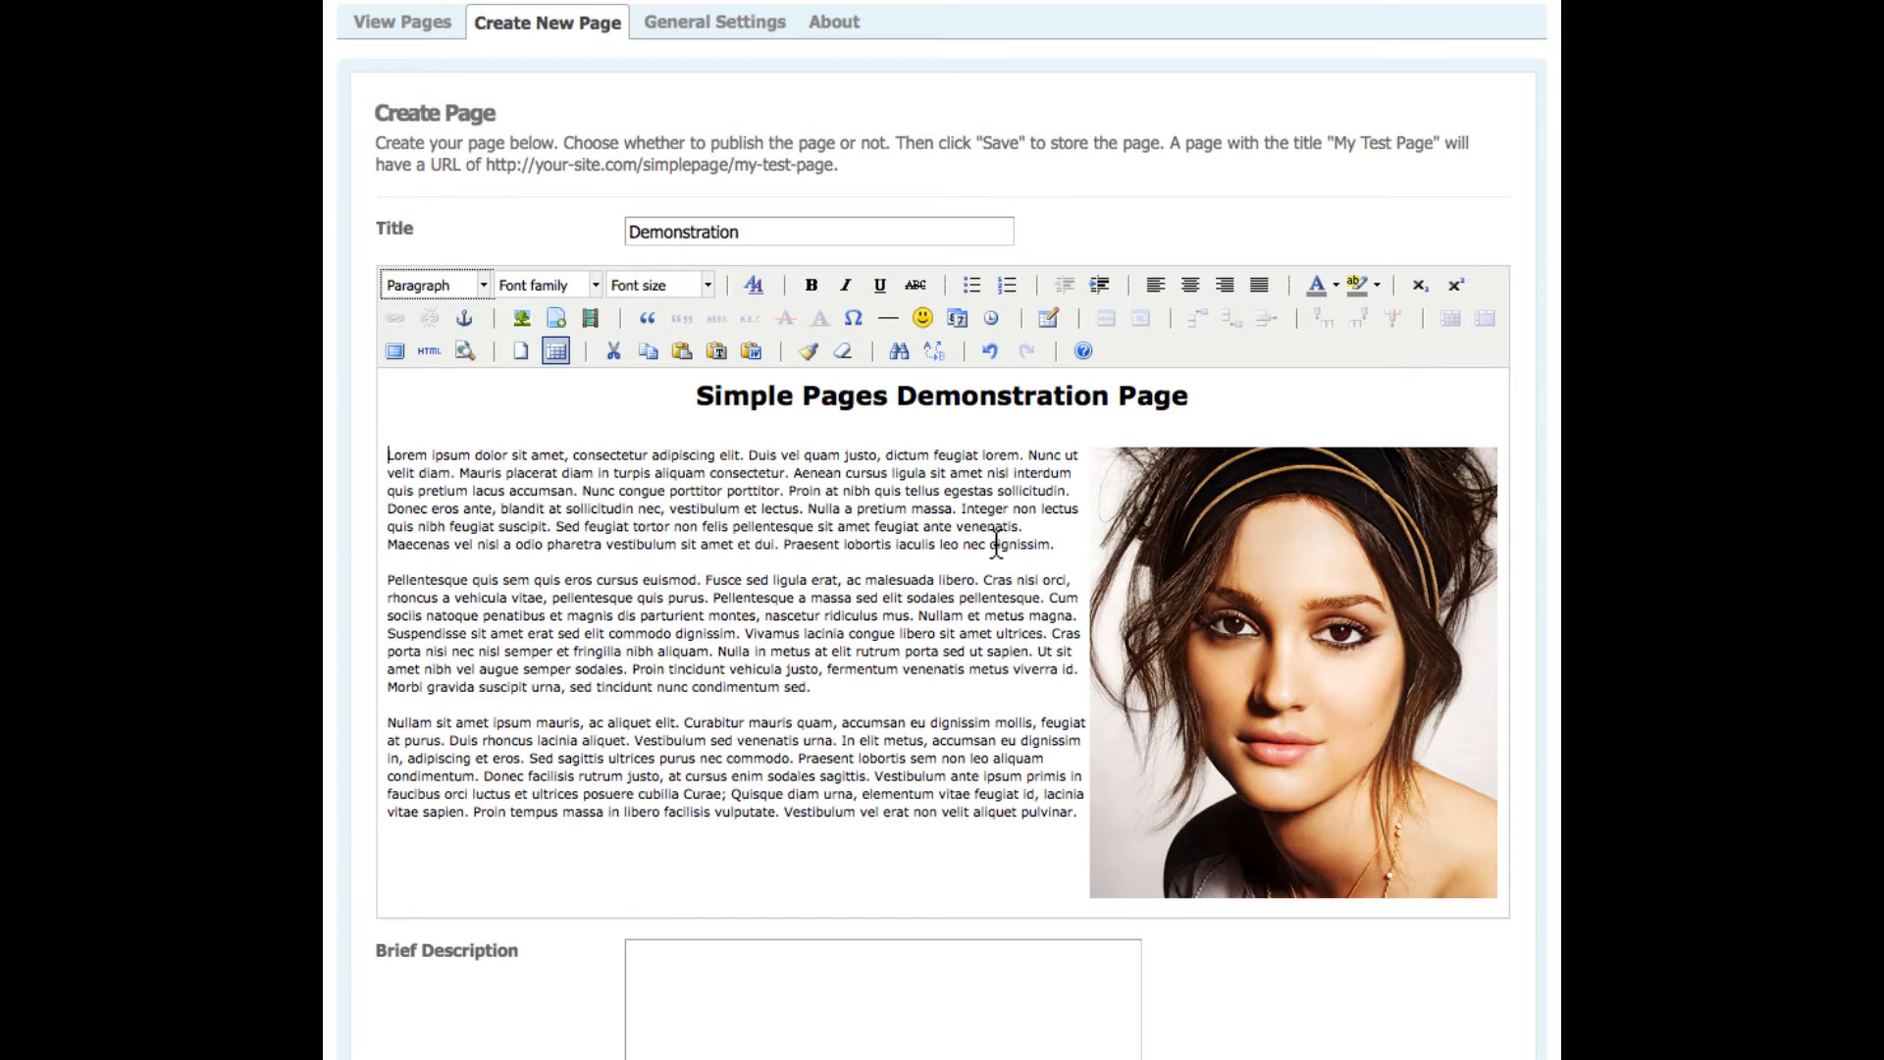
click(1291, 662)
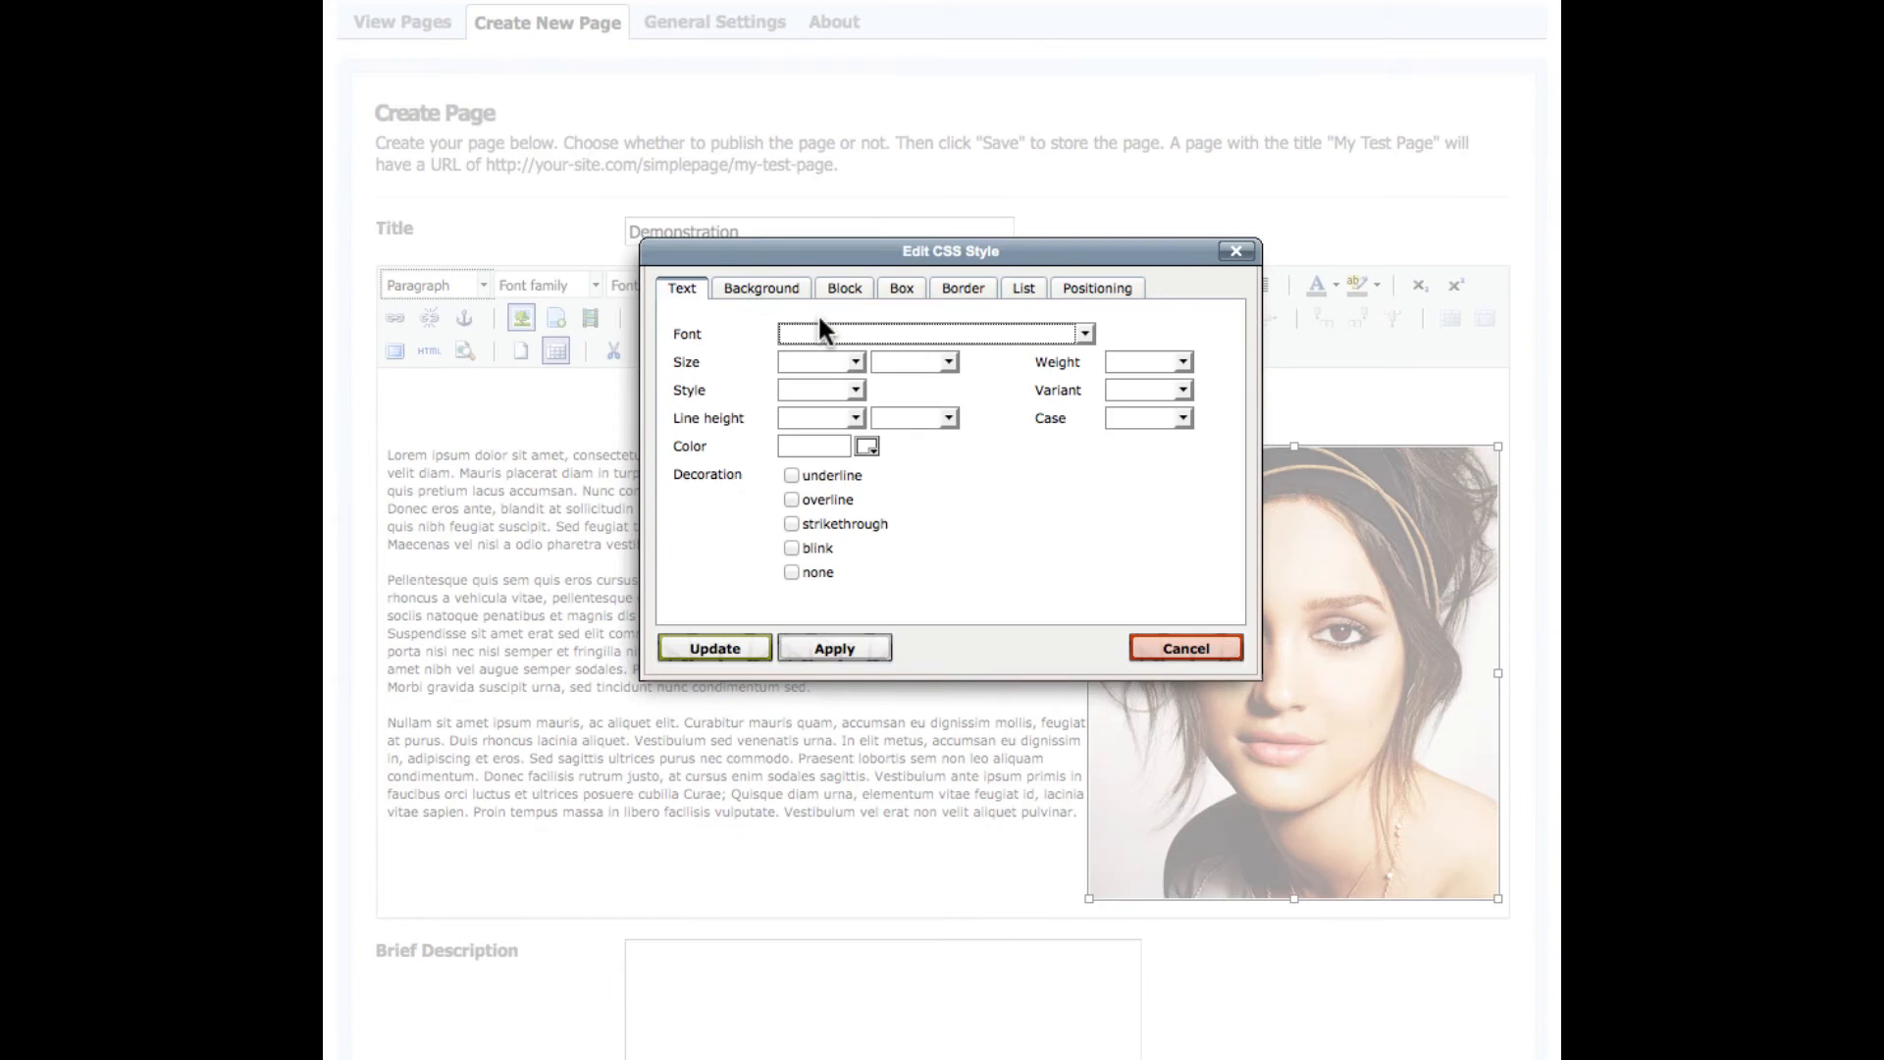
- Give the image a solid 4-pixel light grey left border
click(963, 287)
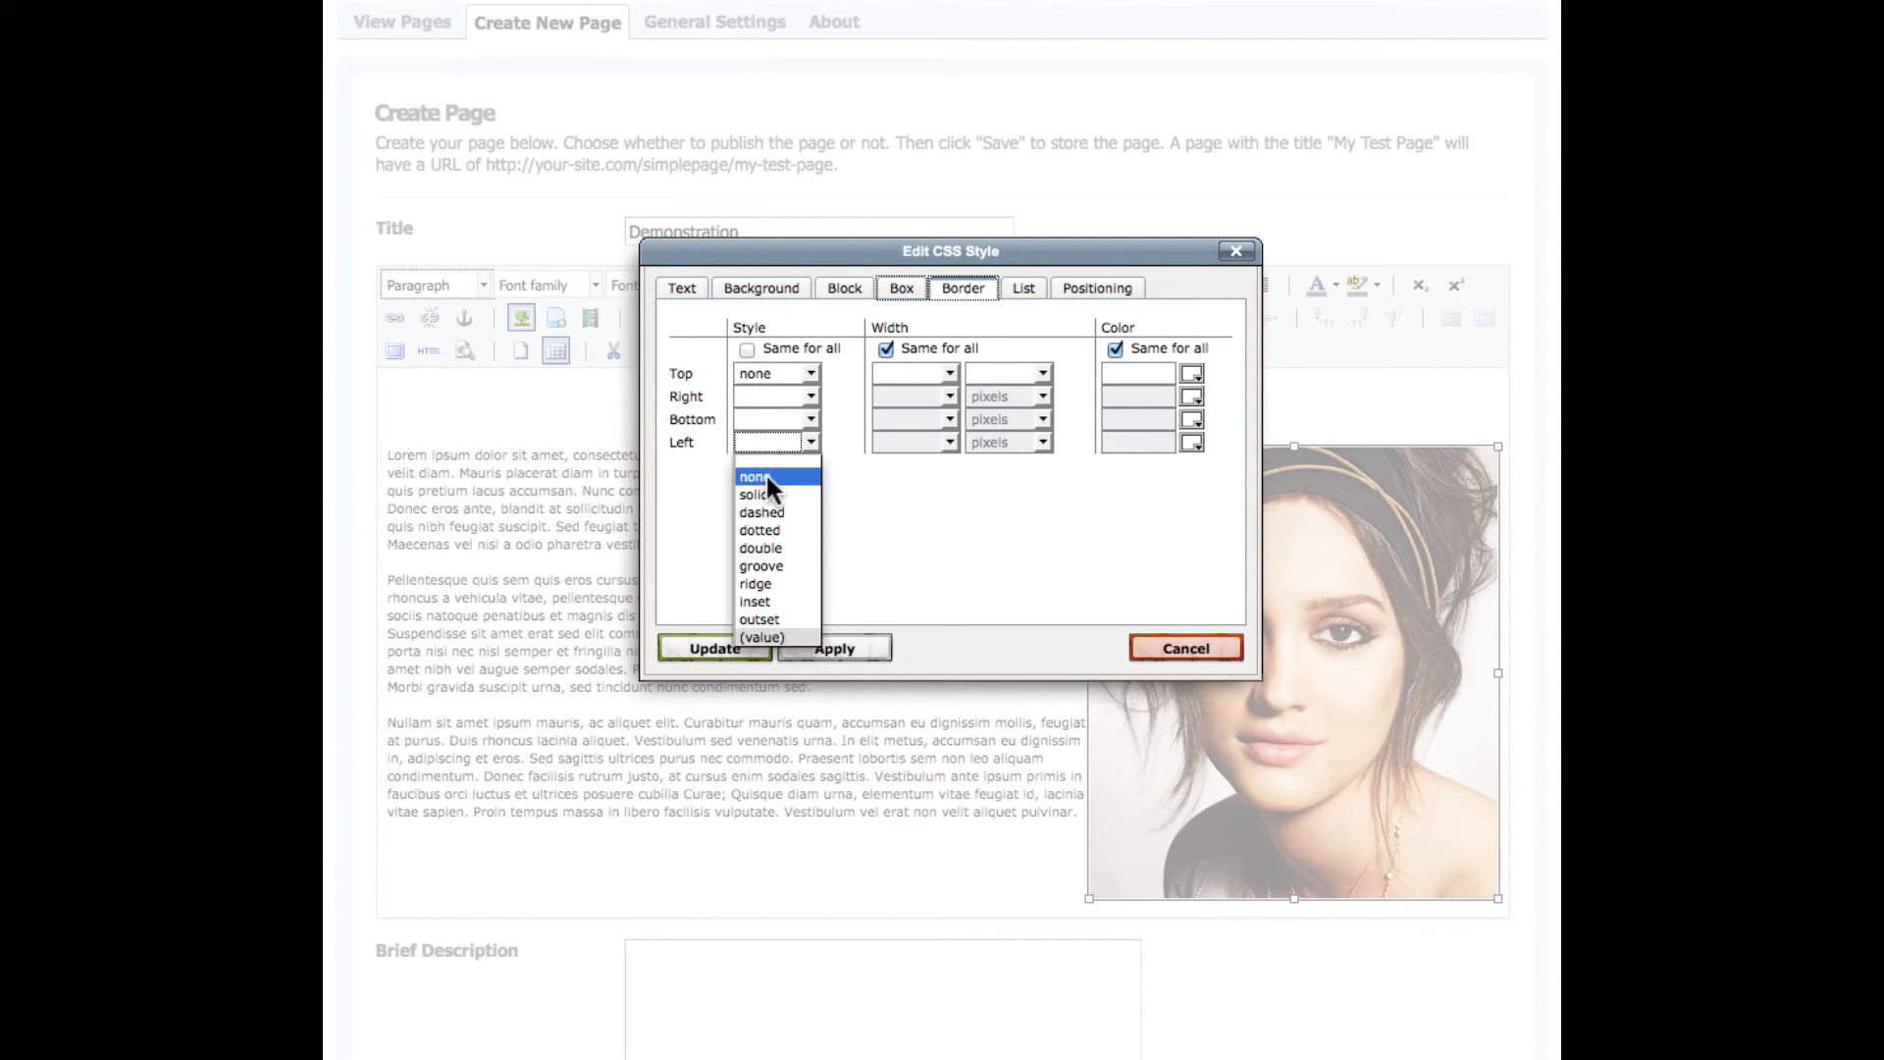
click(751, 493)
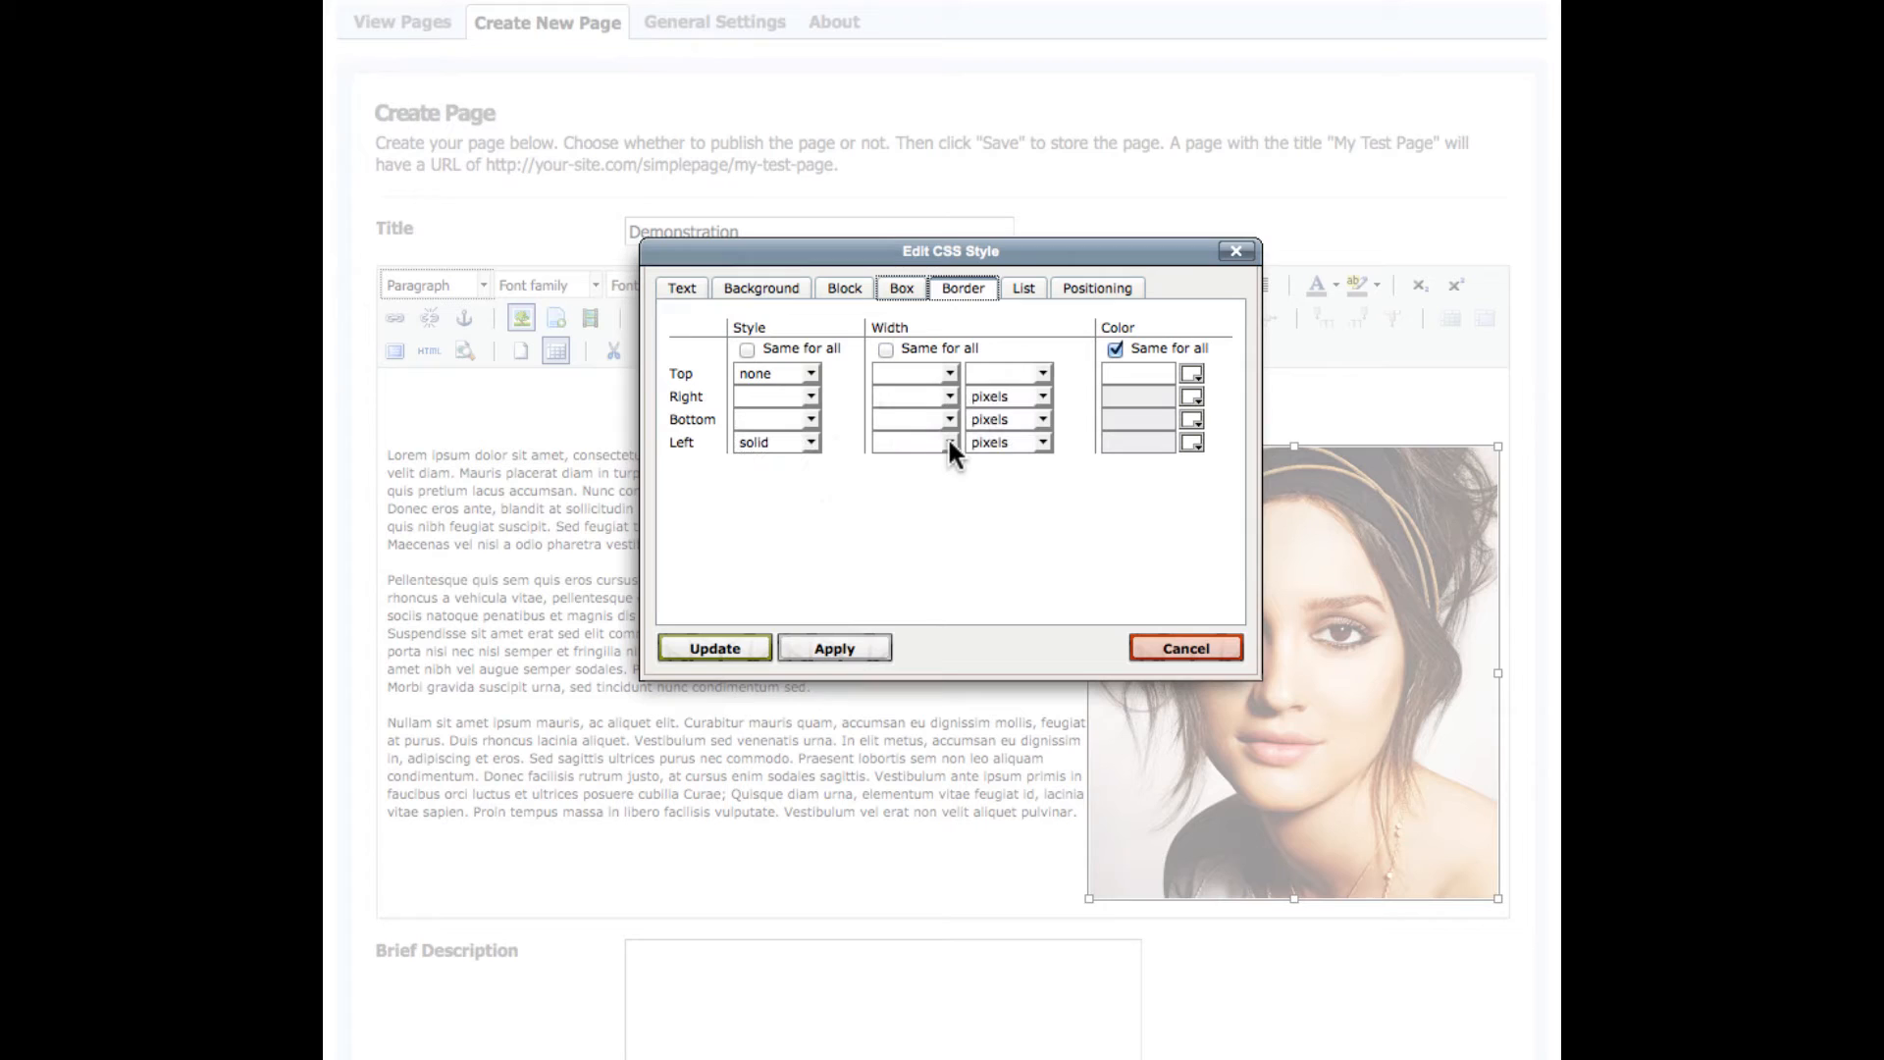
text(4)
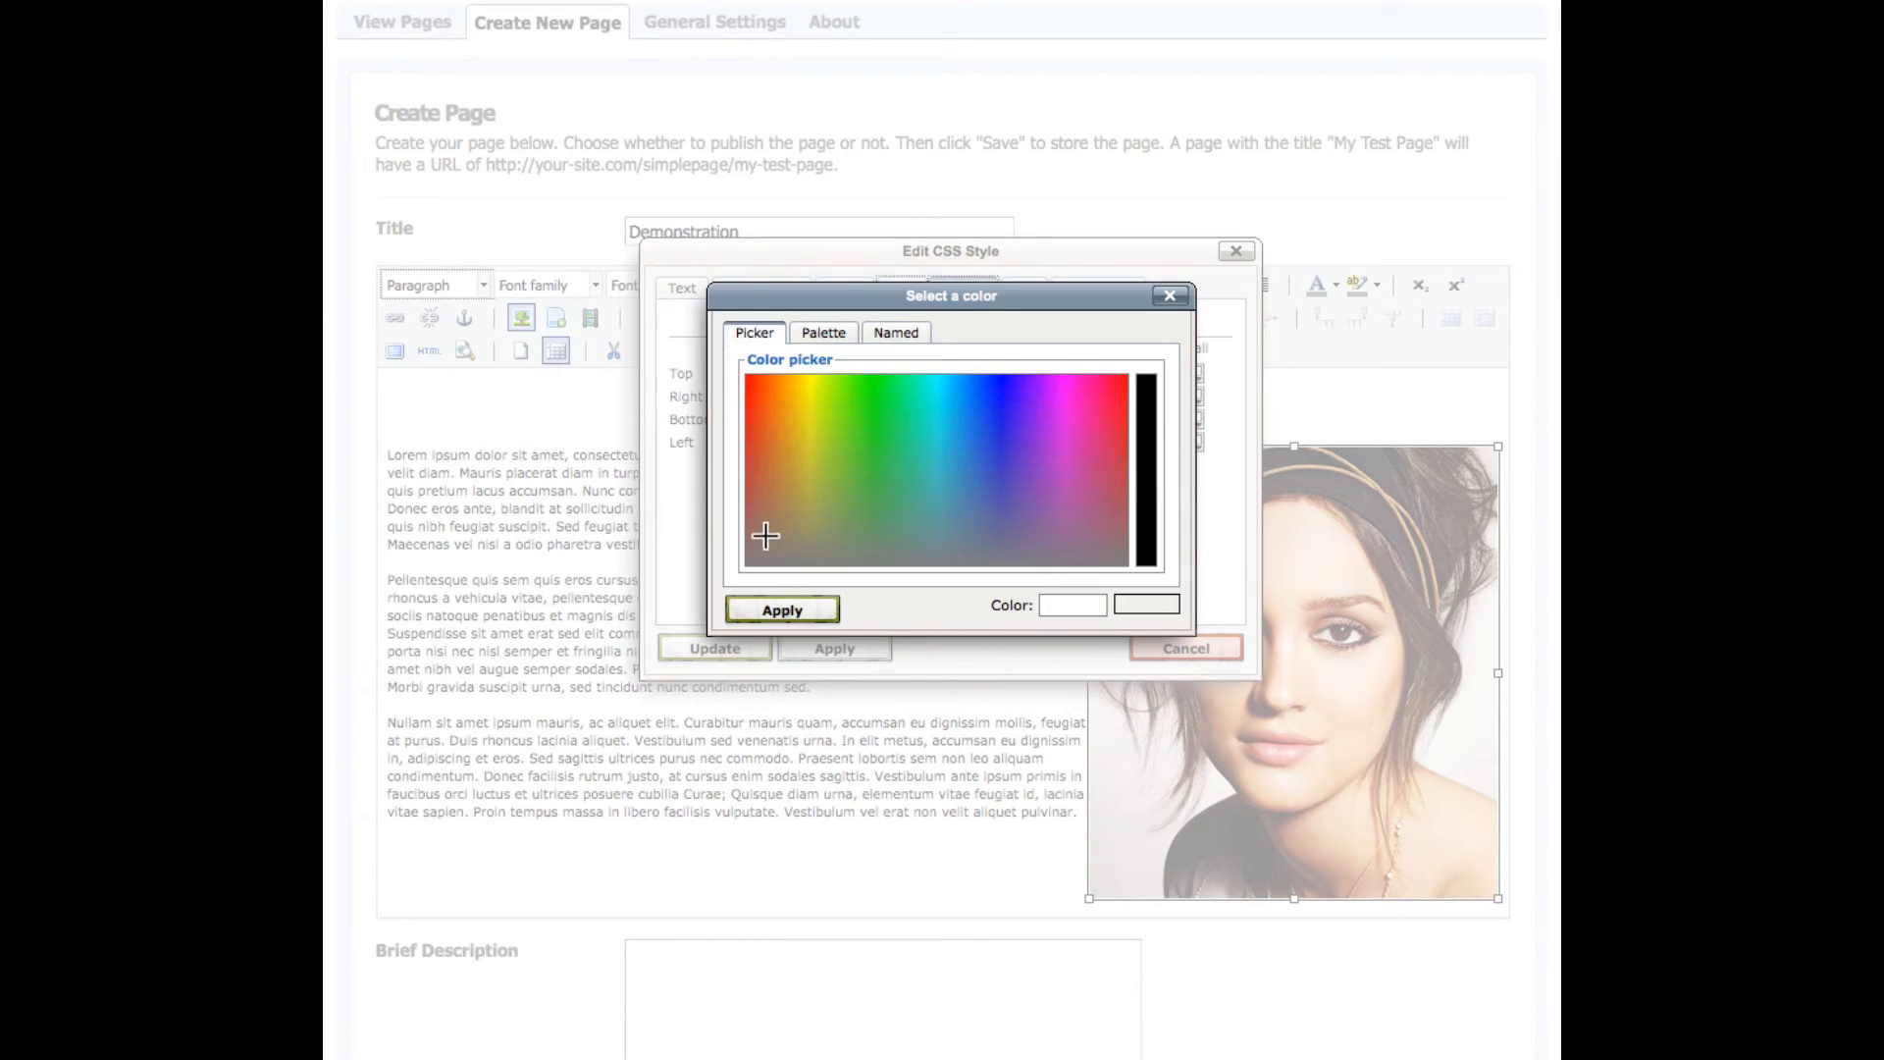
click(782, 609)
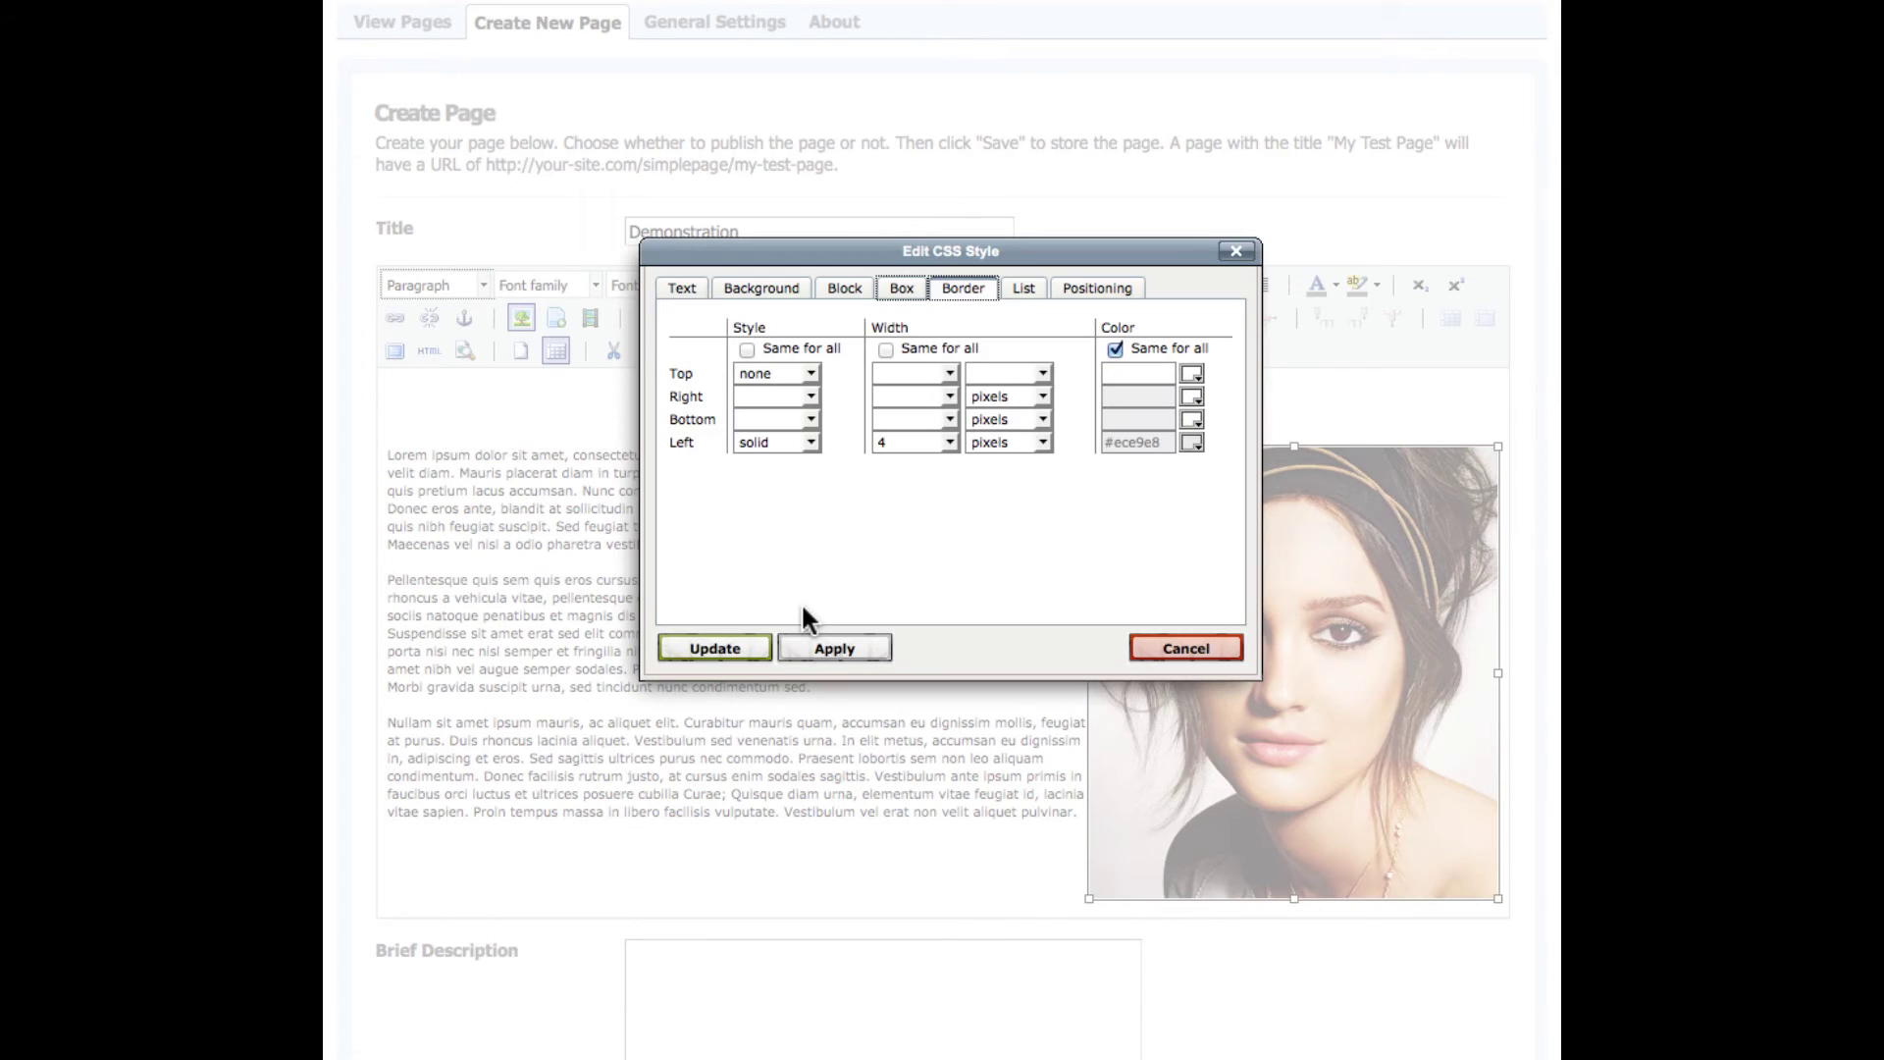
click(901, 288)
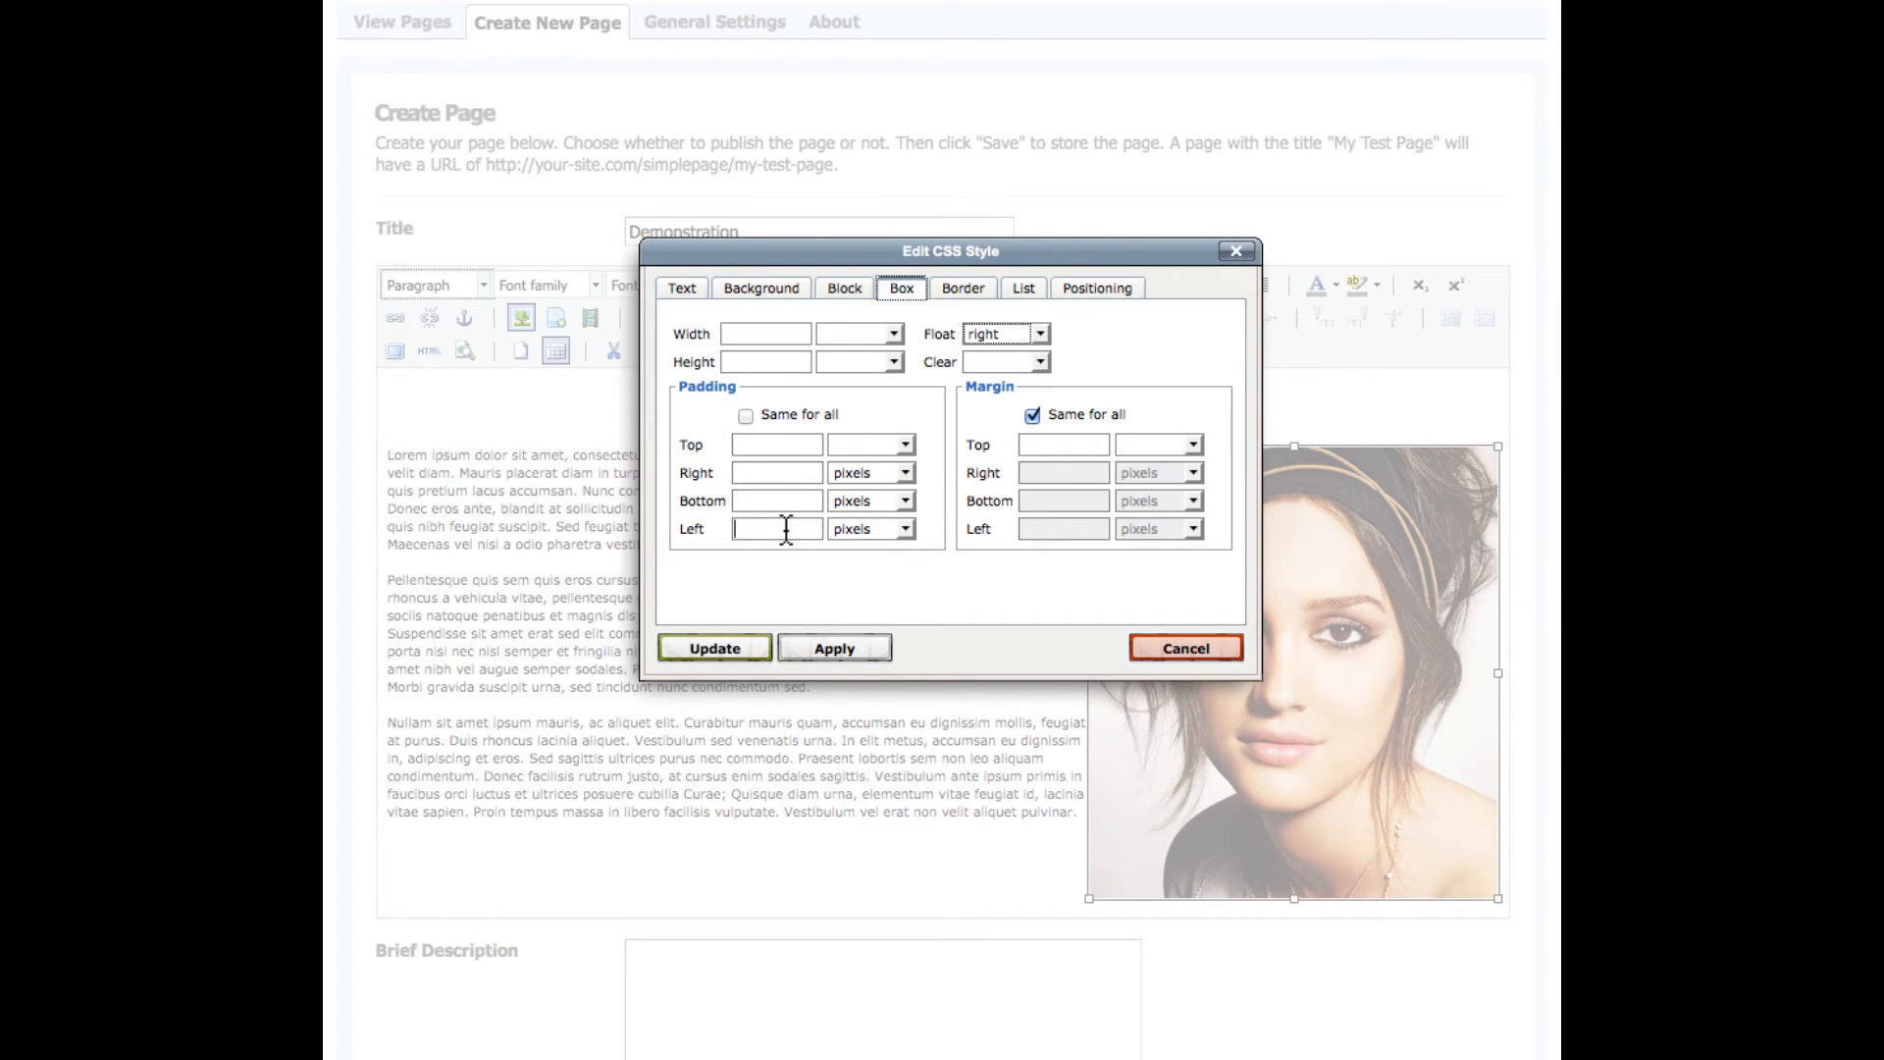
- Set the image's left padding to 10 and a separate left margin of 10
text(10)
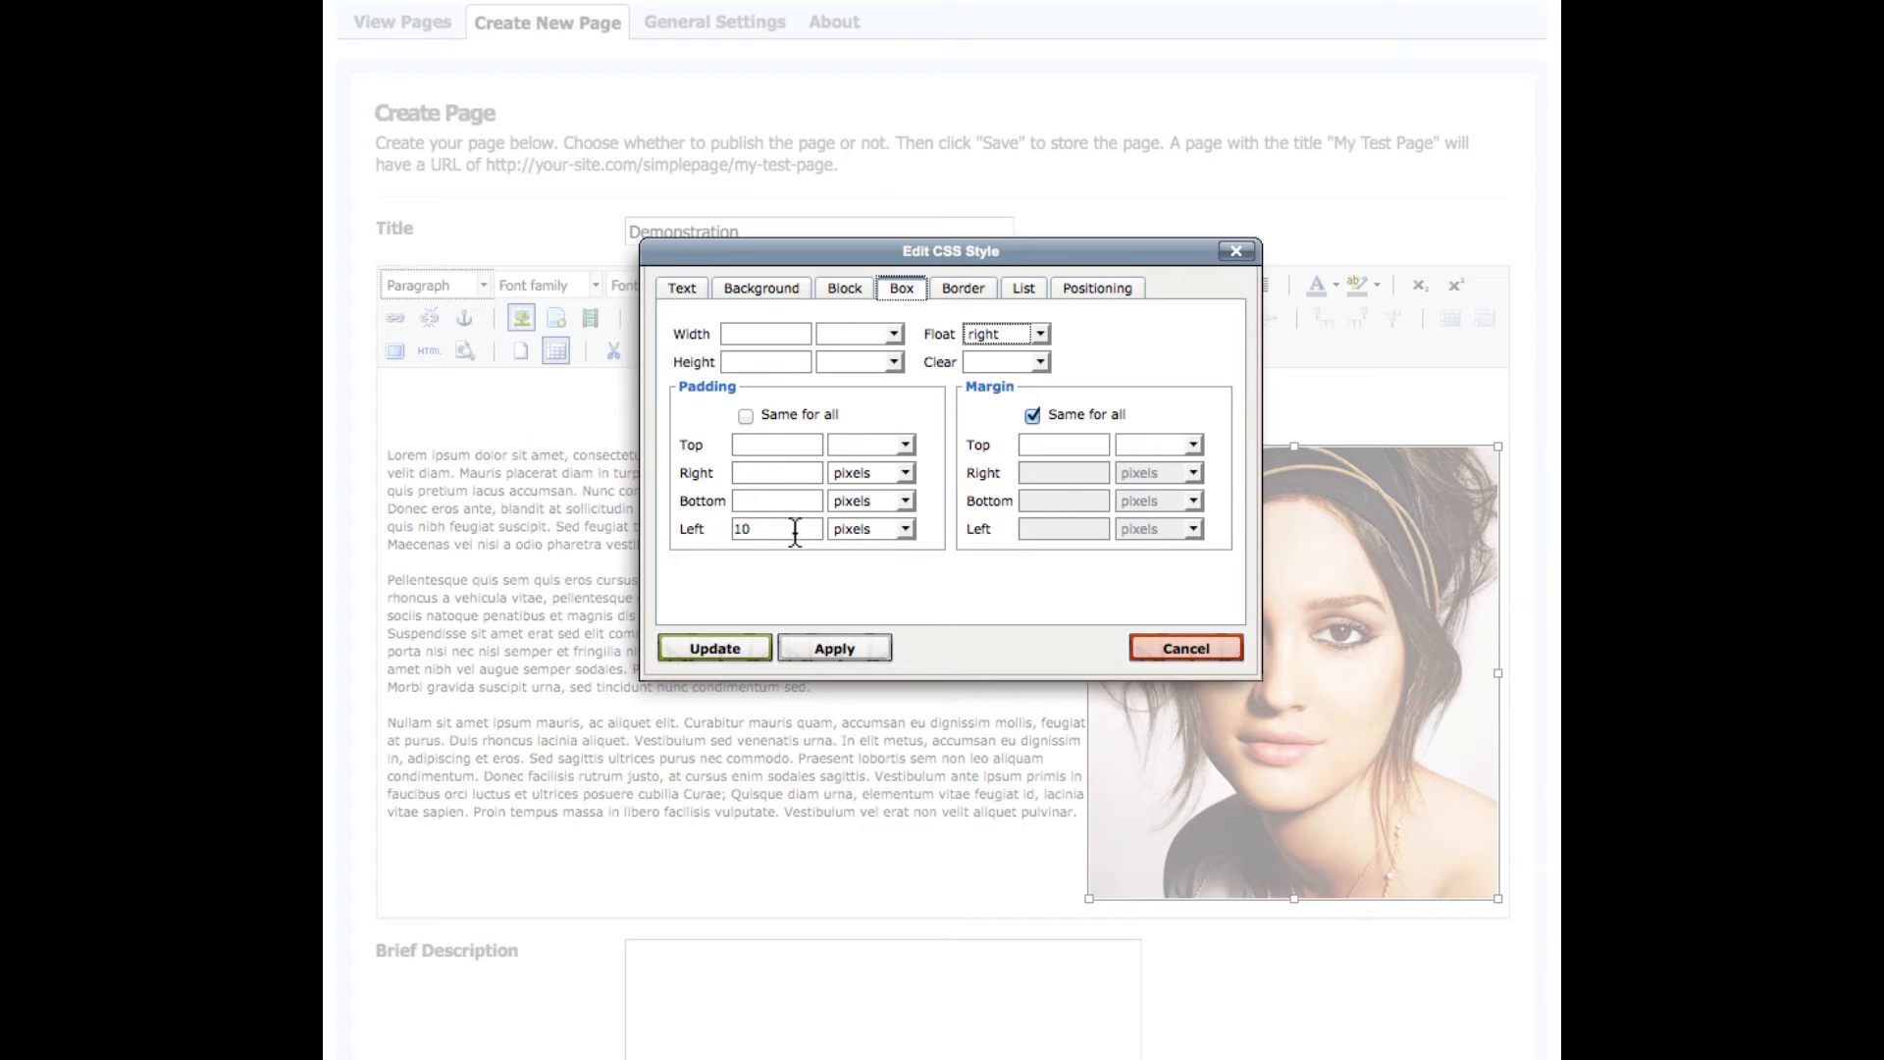
click(1032, 415)
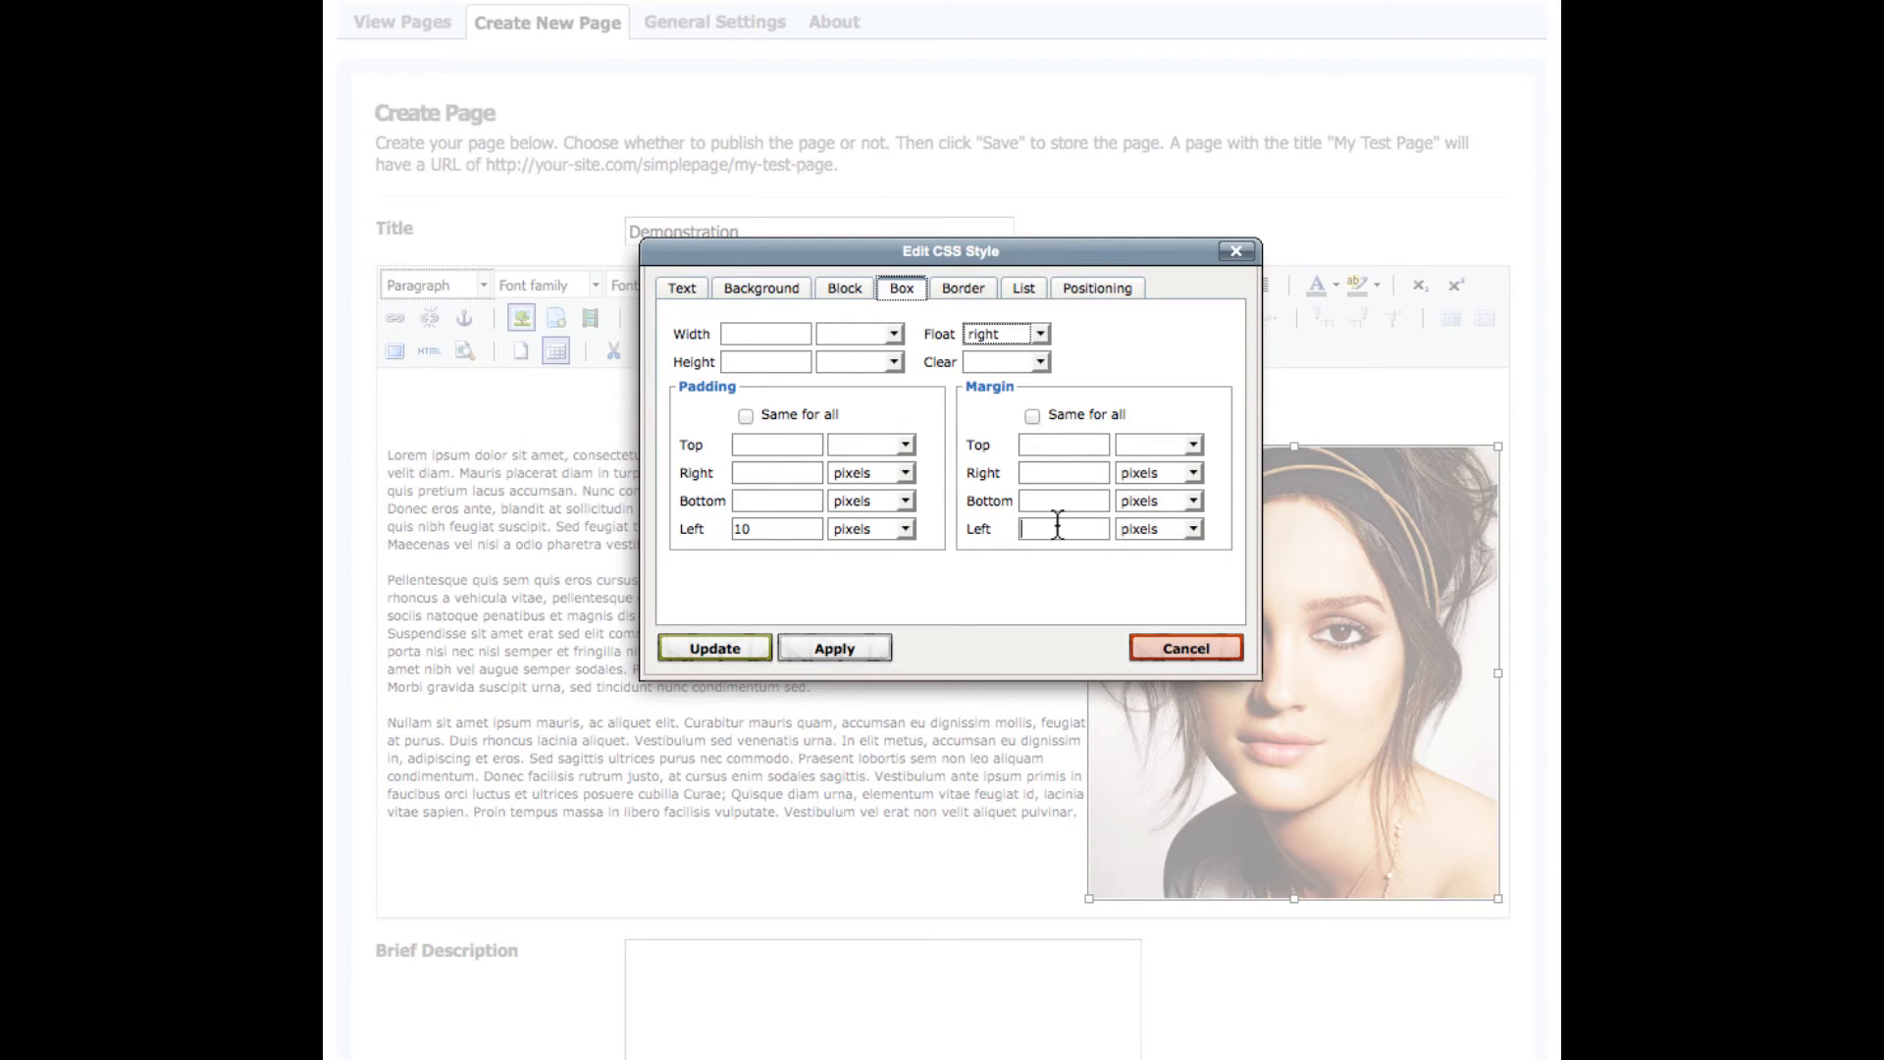
text(10)
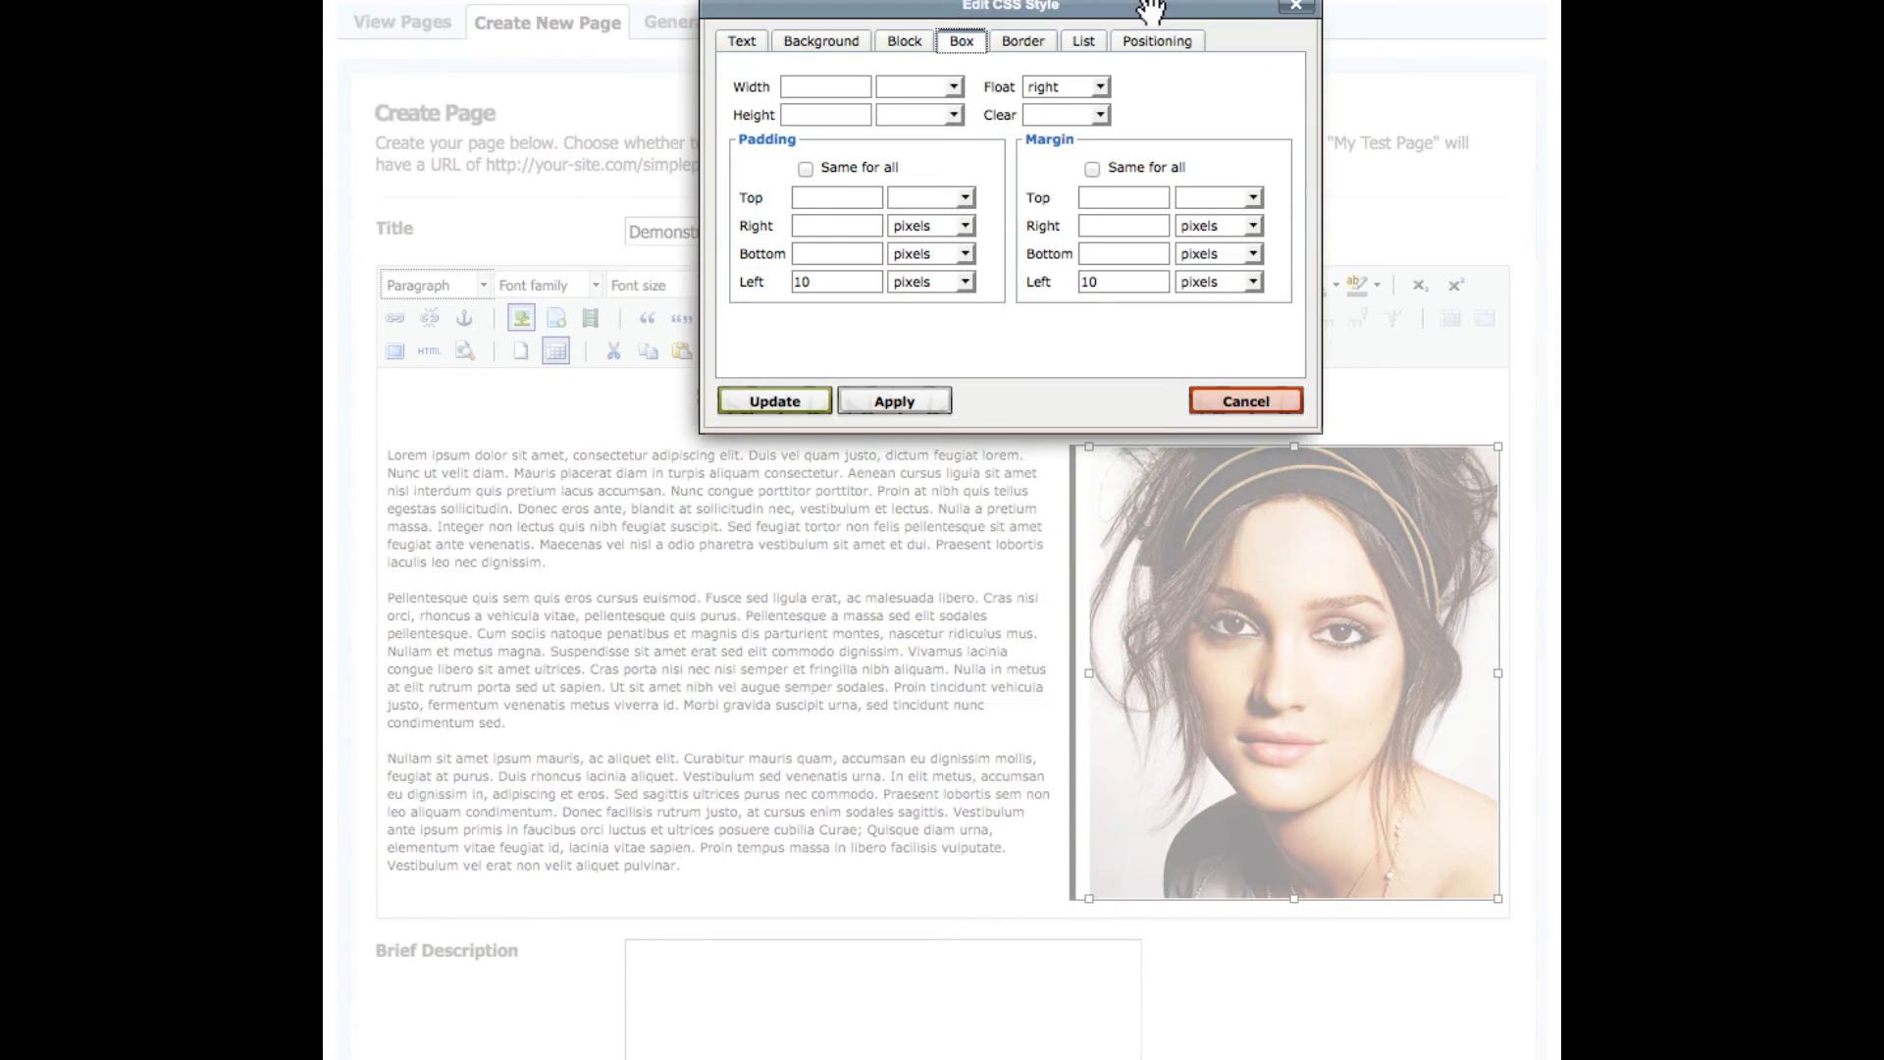
mouse_move(1003, 297)
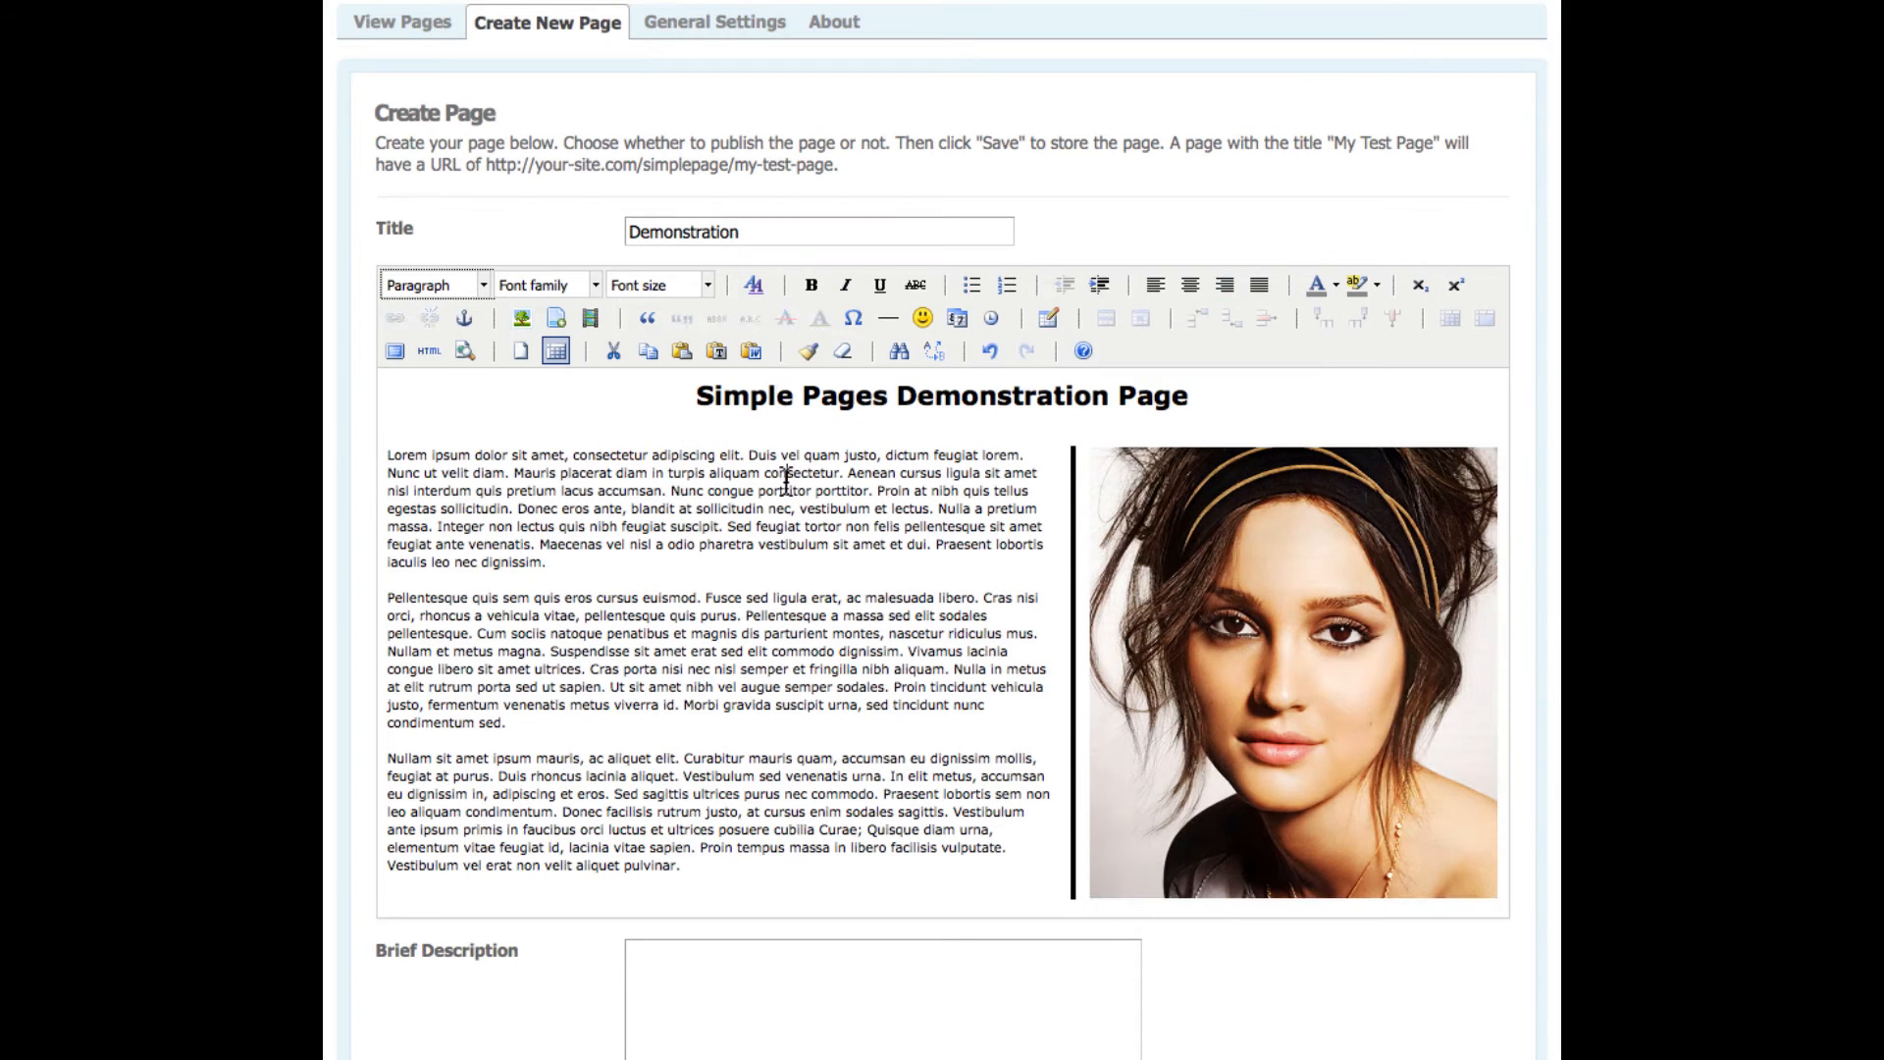
- Embed a first video block below the text as Flash media
scroll(down, 3)
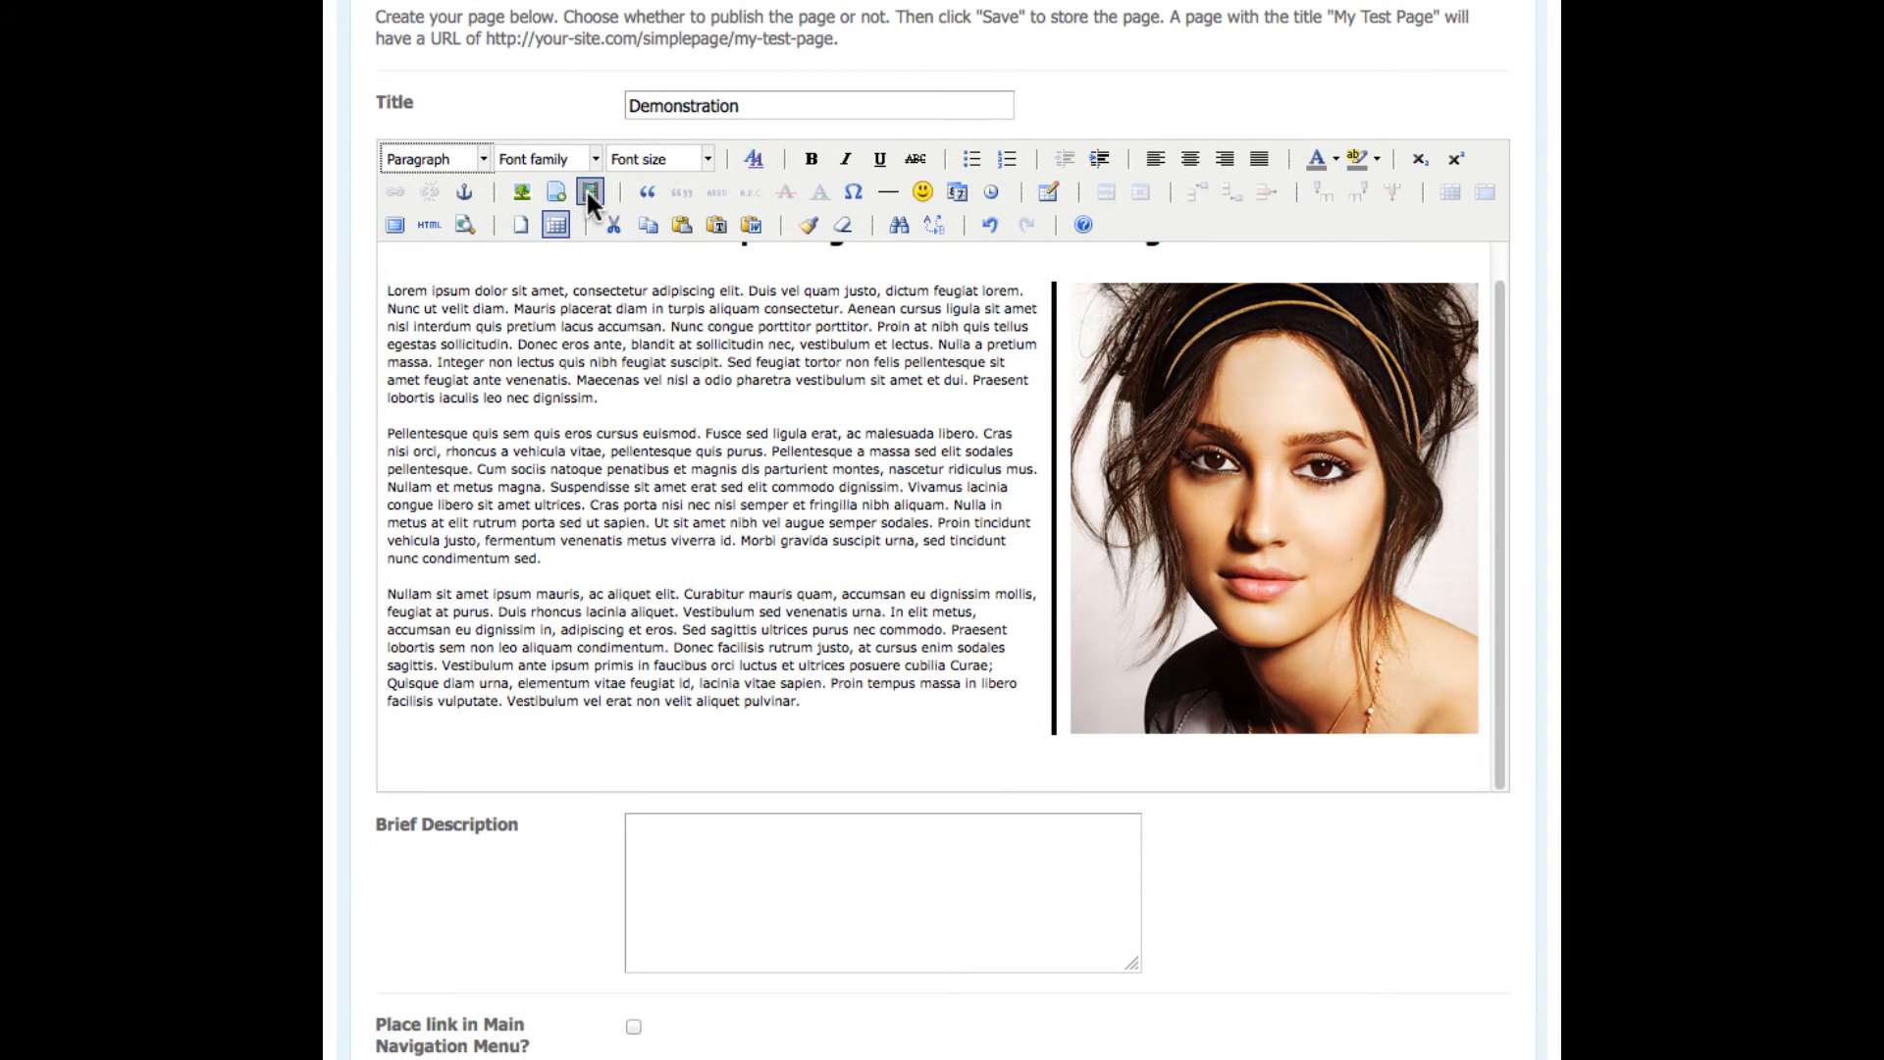
click(586, 192)
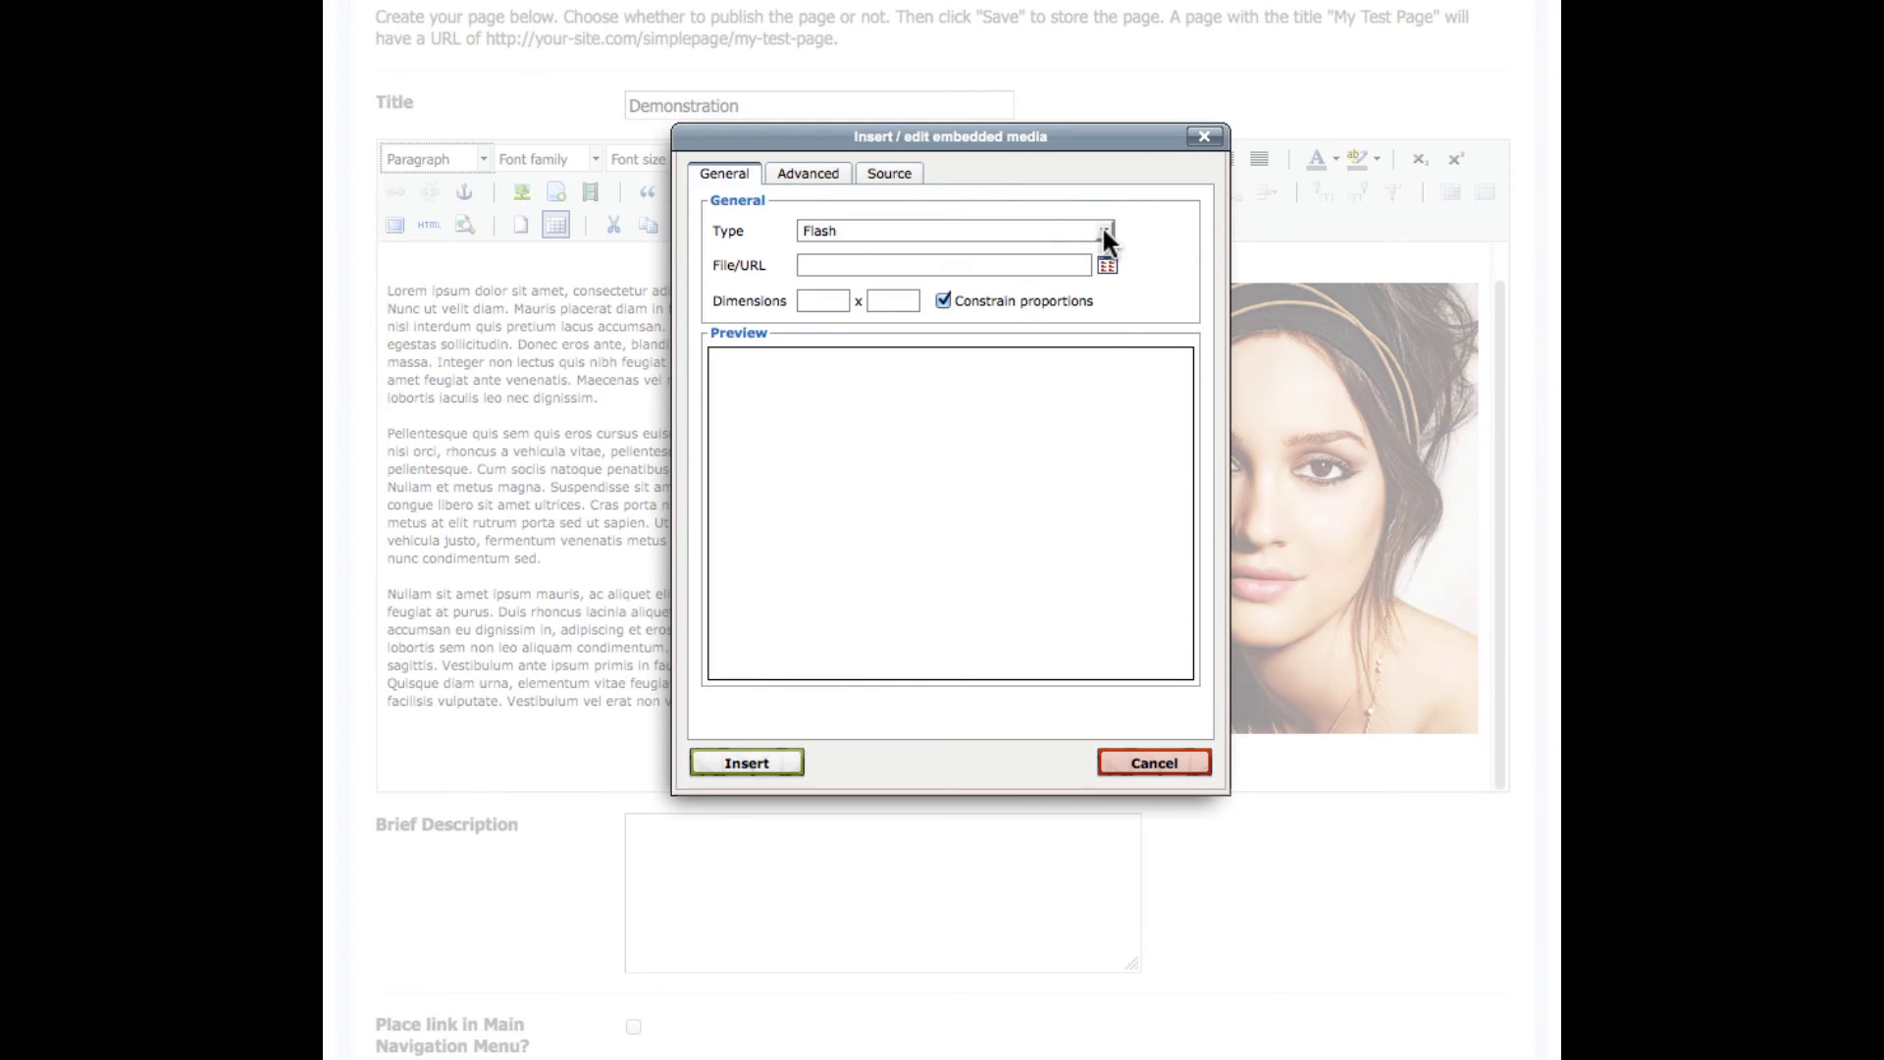
click(1107, 231)
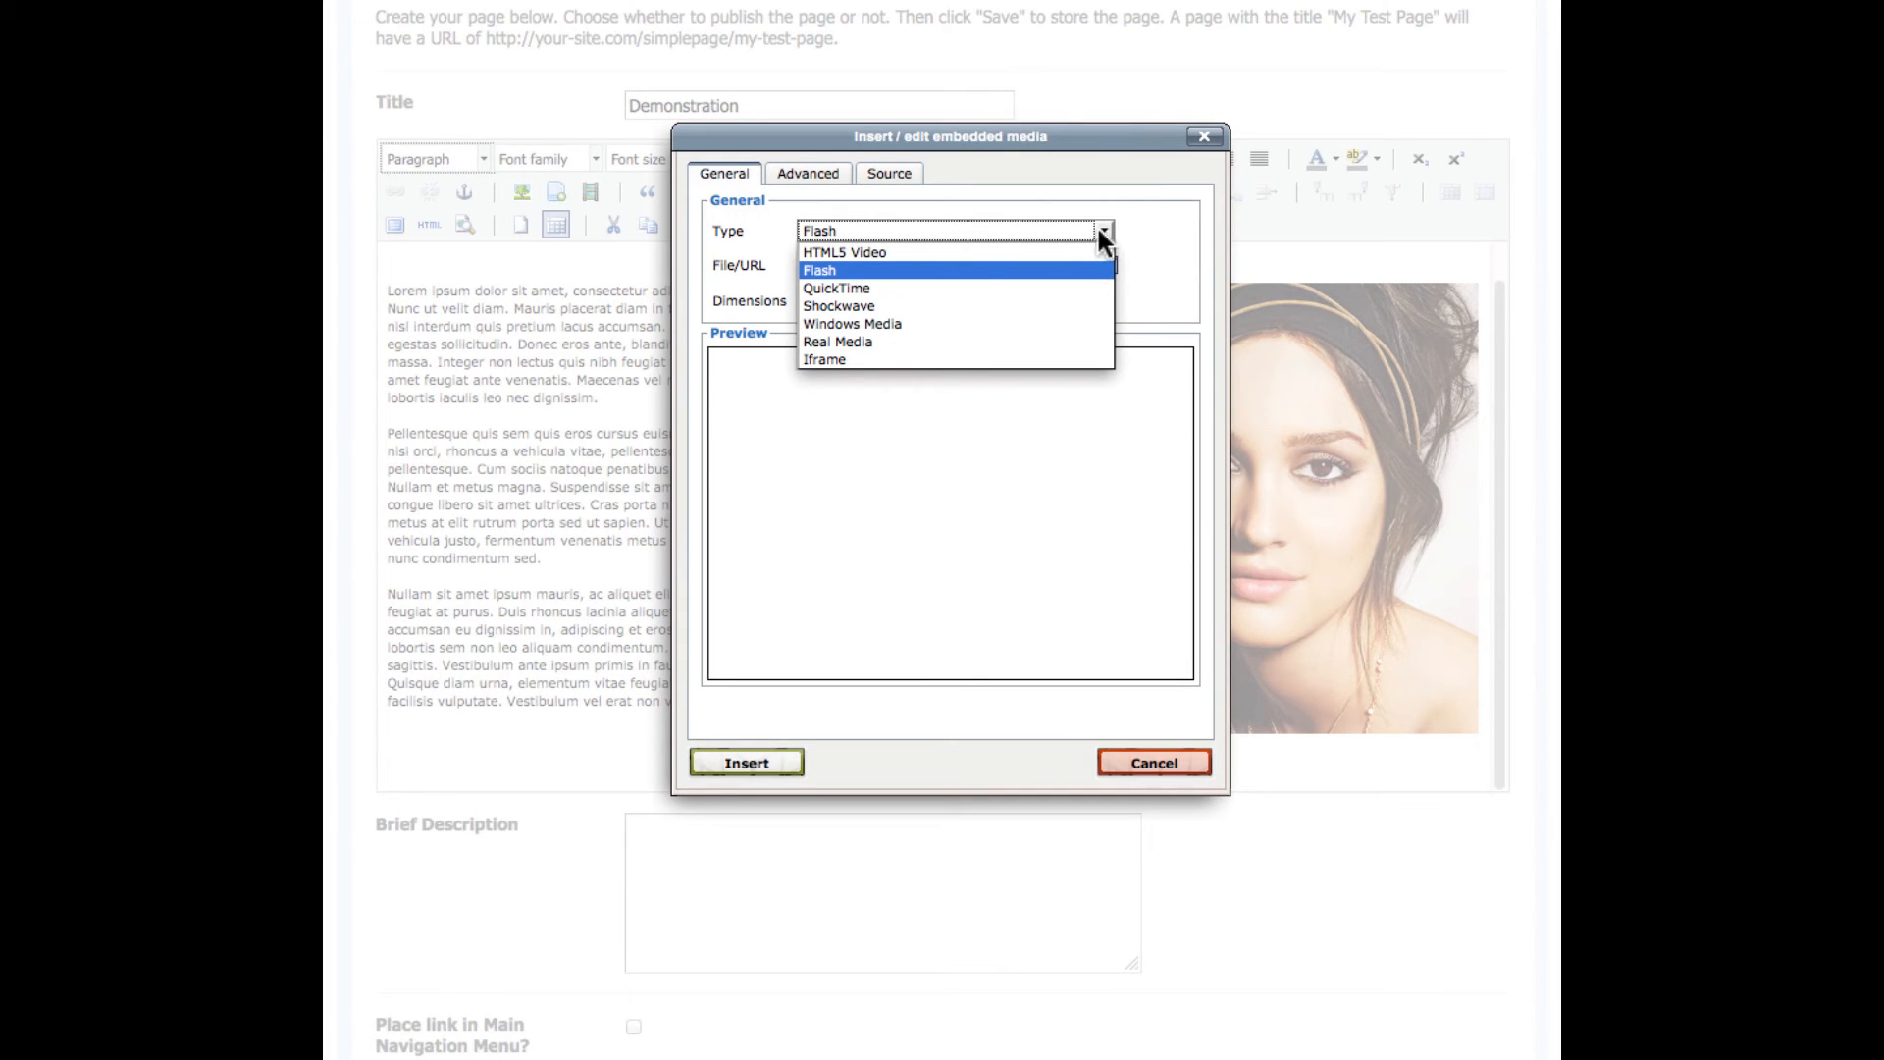
click(820, 269)
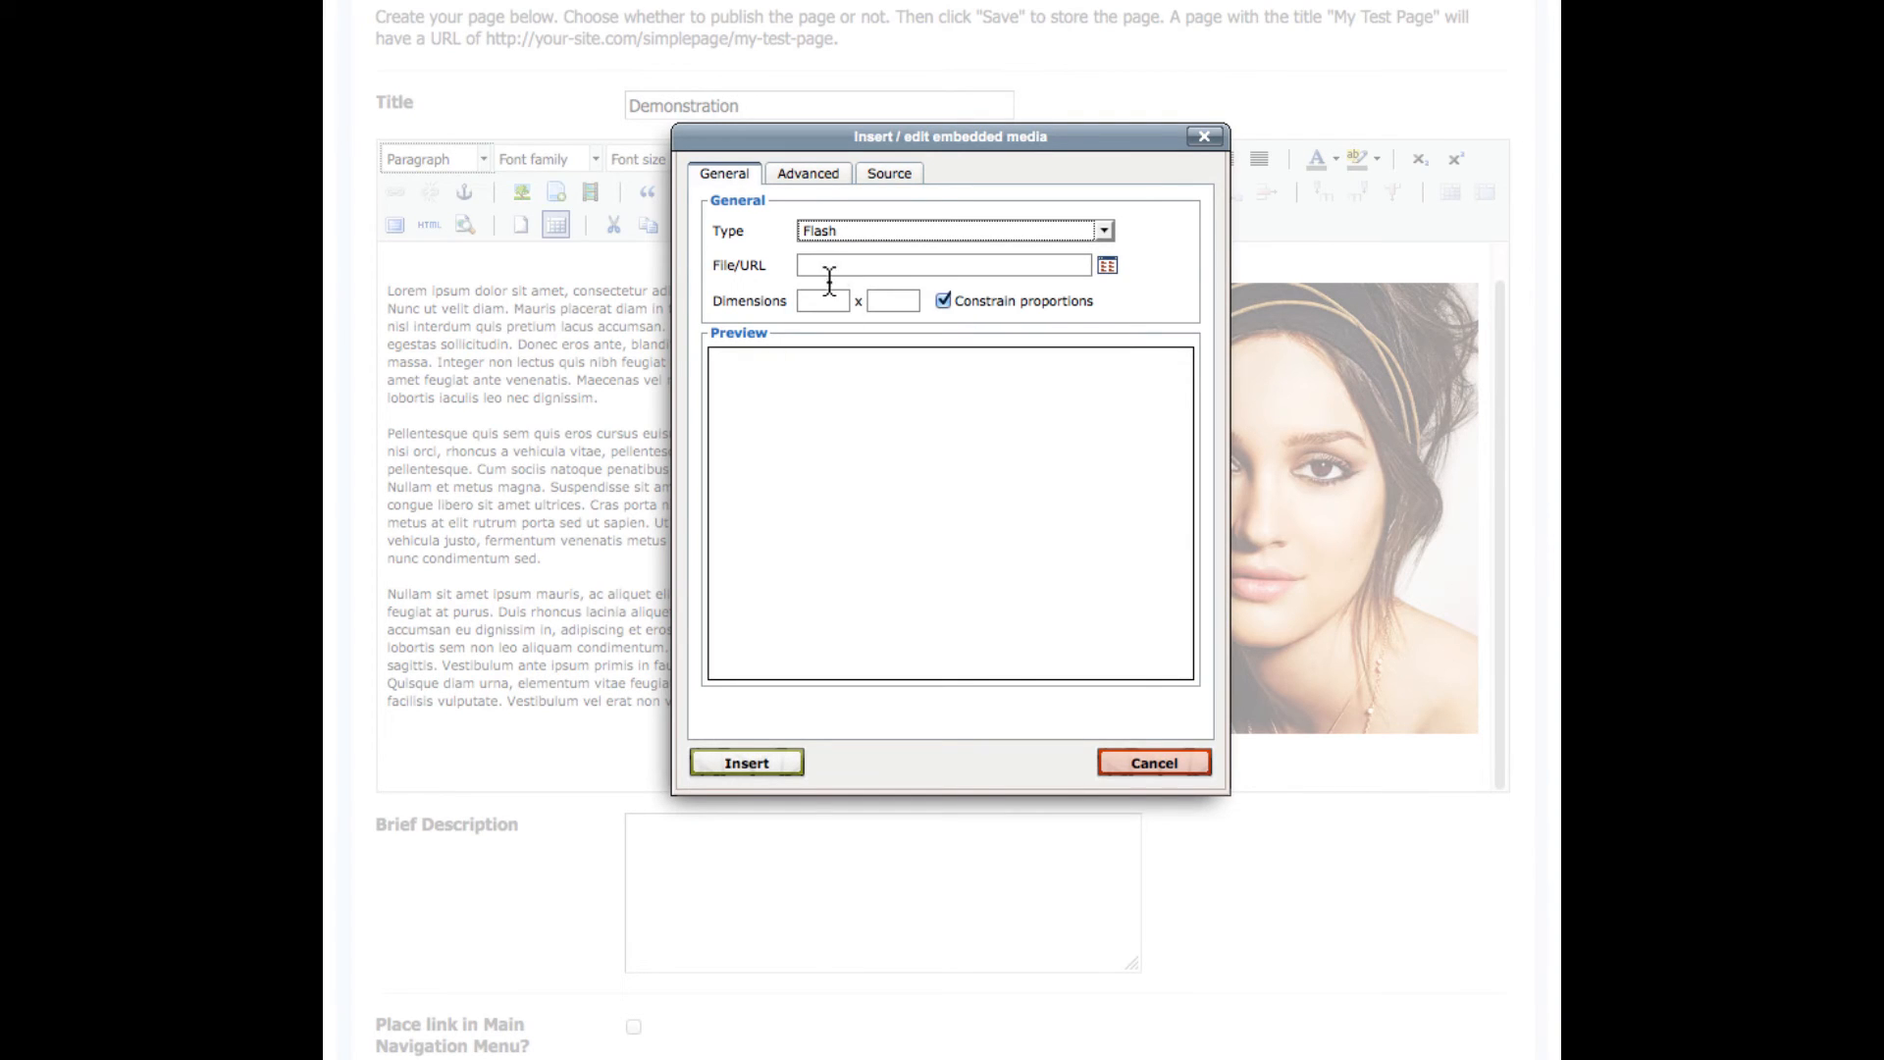
click(1109, 265)
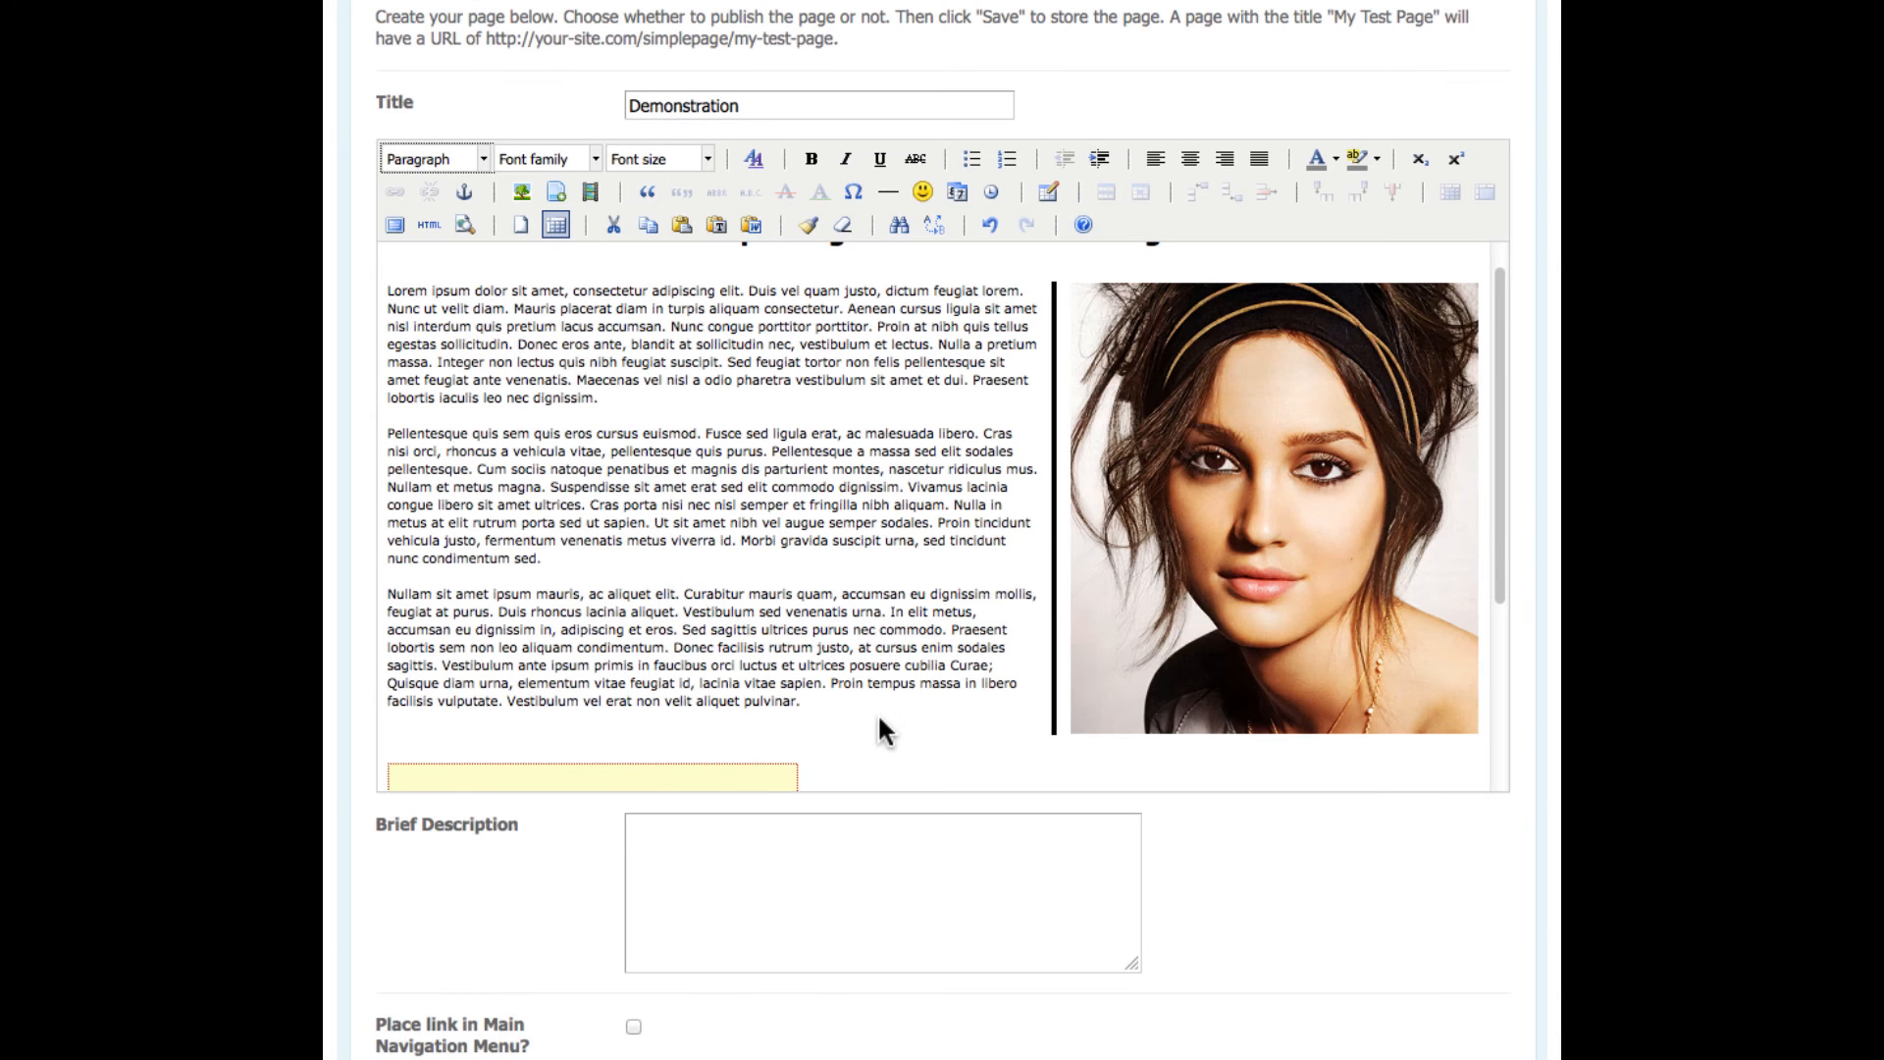
- Embed Robins.mov as a 320×240 QuickTime video with advanced options
scroll(down, 3)
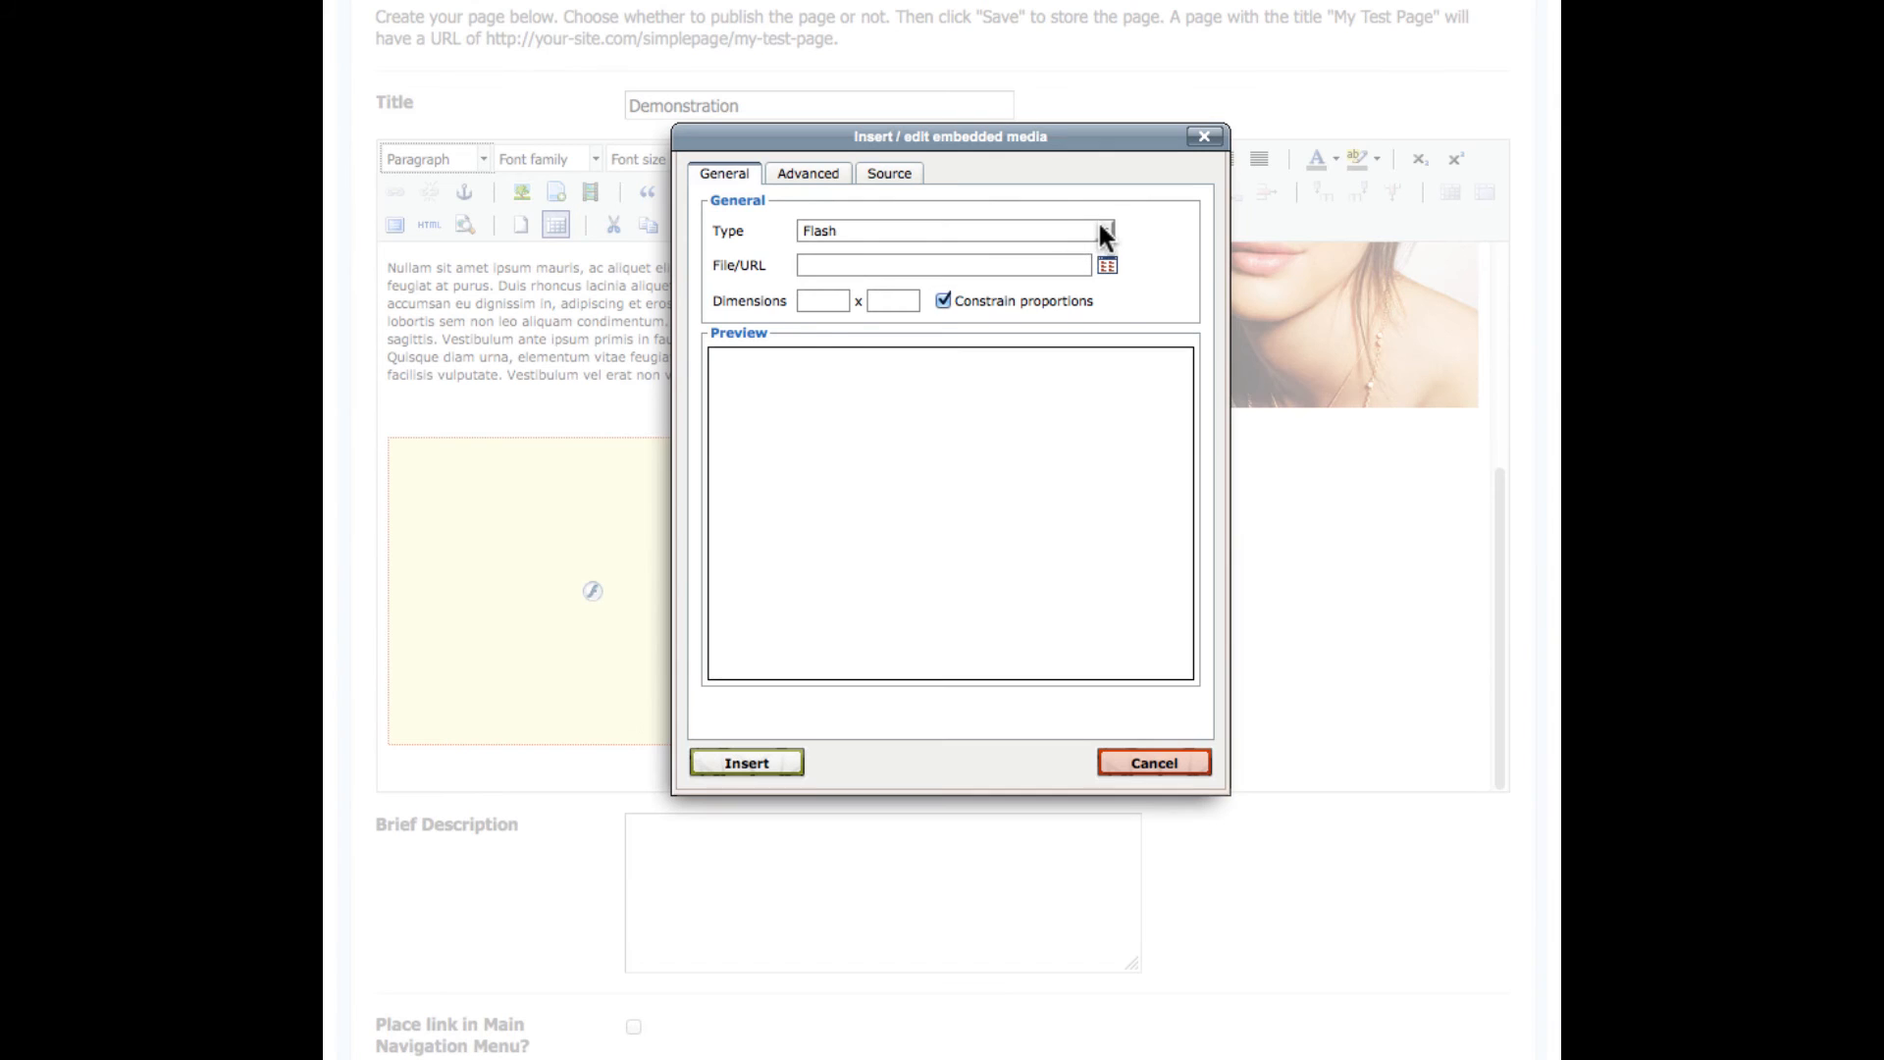
click(1106, 264)
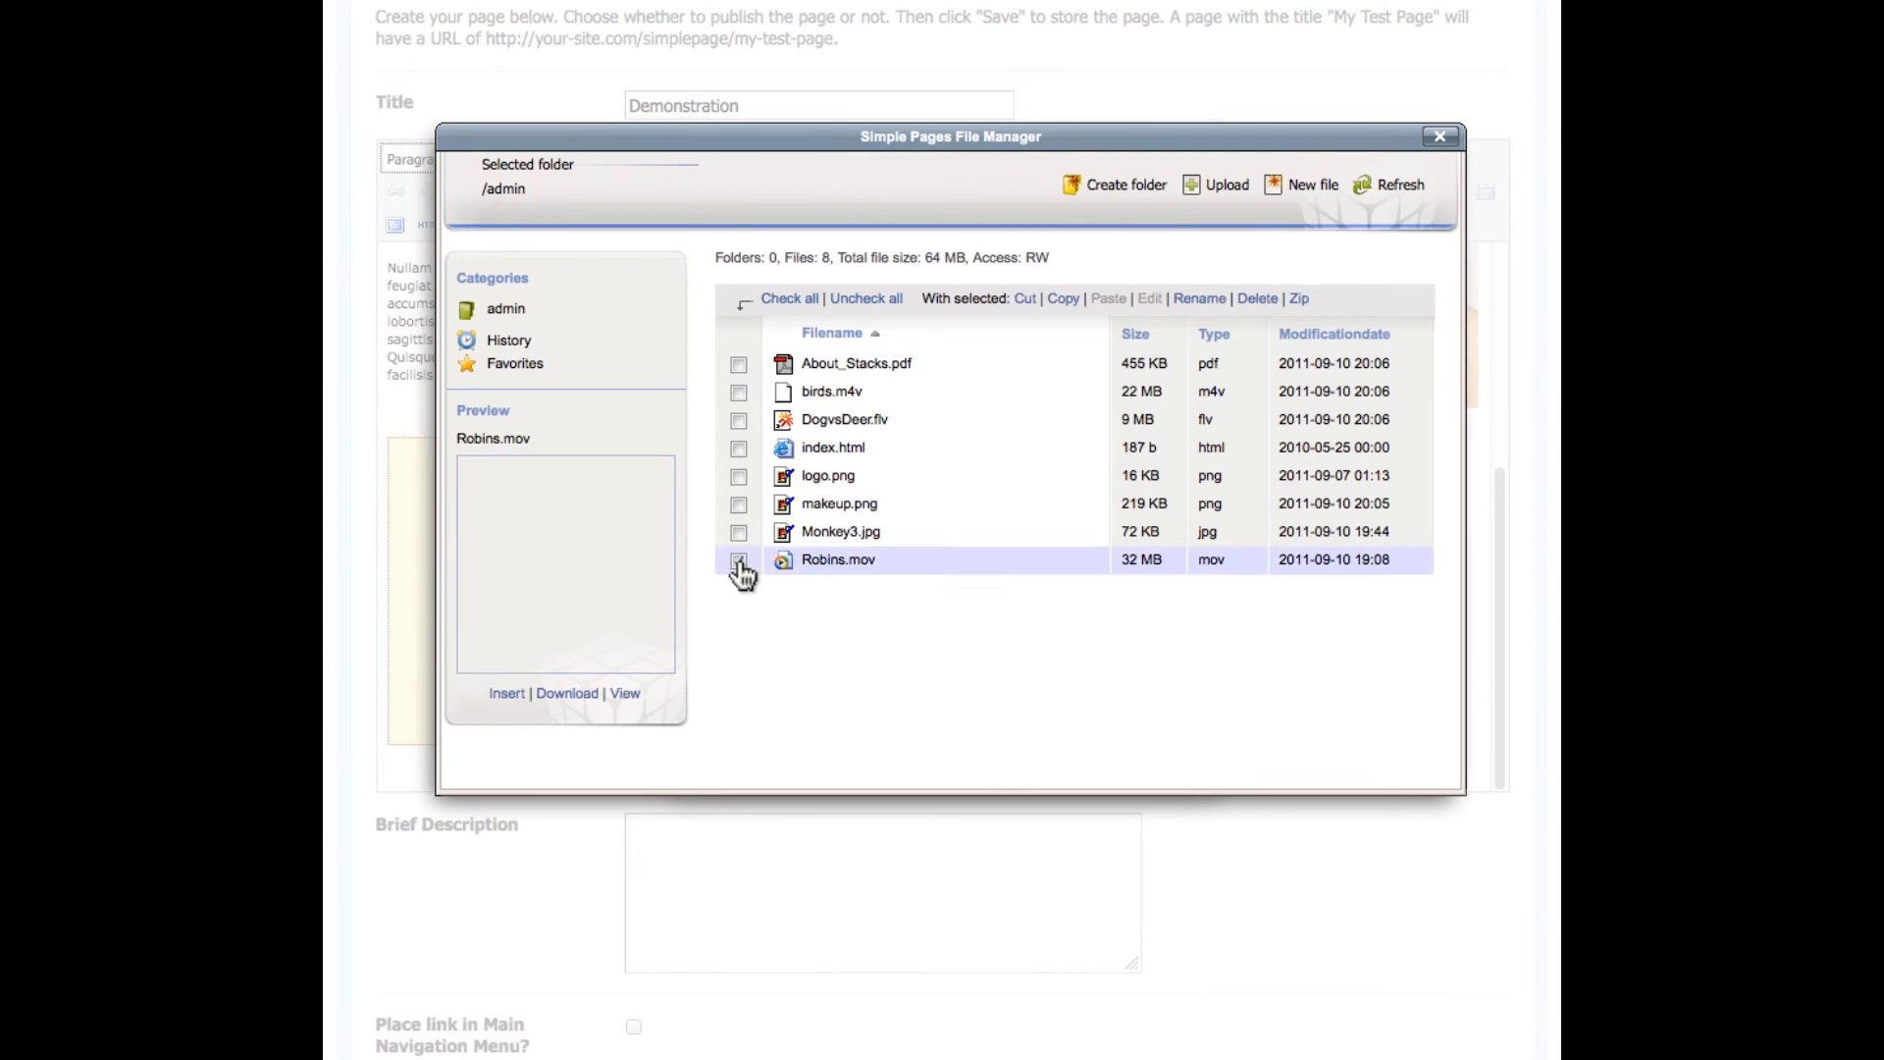
click(507, 693)
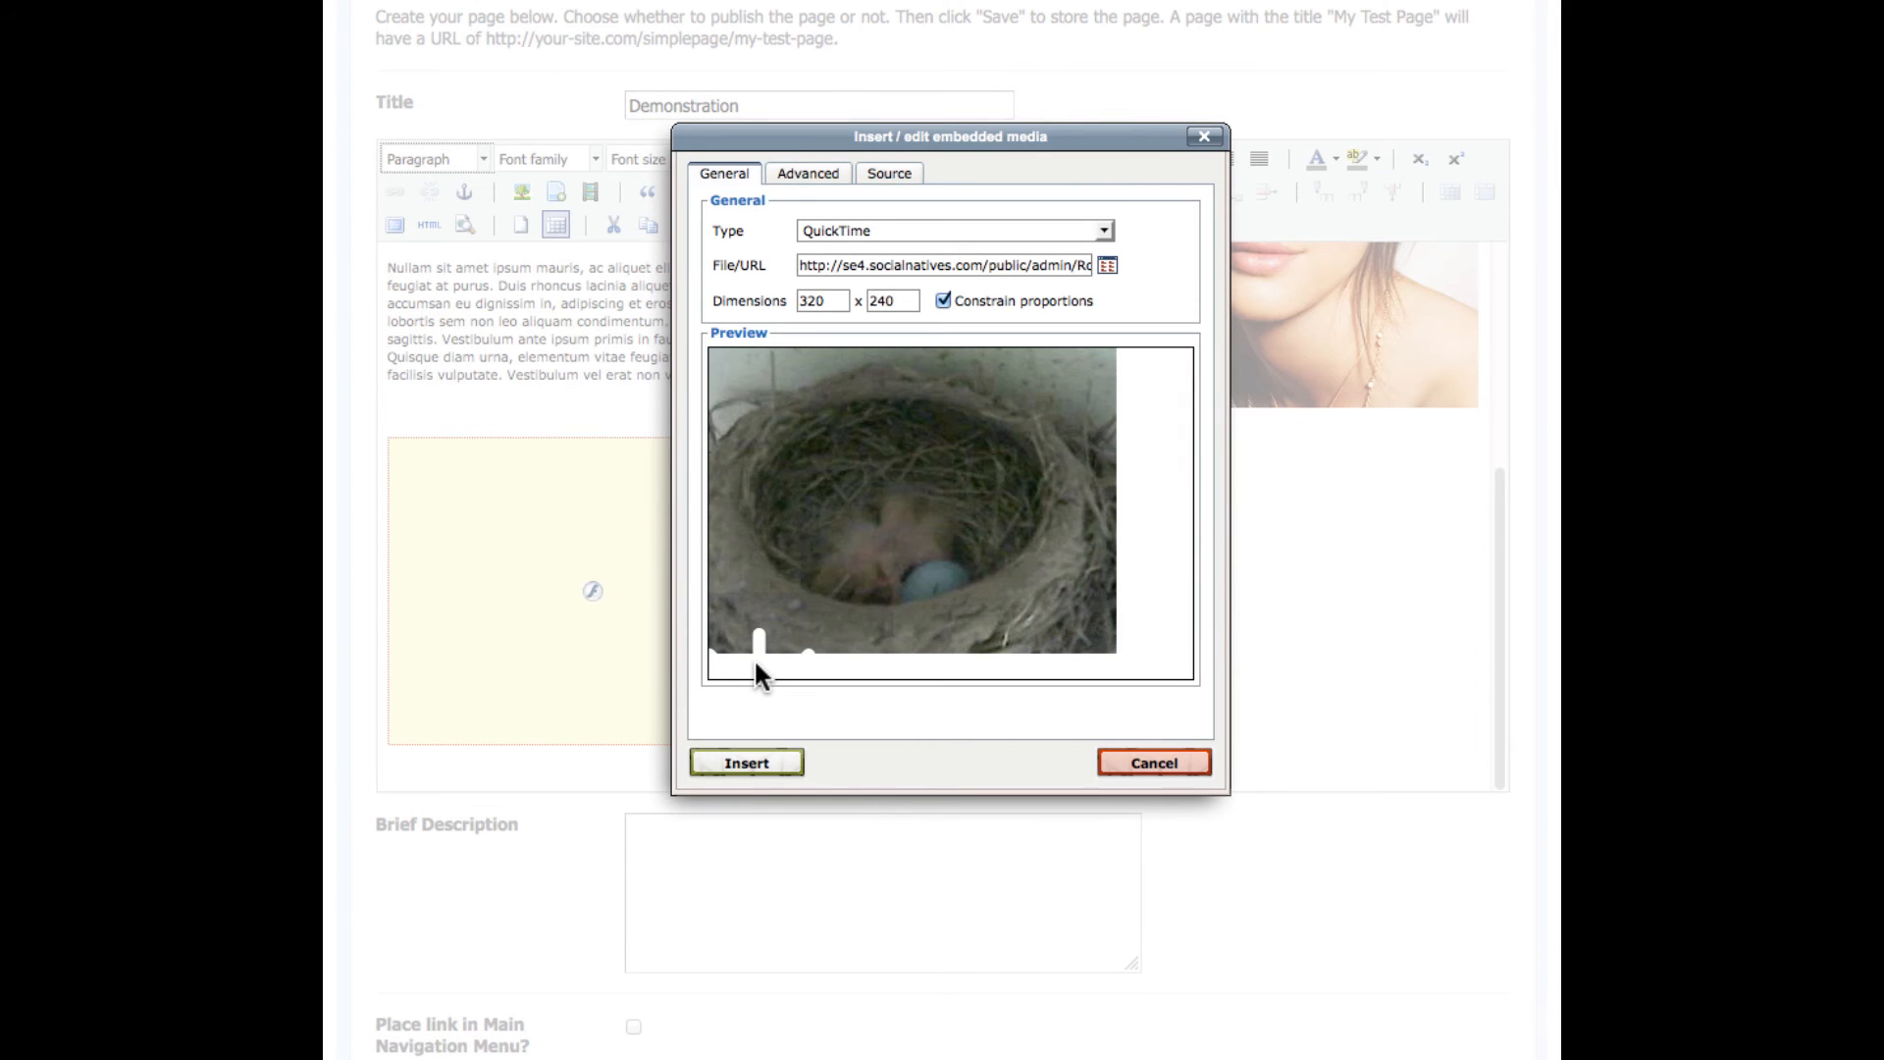
click(806, 199)
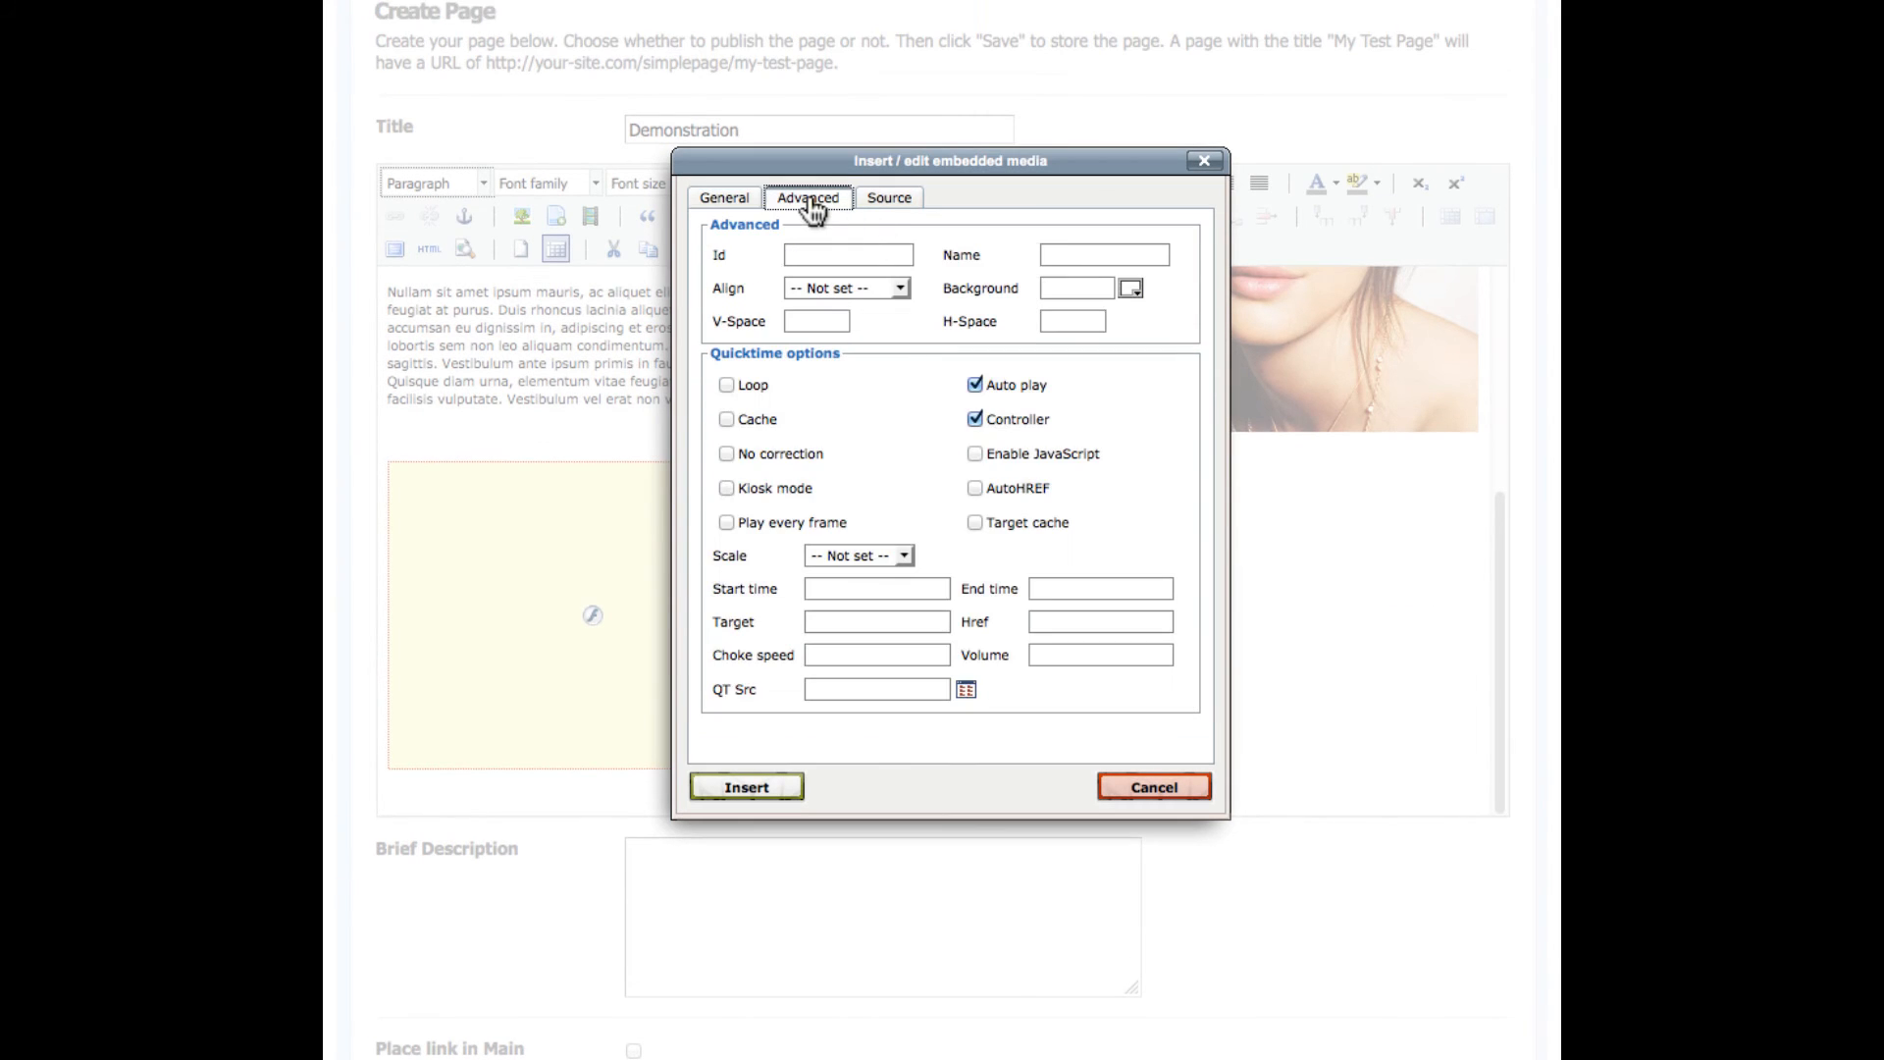
click(746, 786)
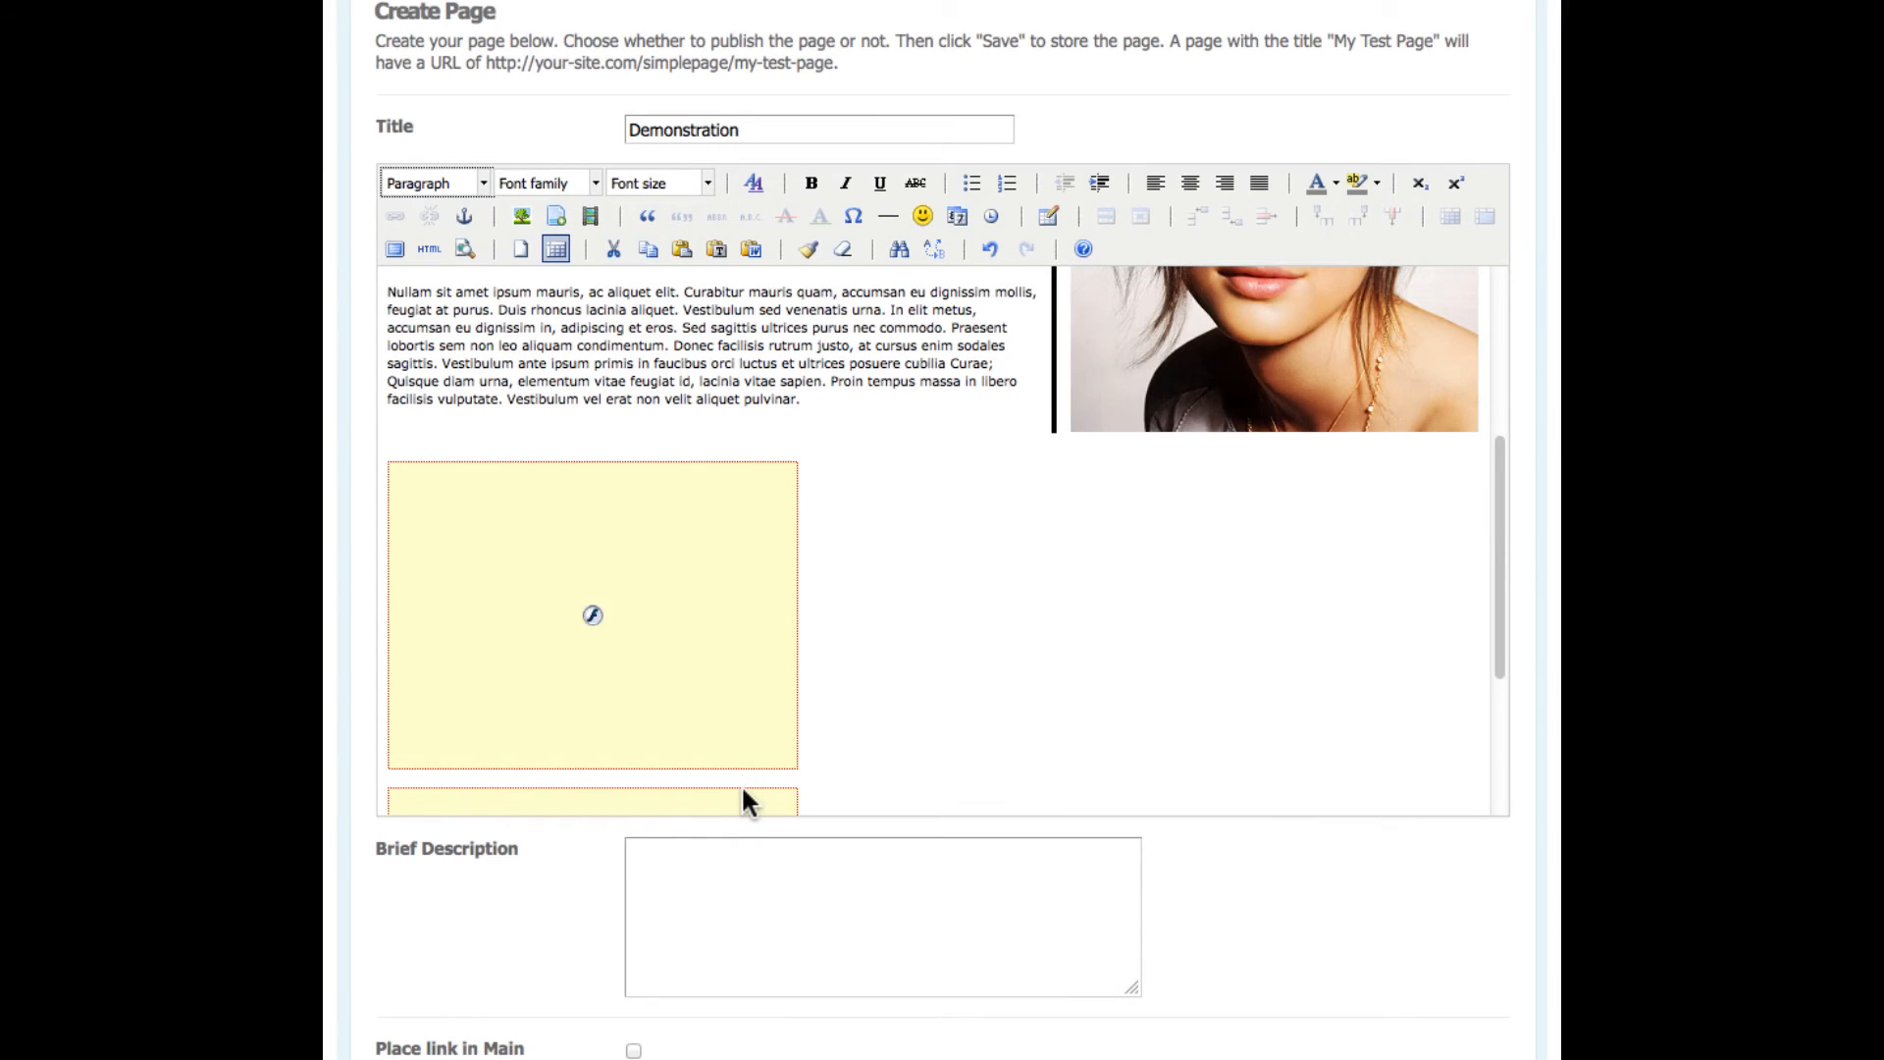
scroll(down, 3)
text(My demonstration page!)
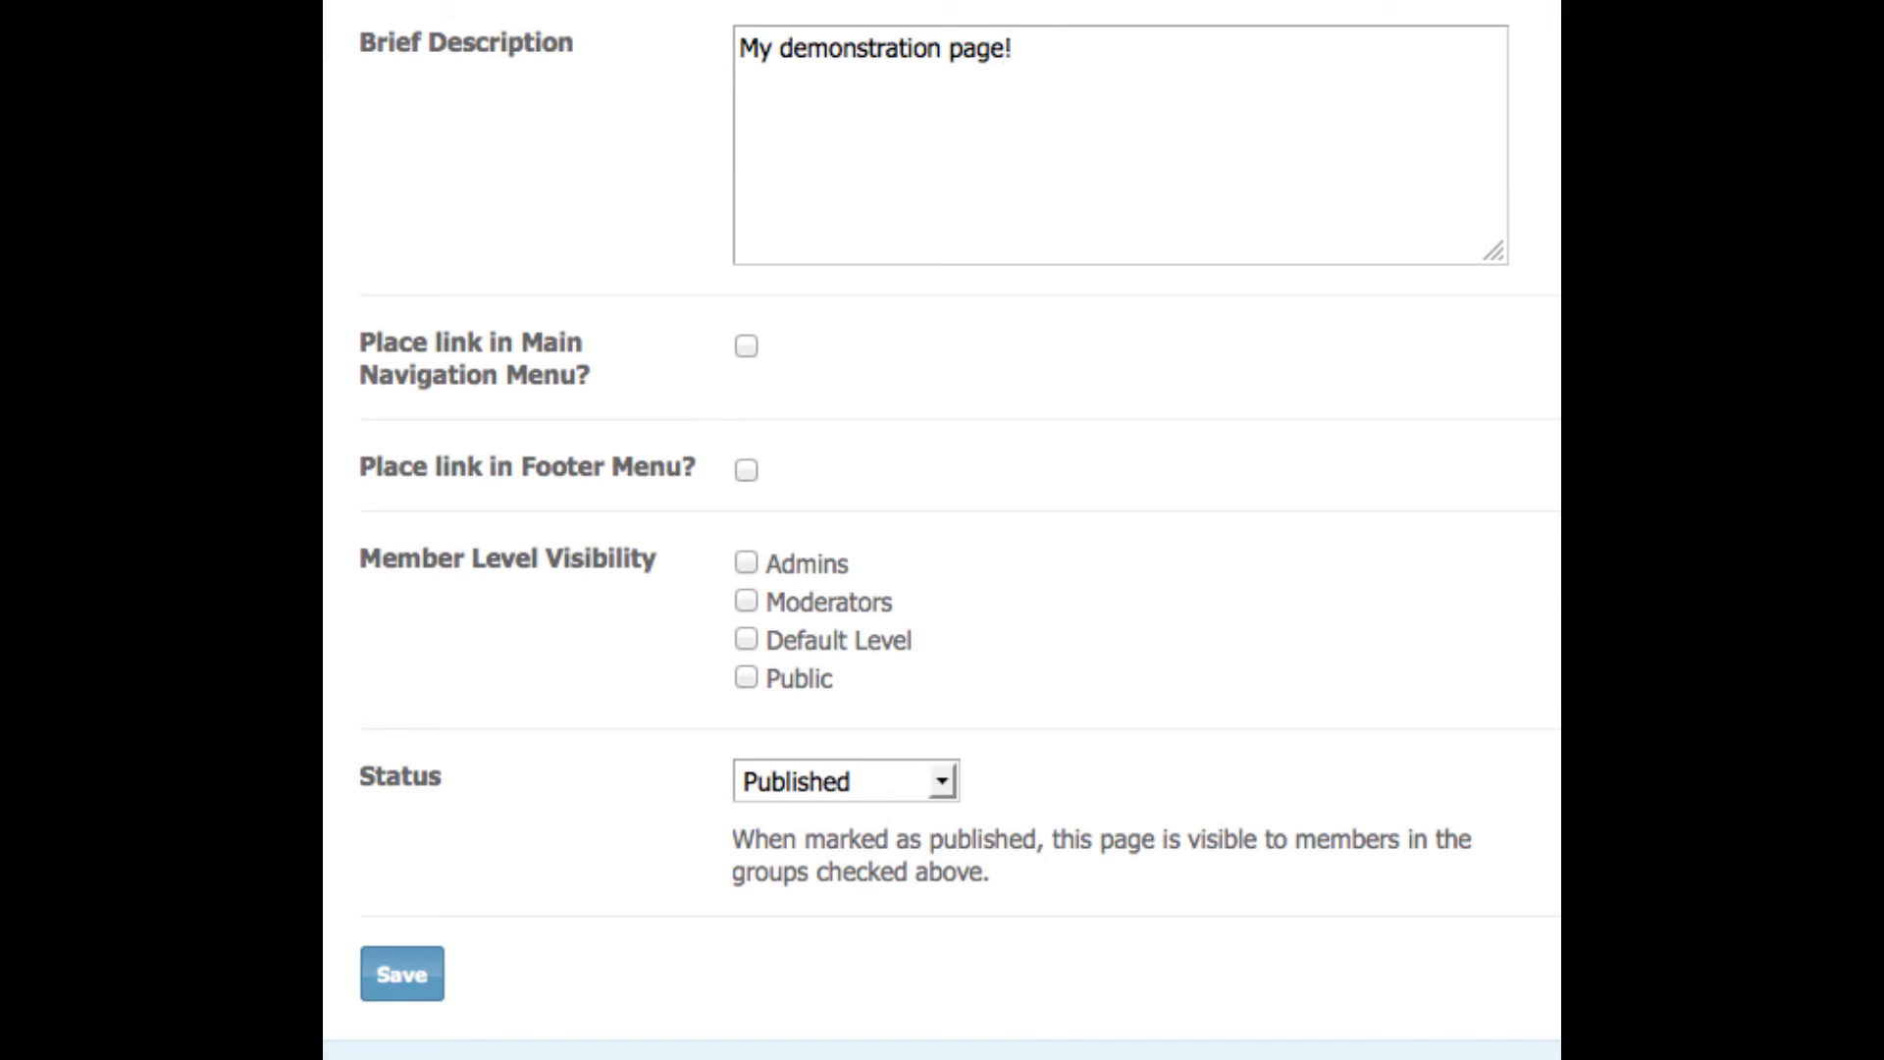
- Add the page to the main navigation menu, keep it Published, and save
click(743, 347)
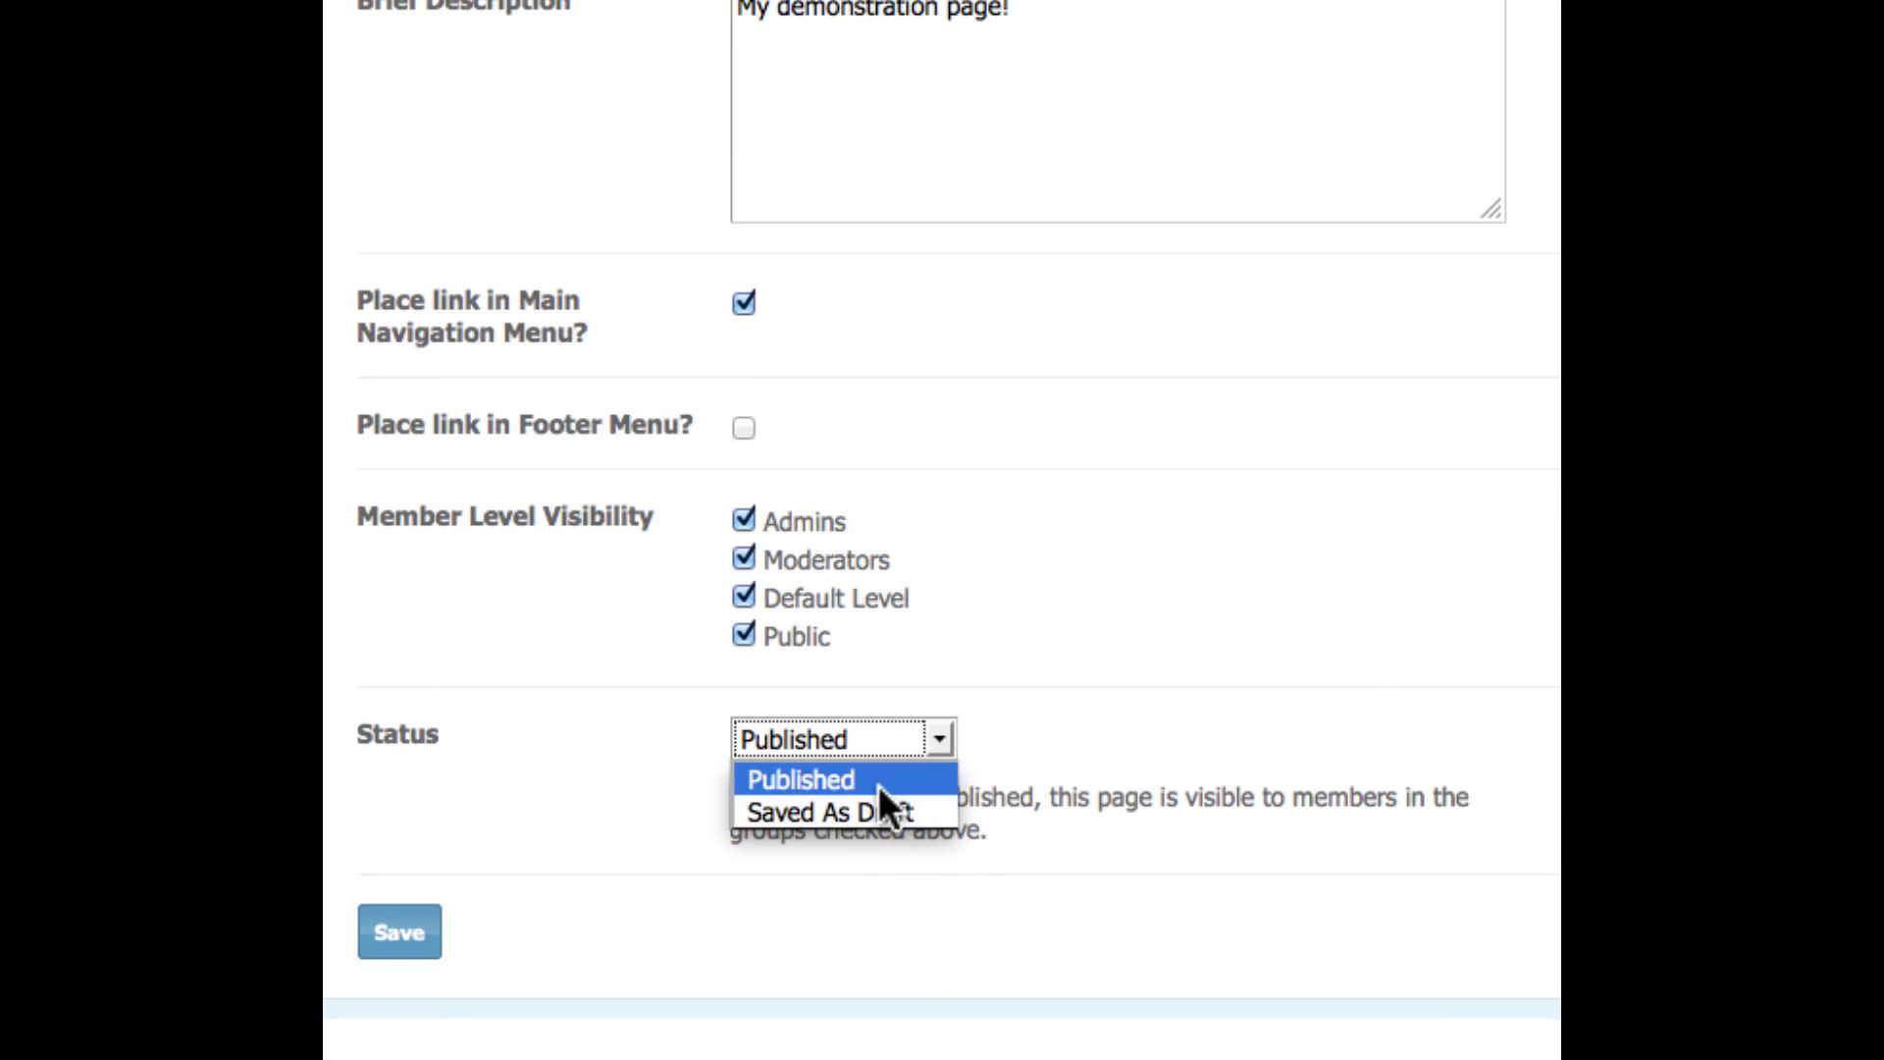
click(798, 780)
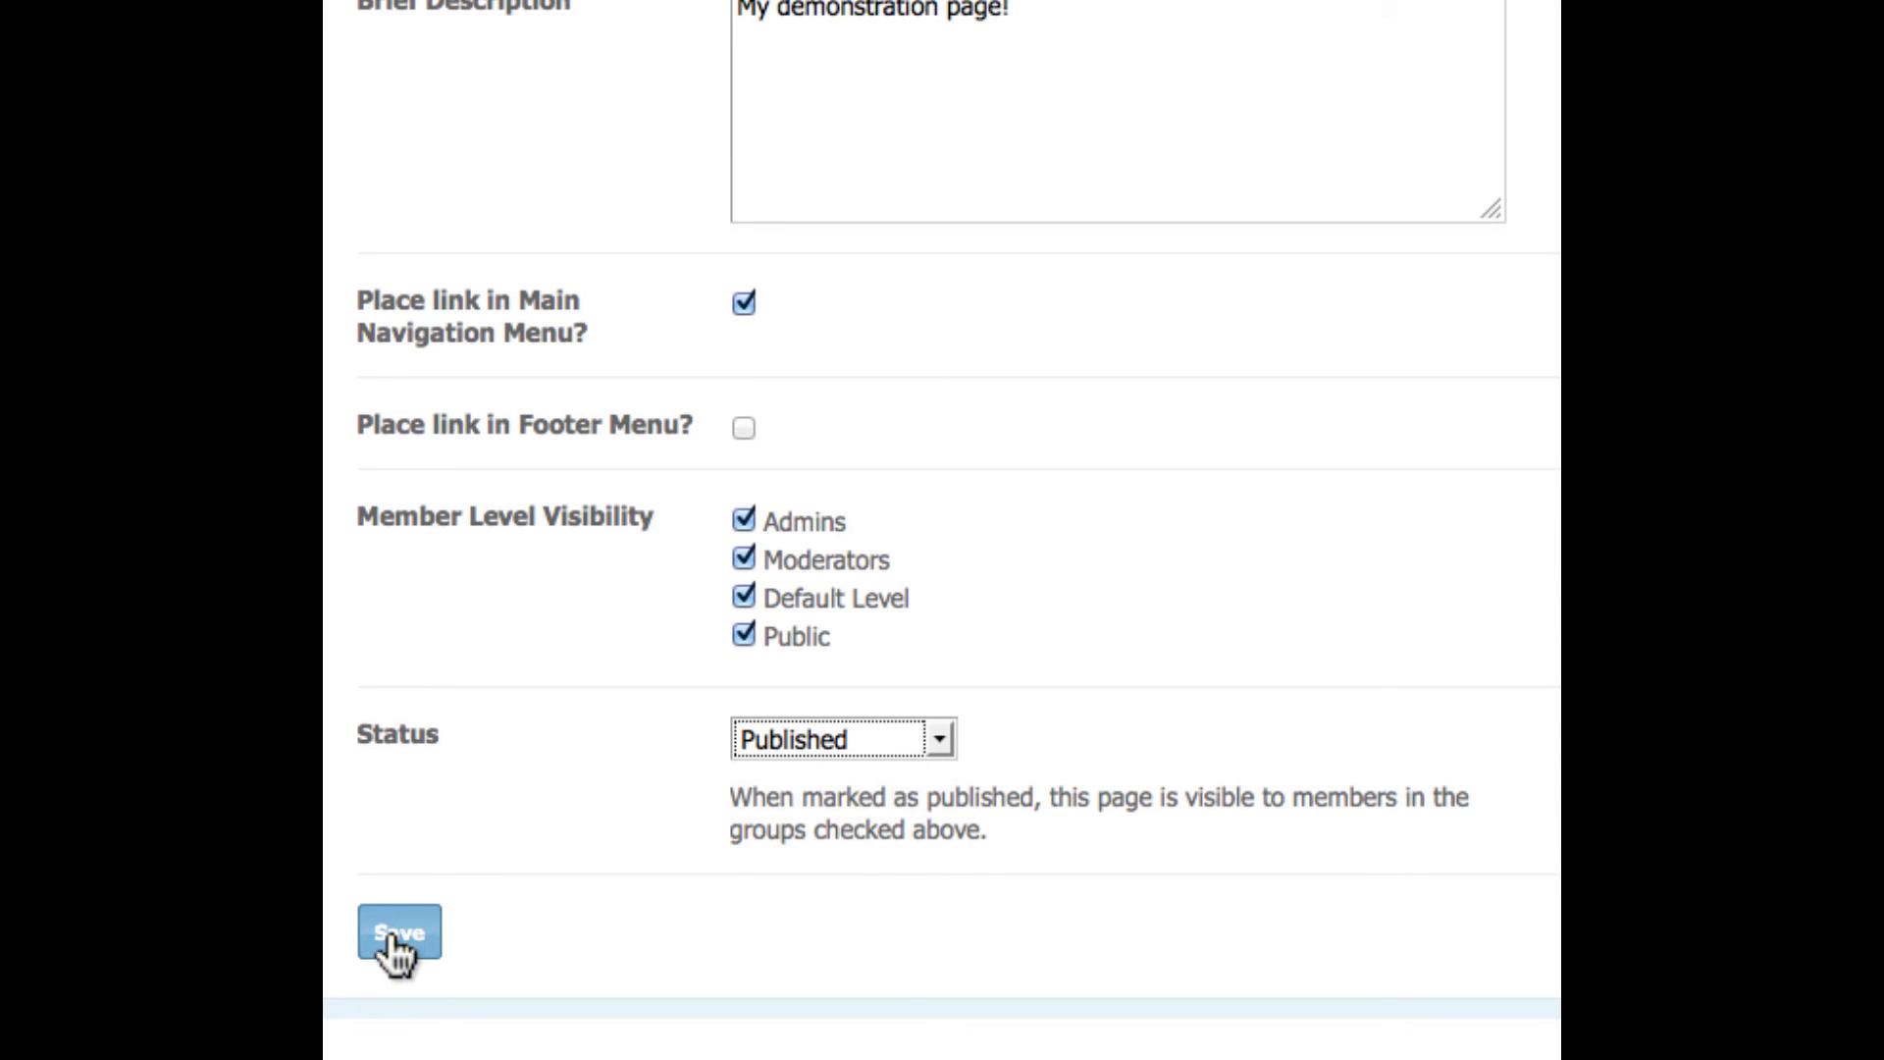
click(398, 933)
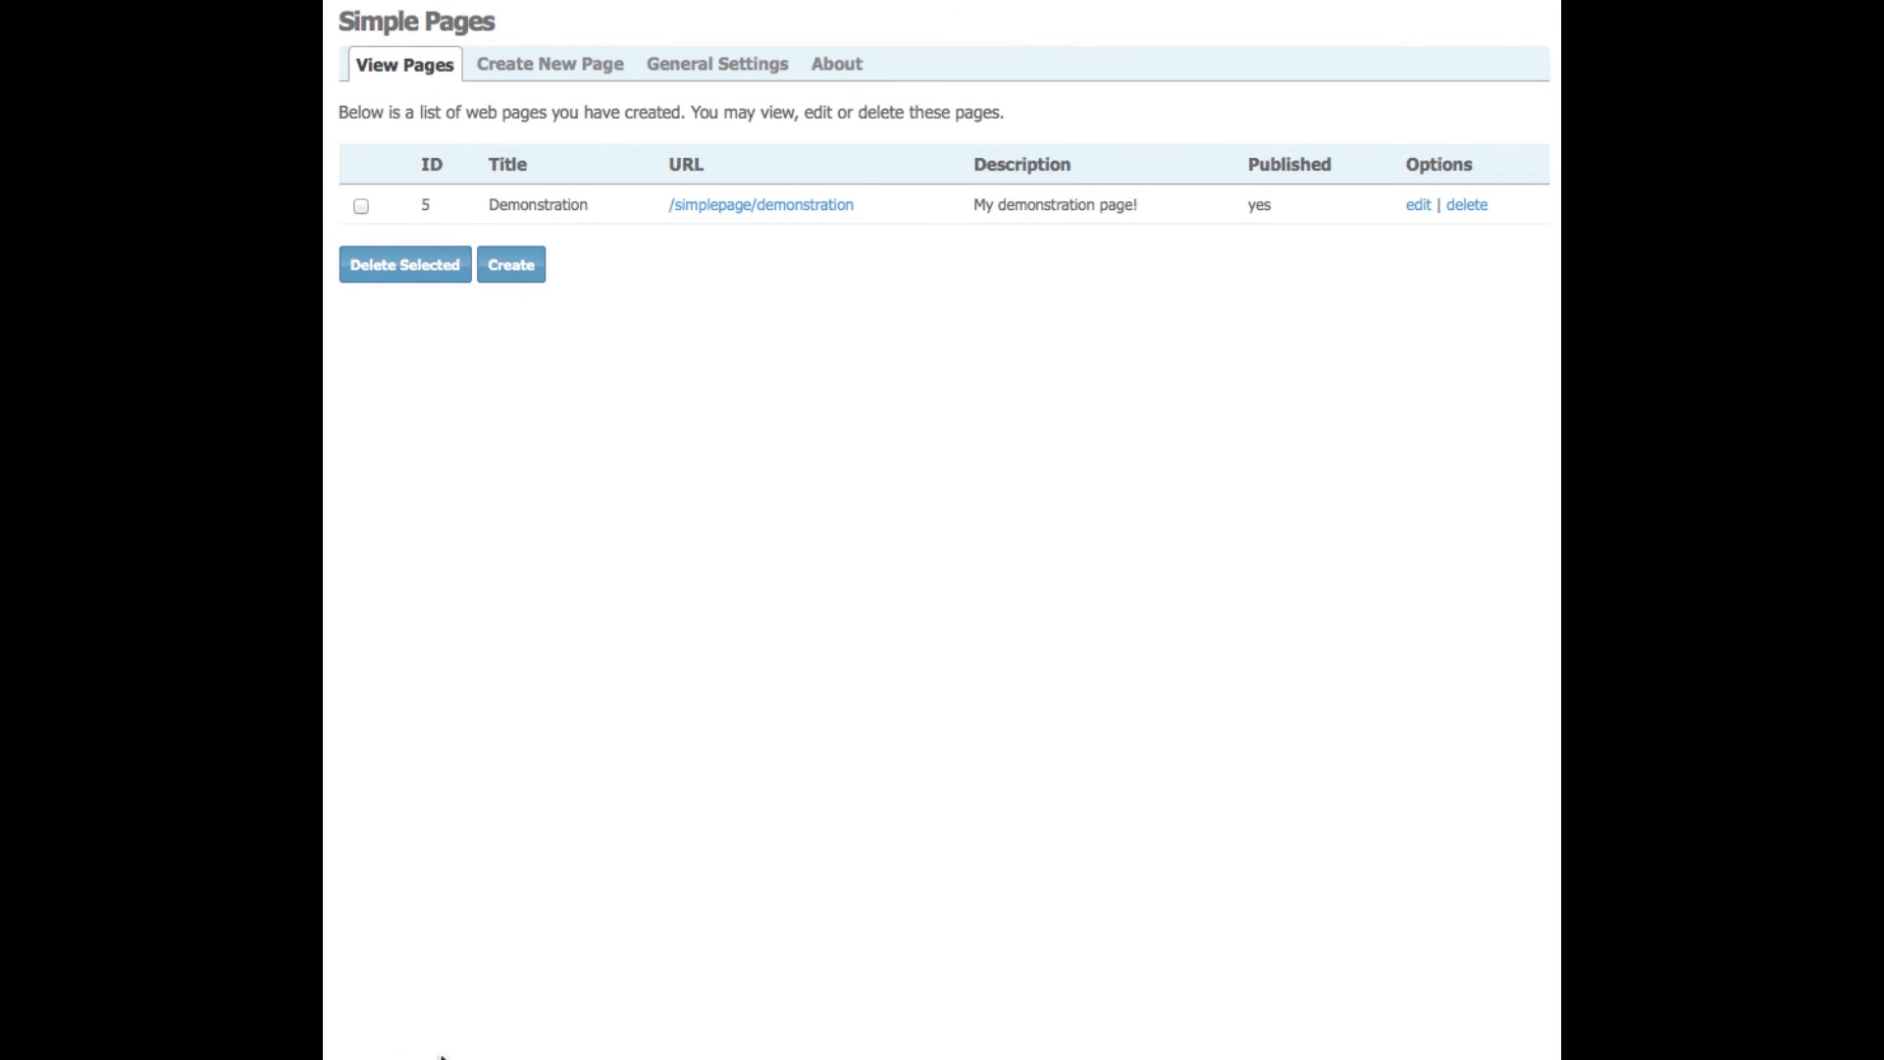
mouse_move(1032, 252)
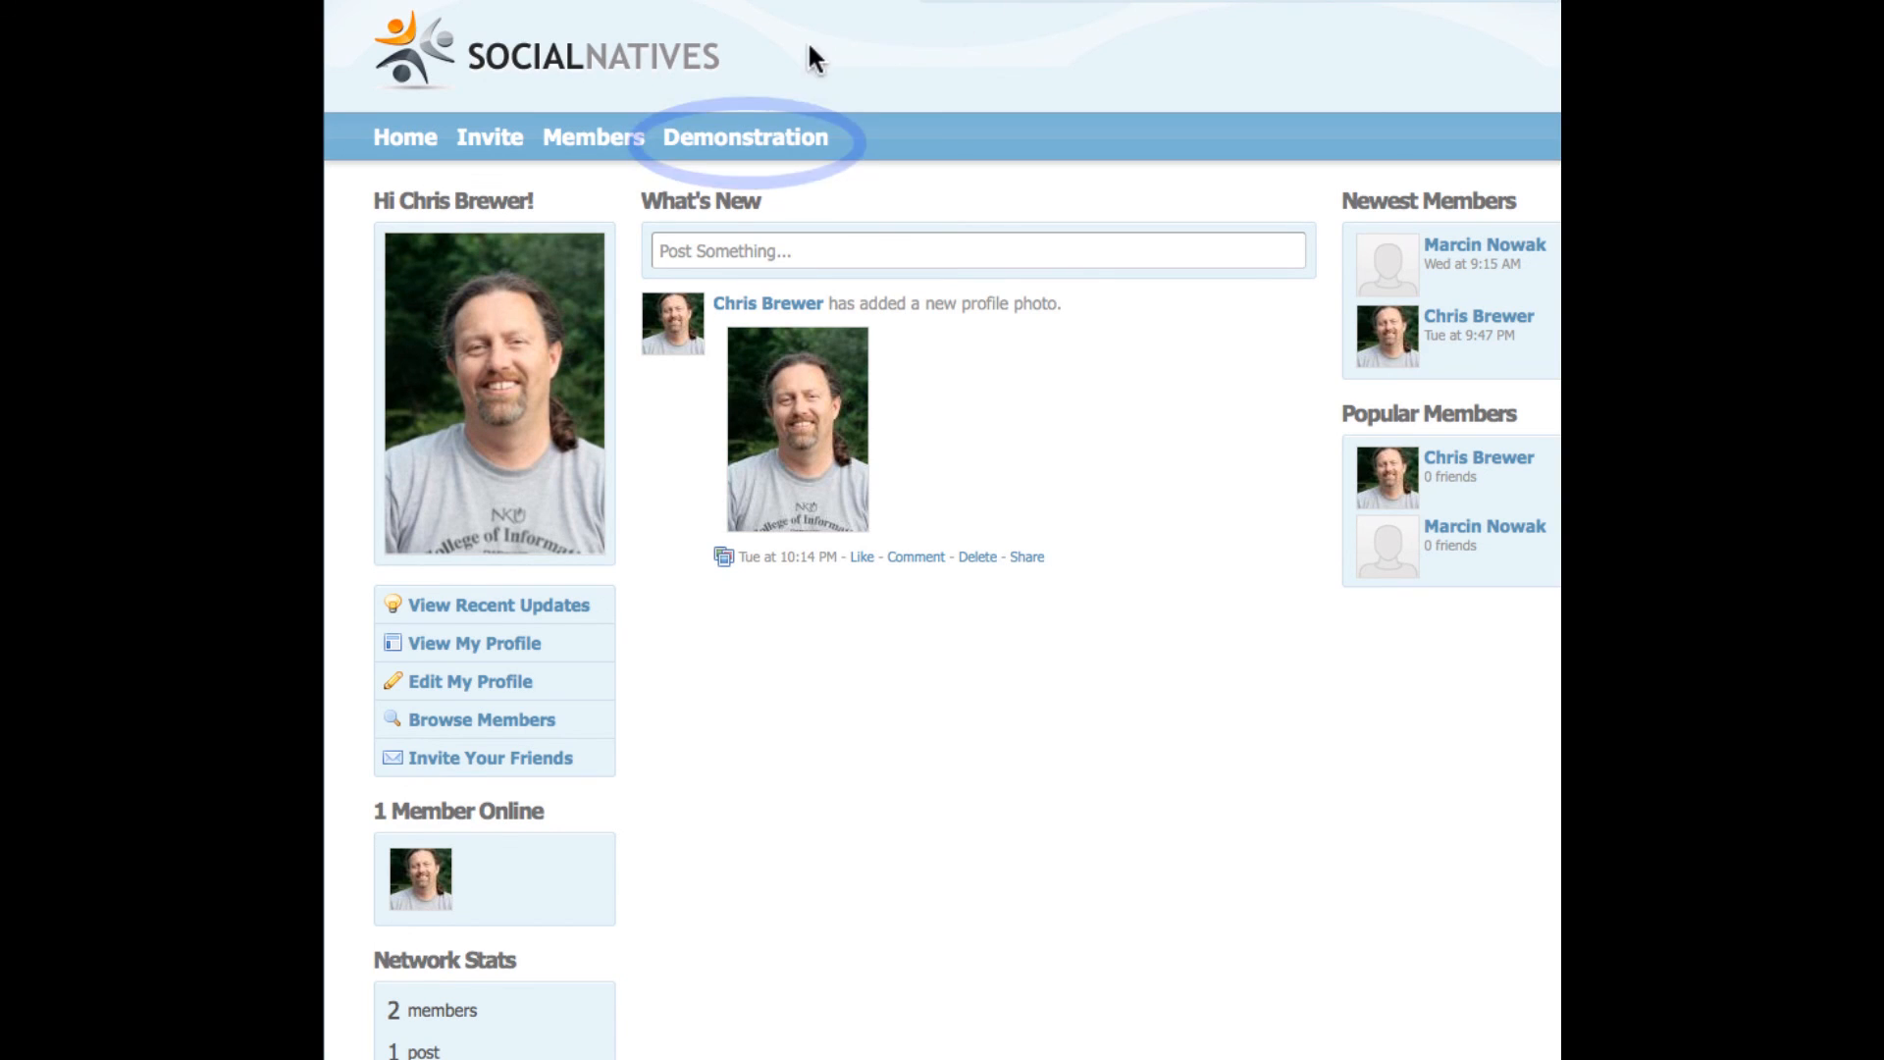
mouse_move(770, 147)
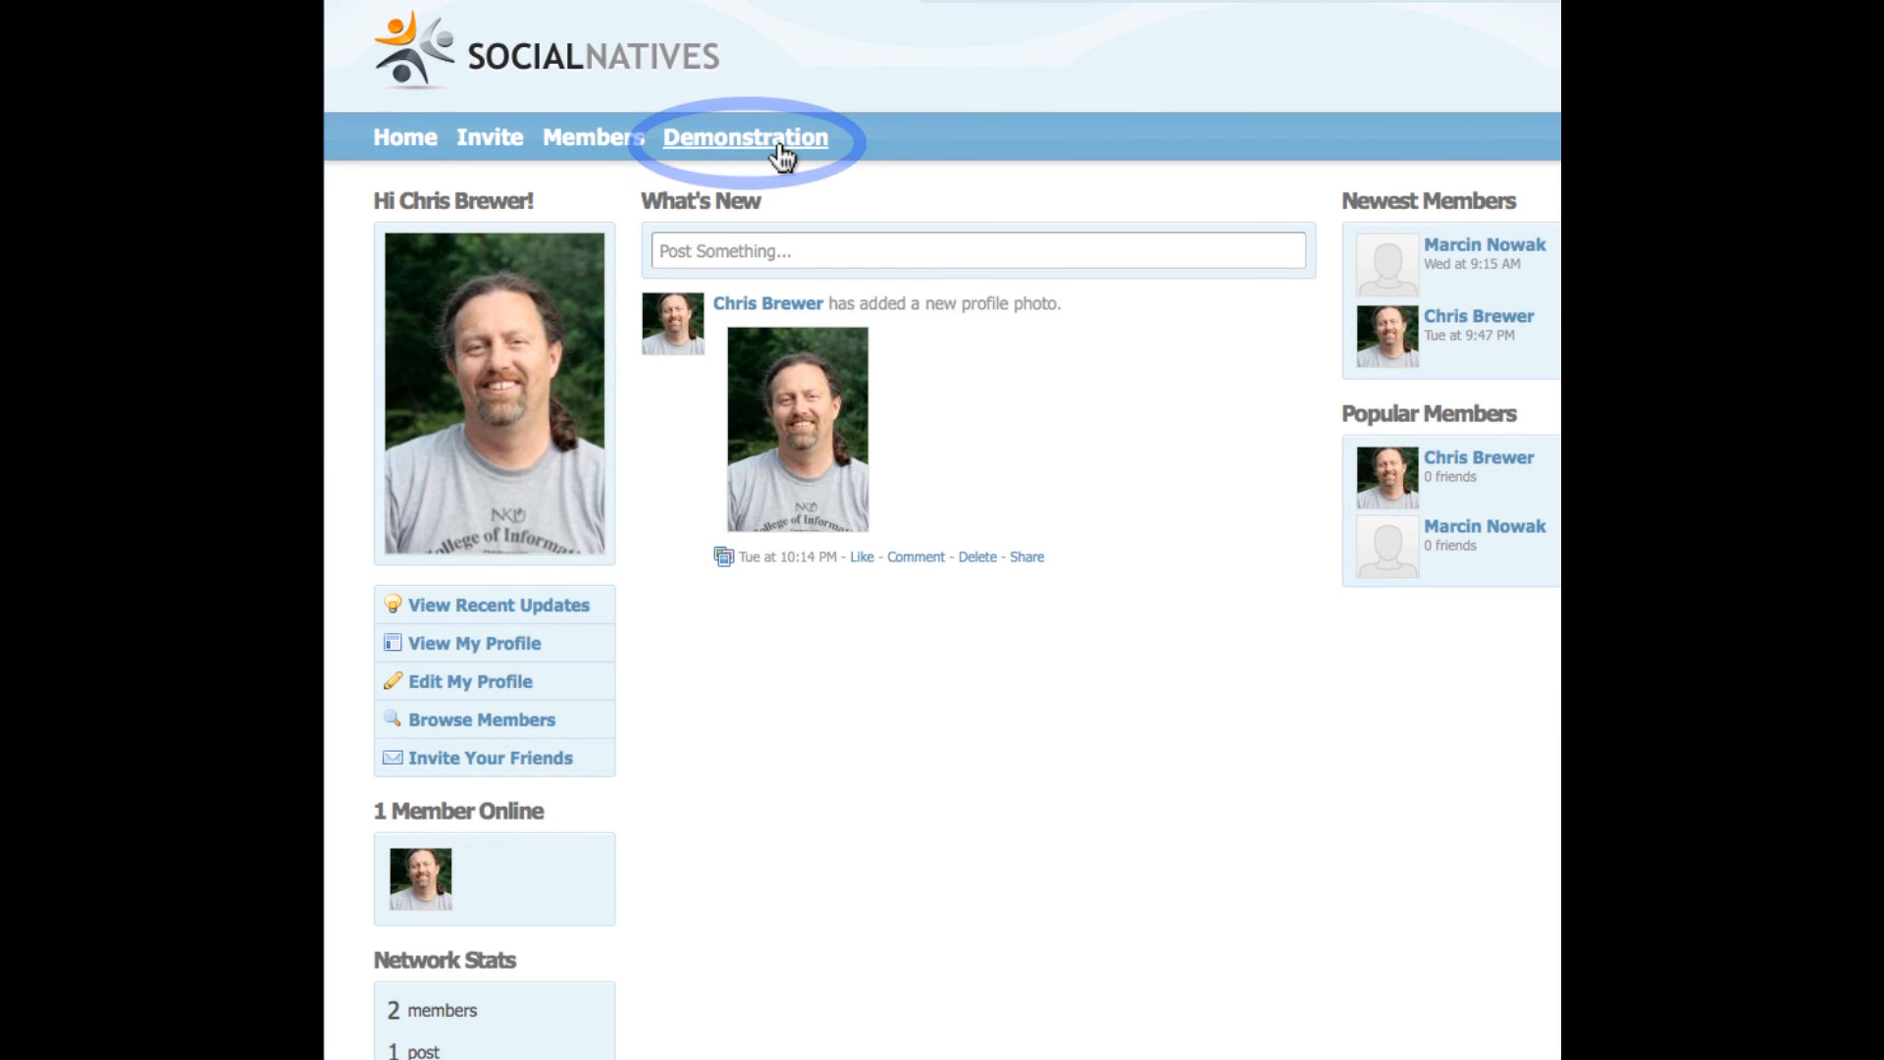
- Open Demonstration from the community main menu and scroll down to the videos
click(747, 135)
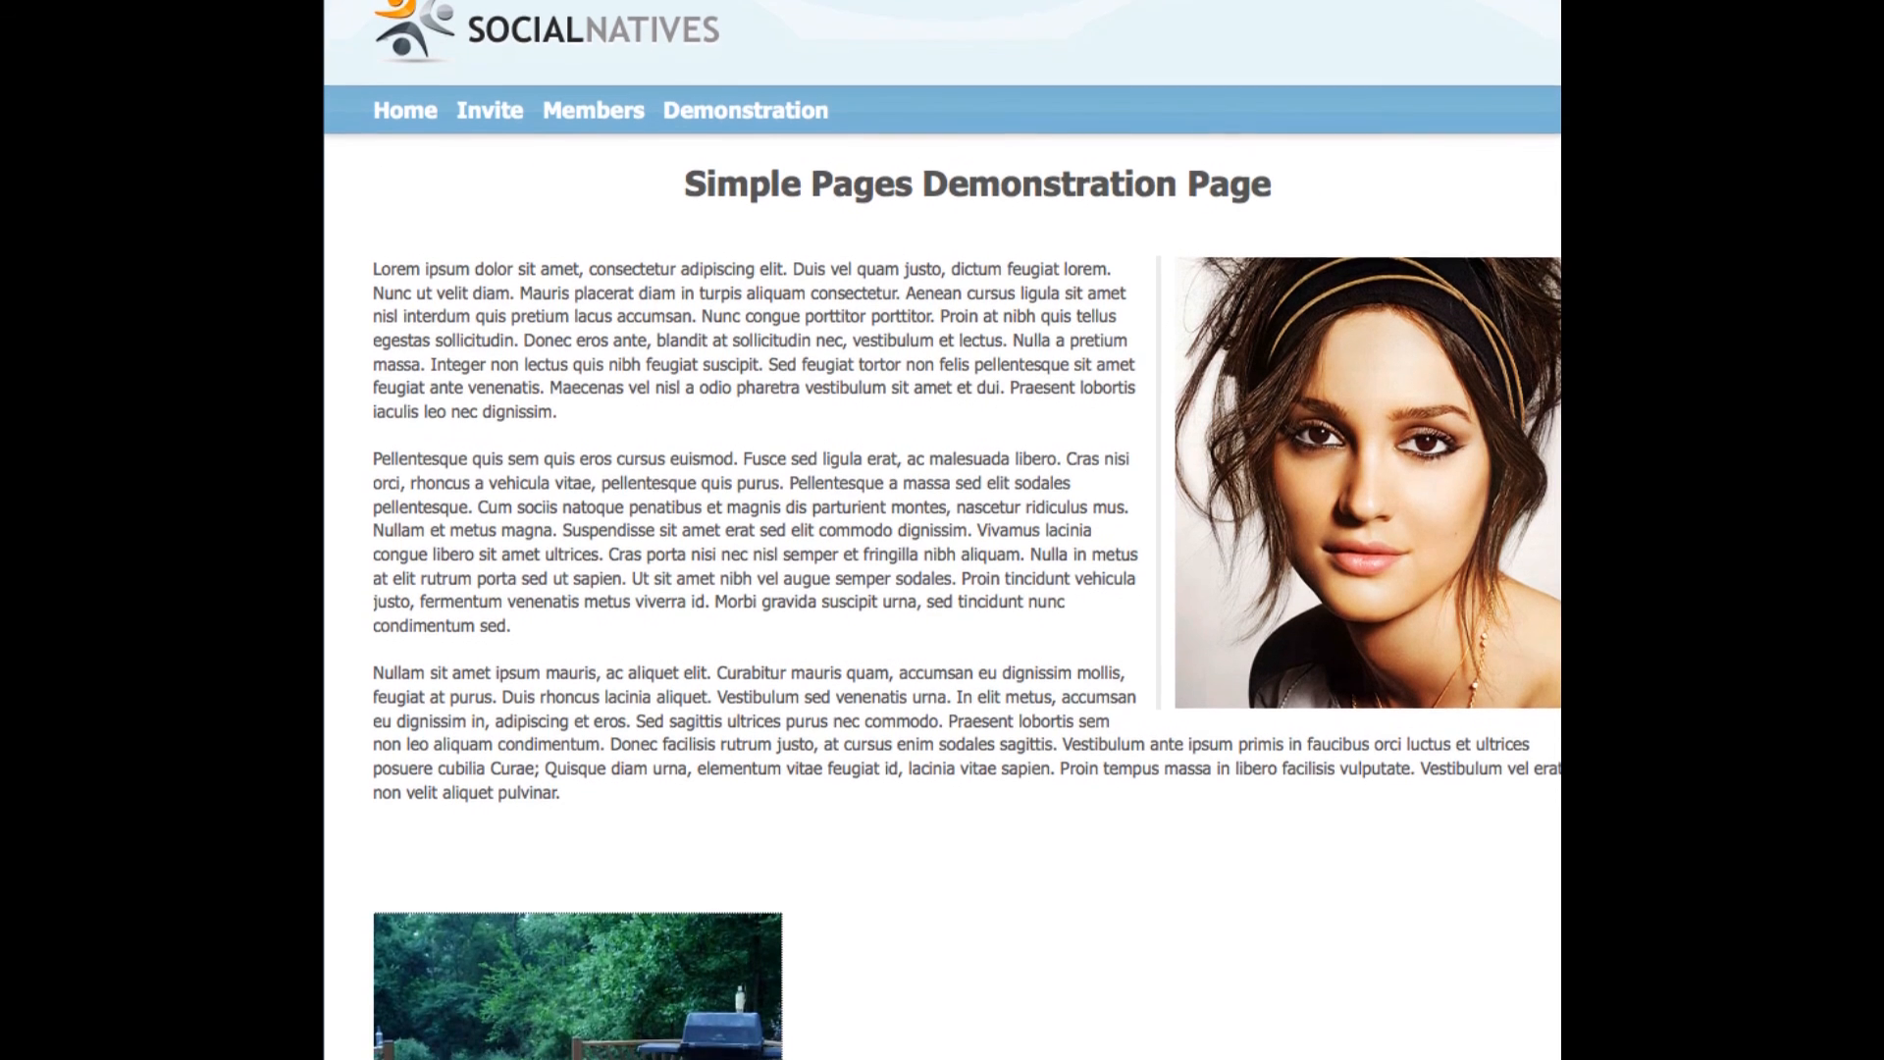
scroll(down, 3)
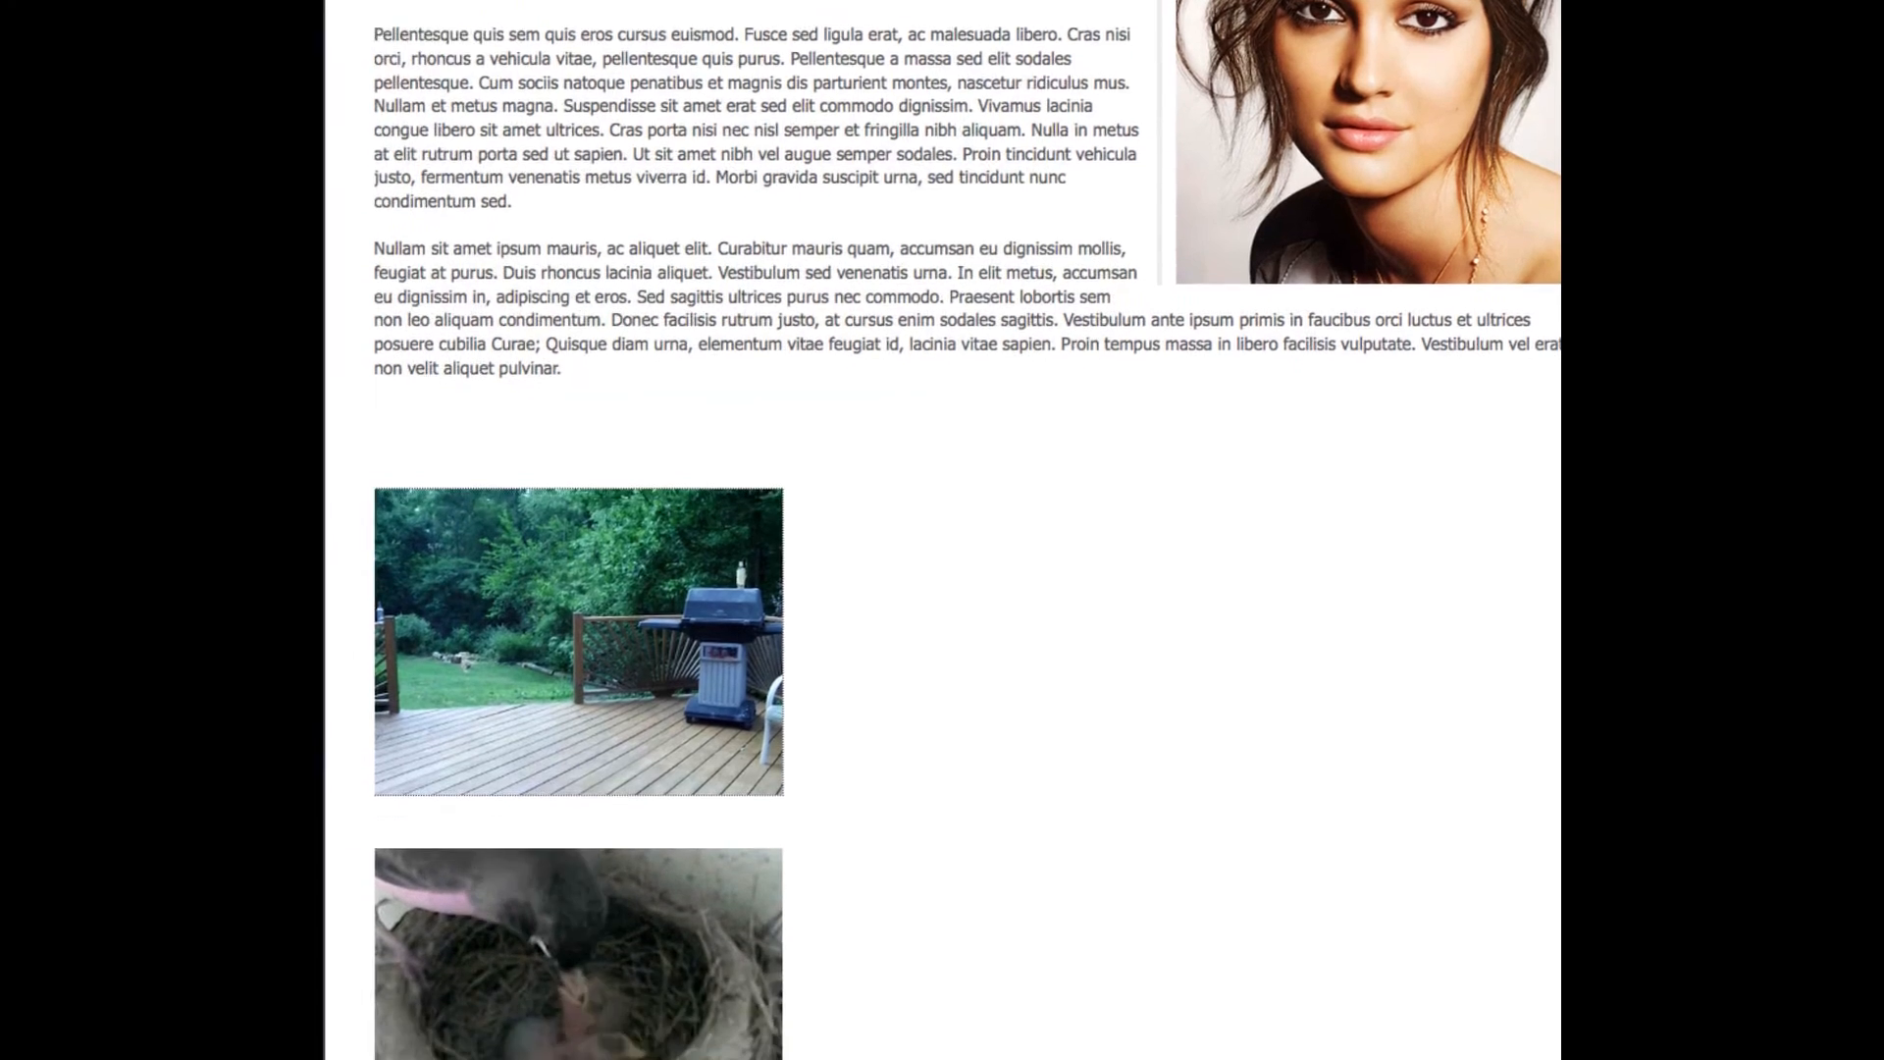
scroll(down, 3)
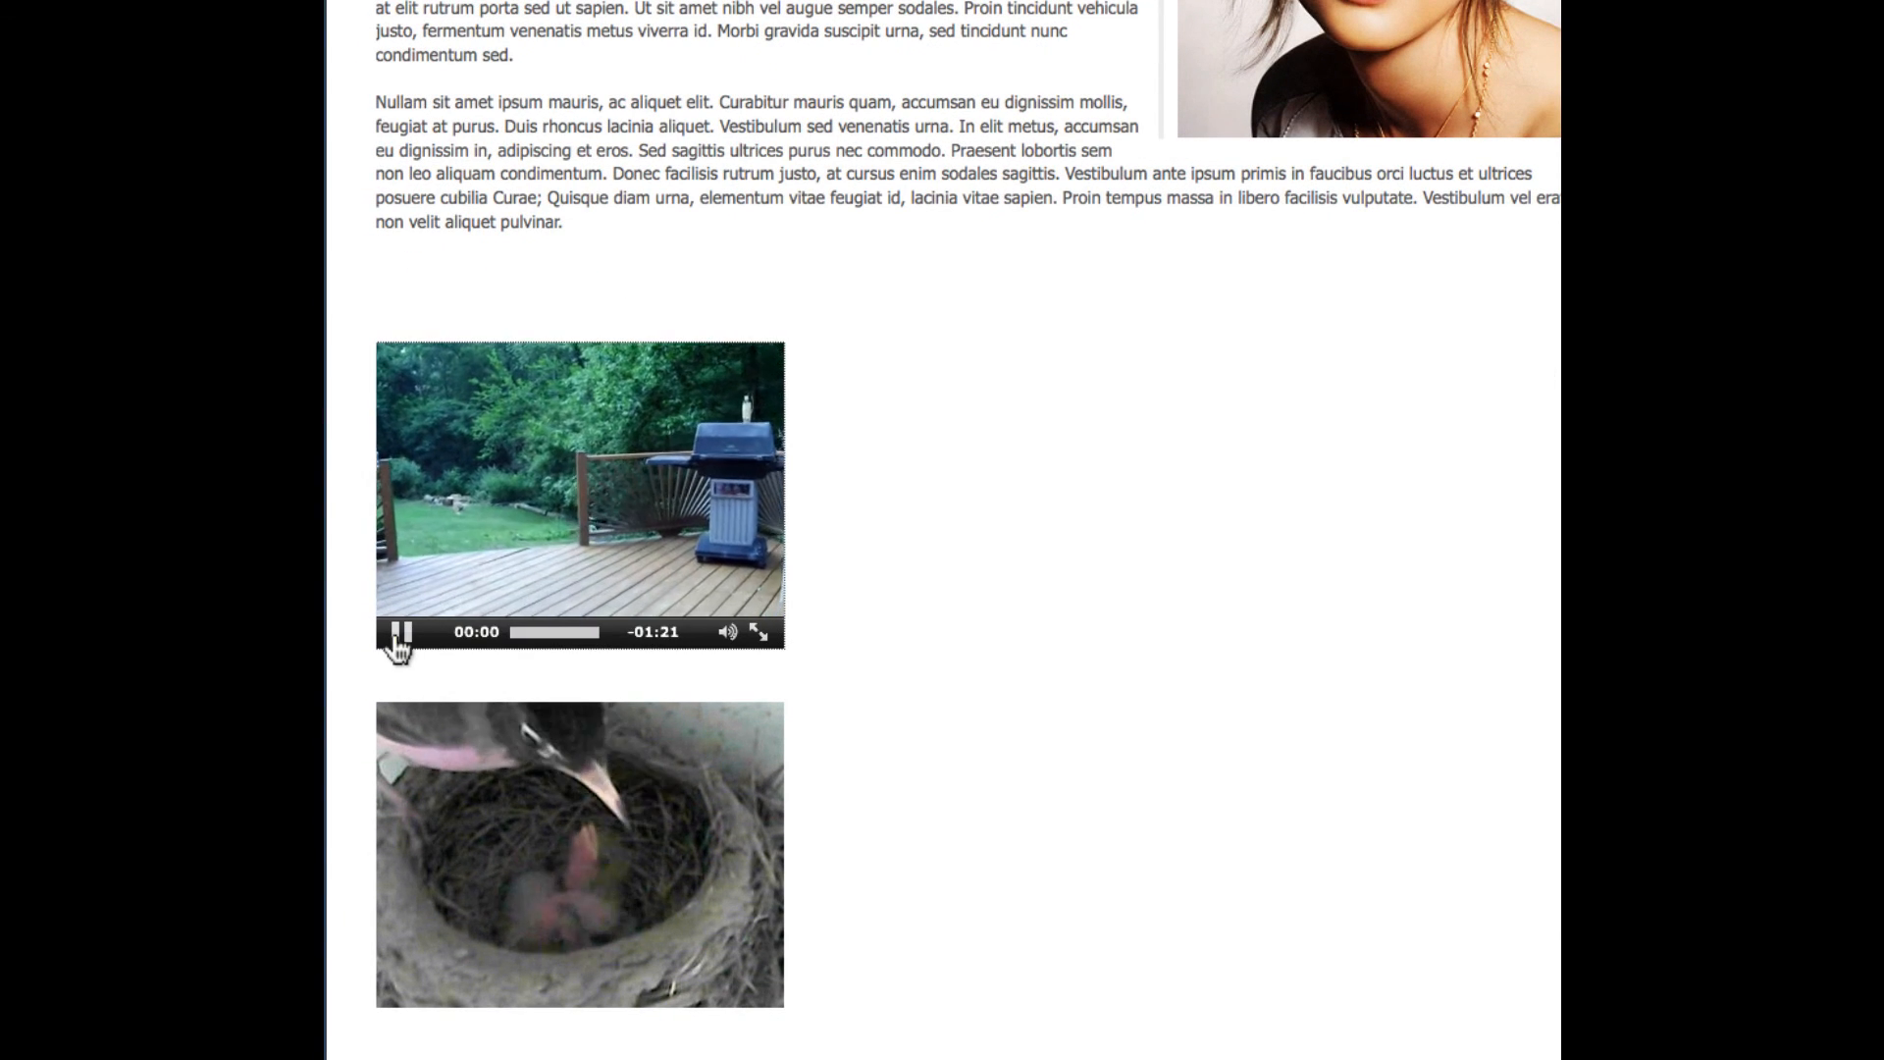